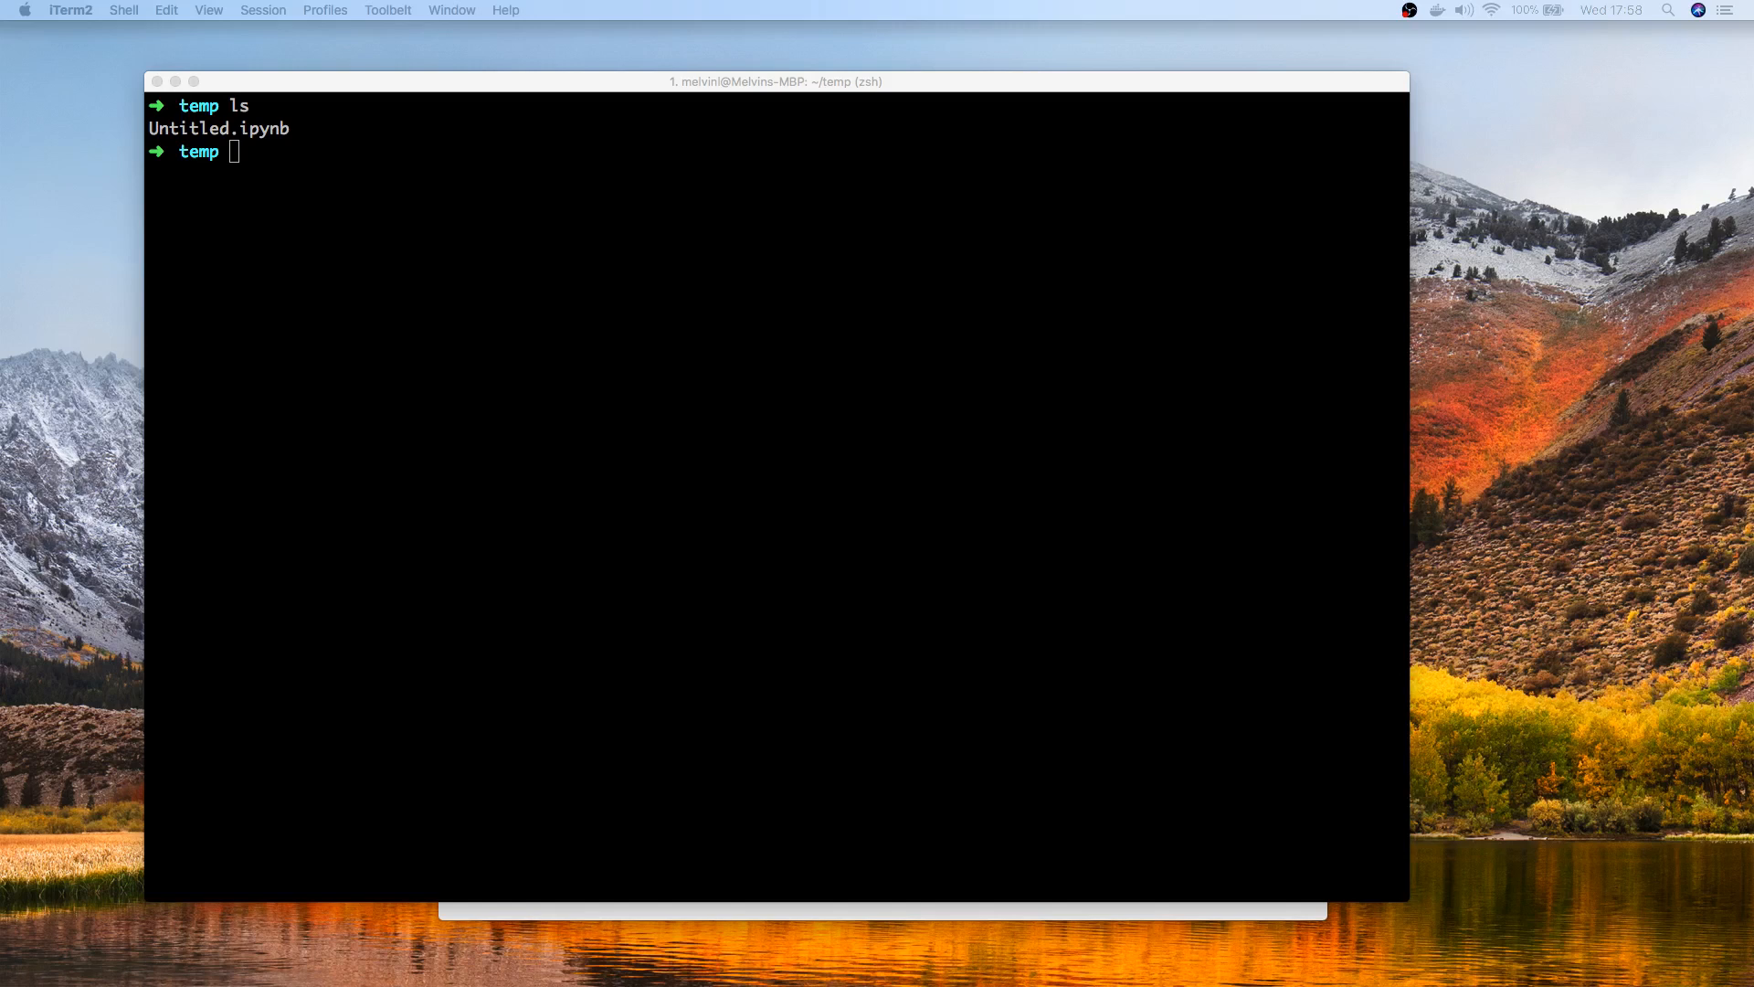
mouse_move(583, 769)
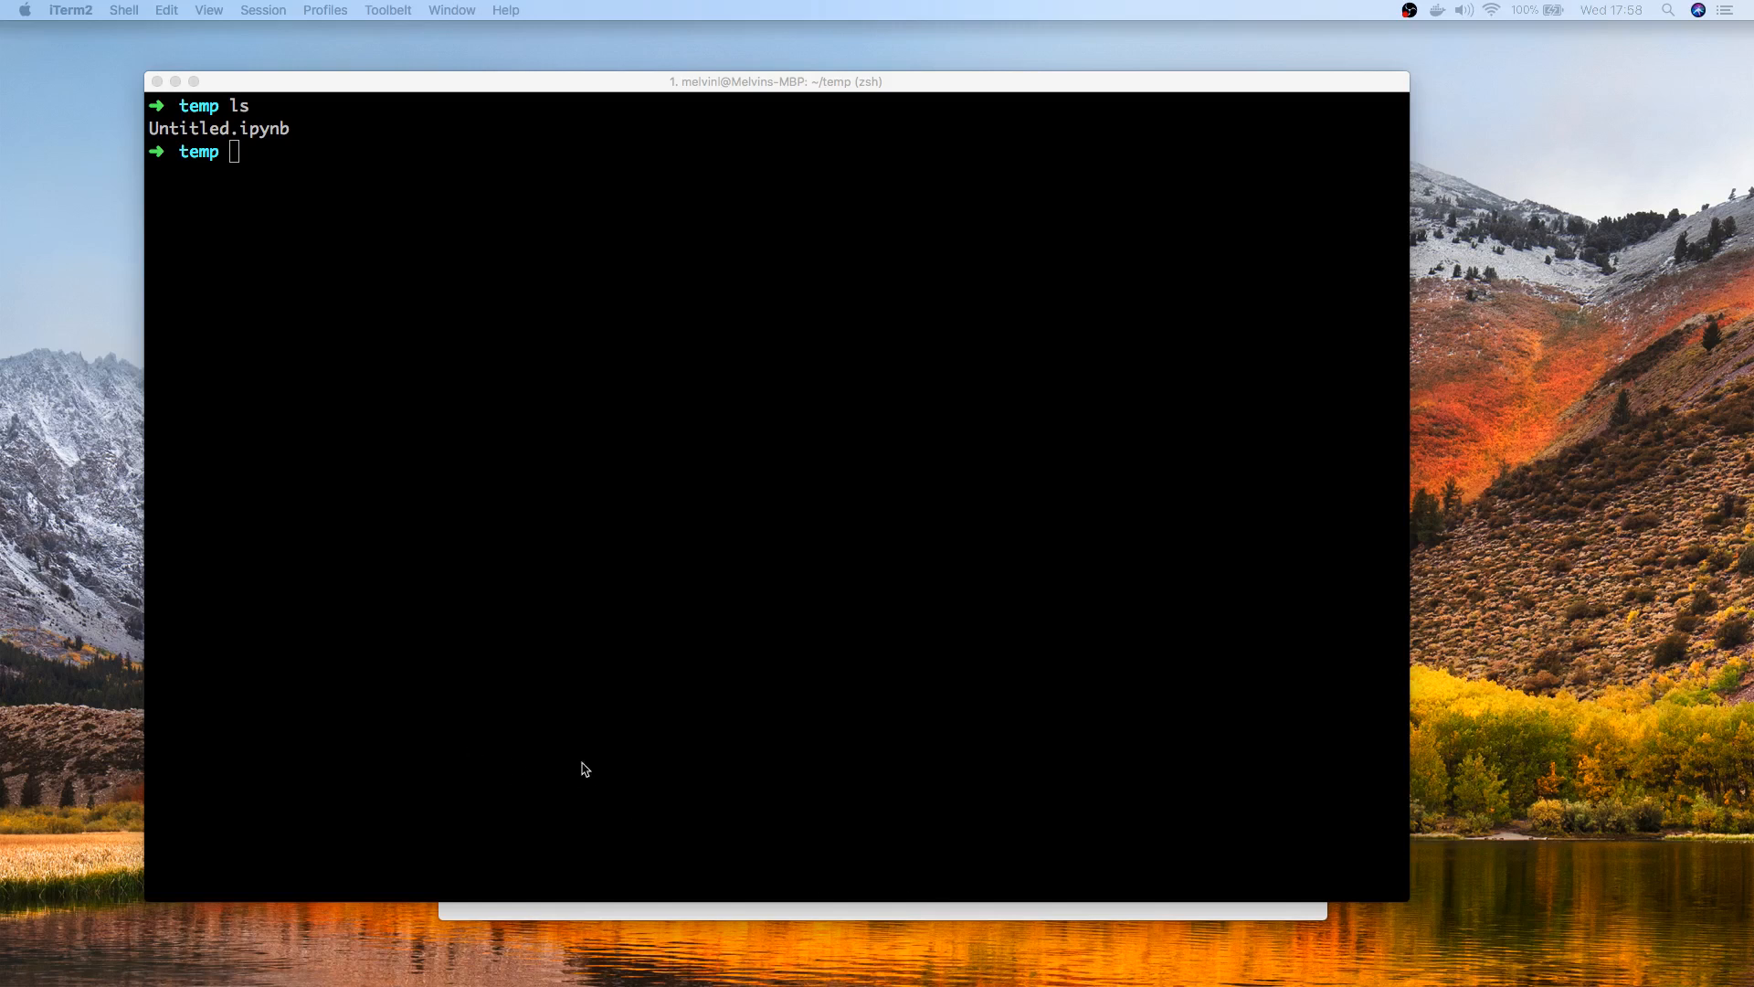
mouse_move(587, 676)
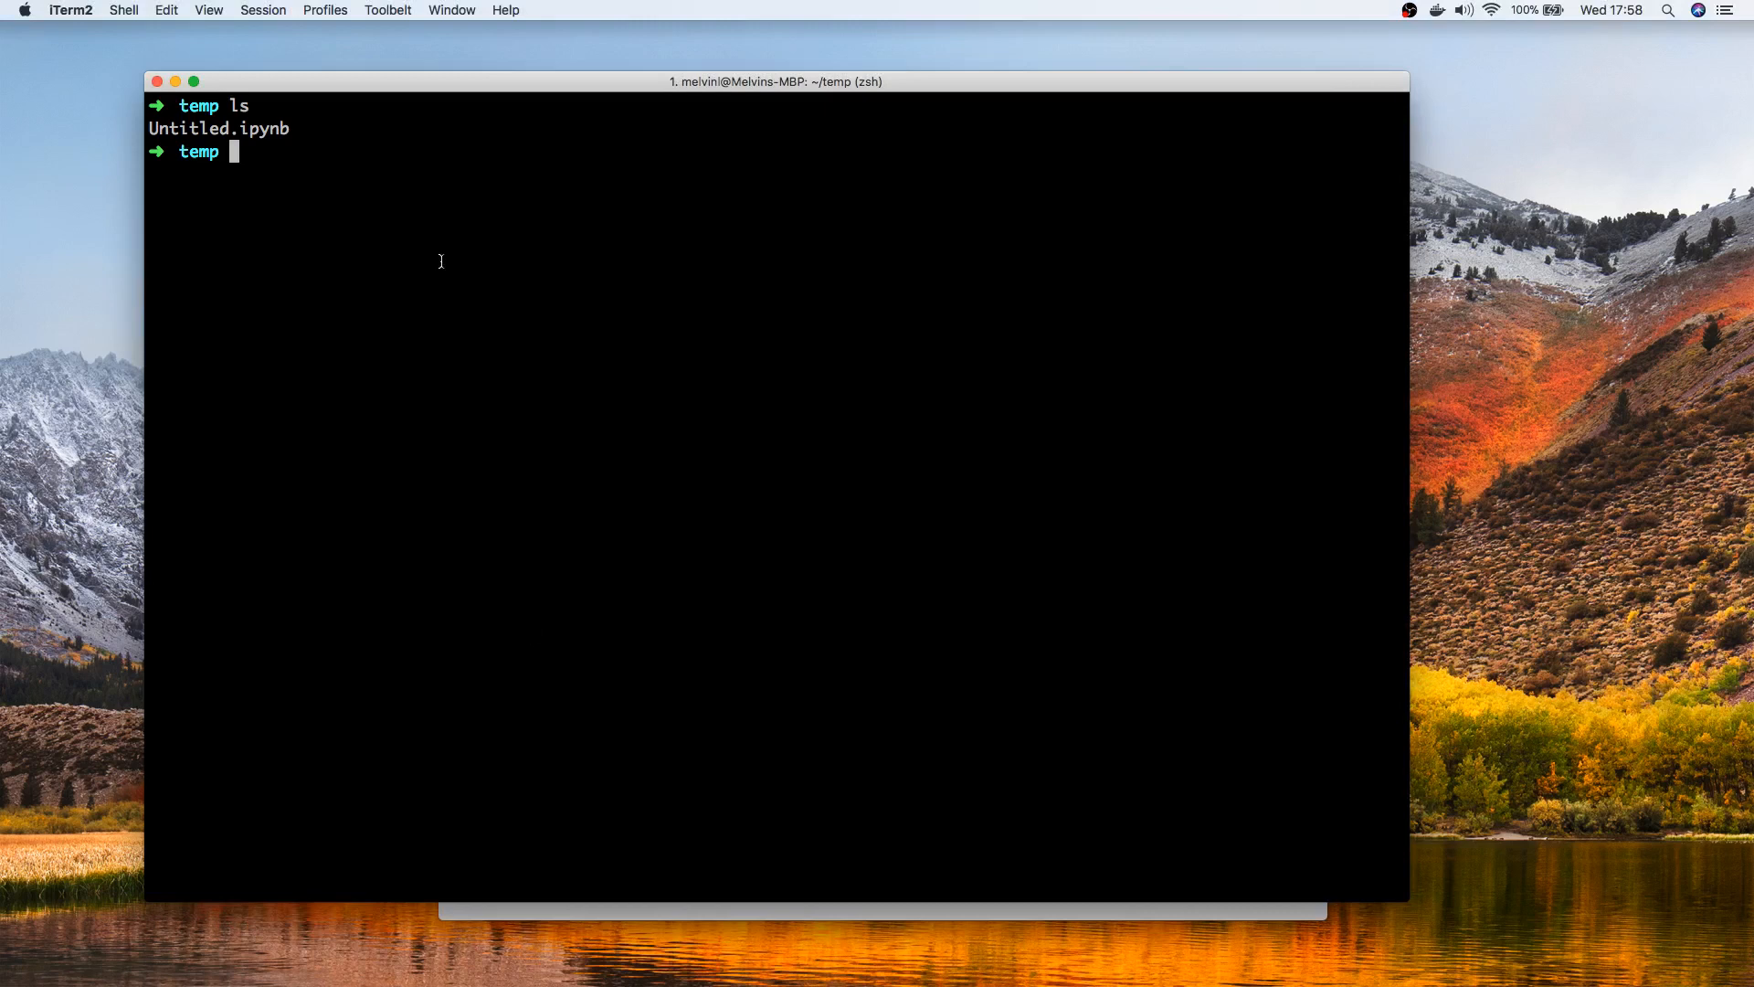
Step: List conda environments, activate the demo environment, and start typing 'jupyter' at the prompt
text(conda env list)
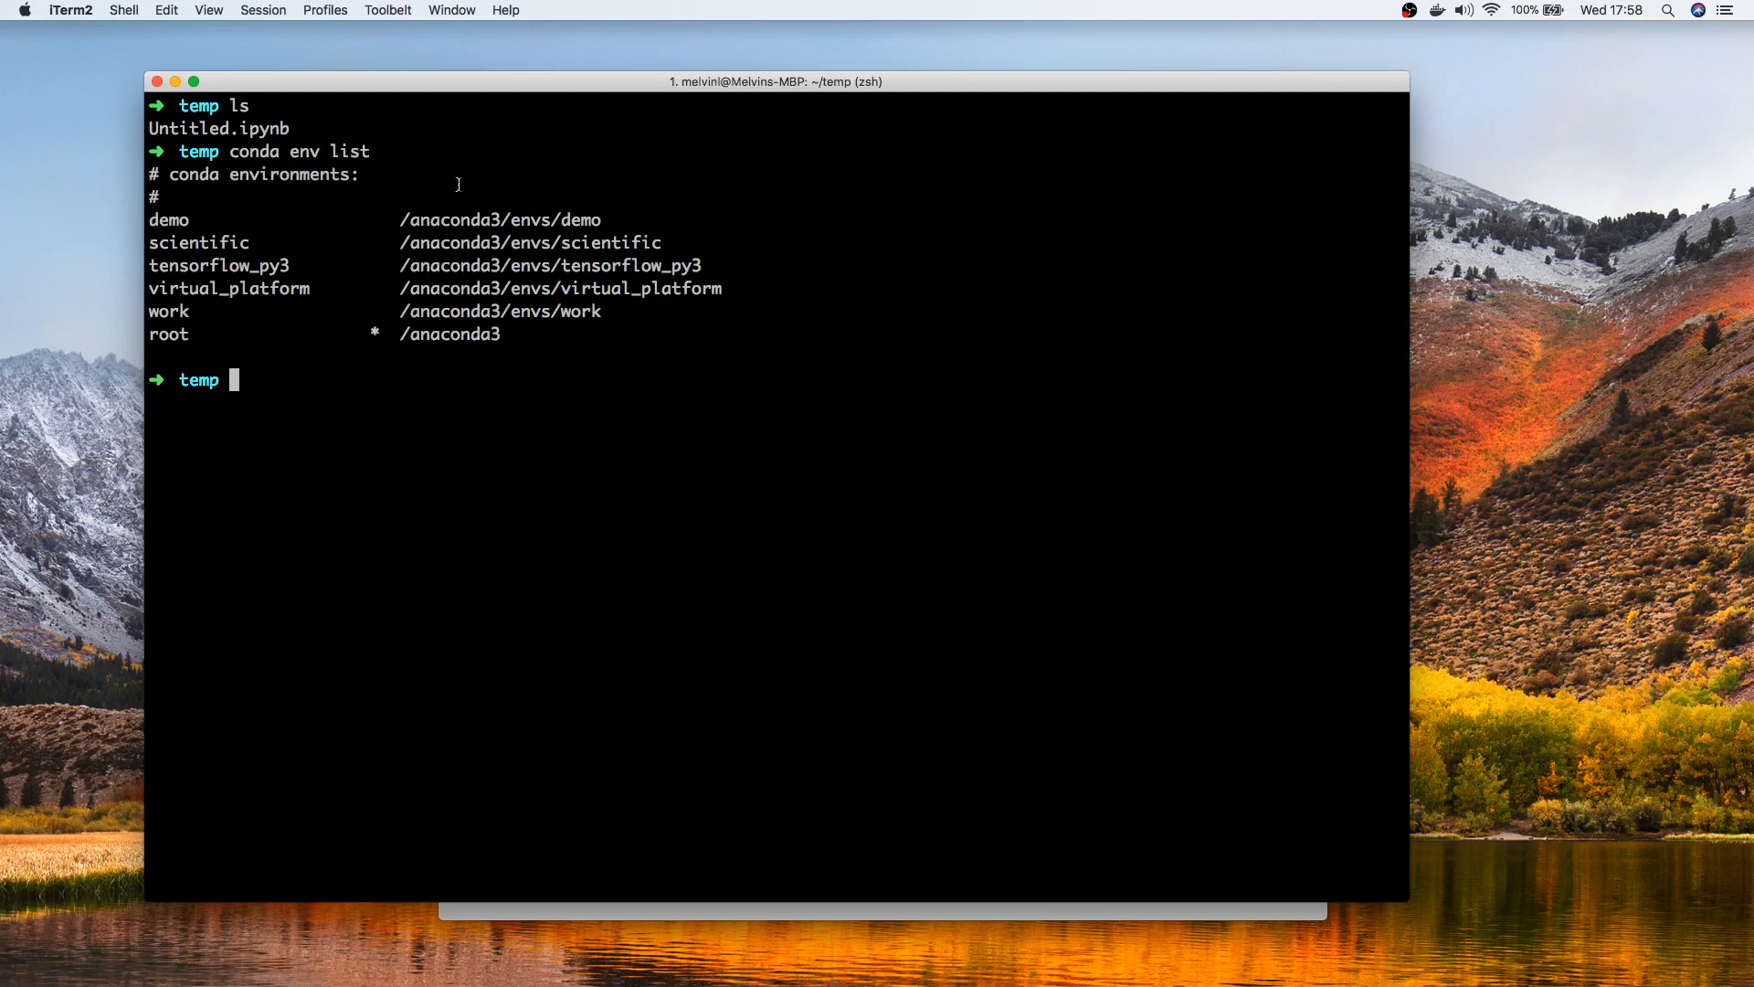
double_click(169, 219)
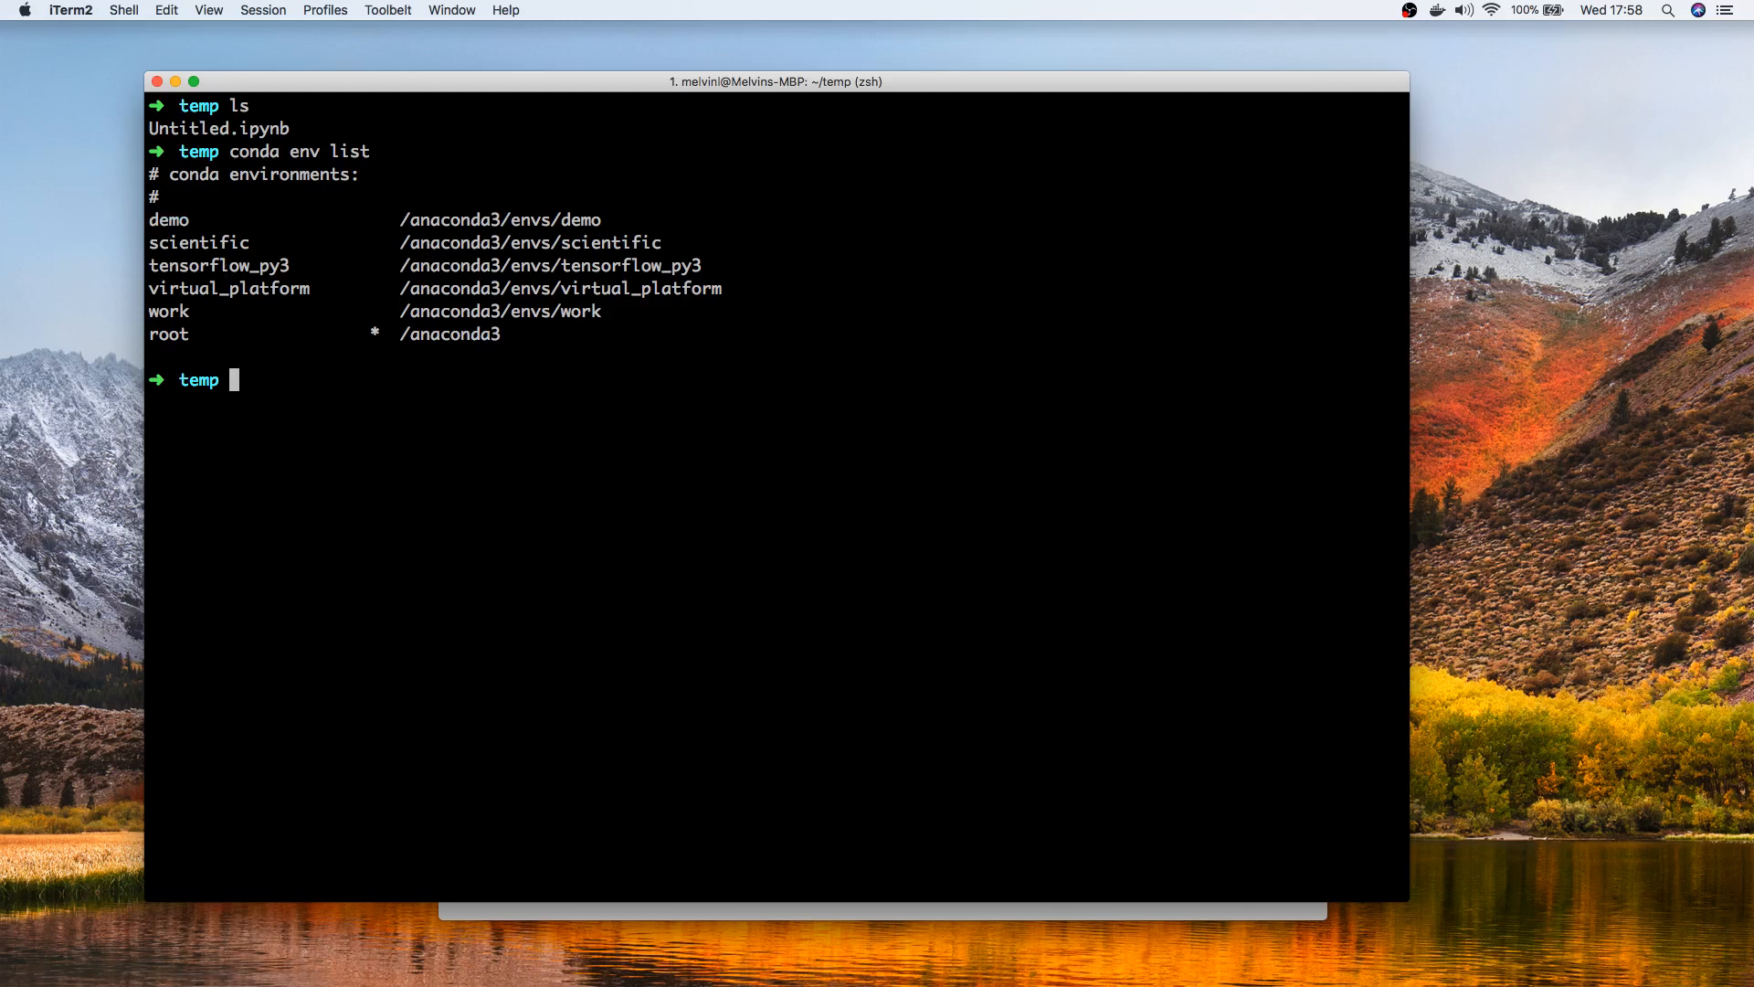
text(source activate demo)
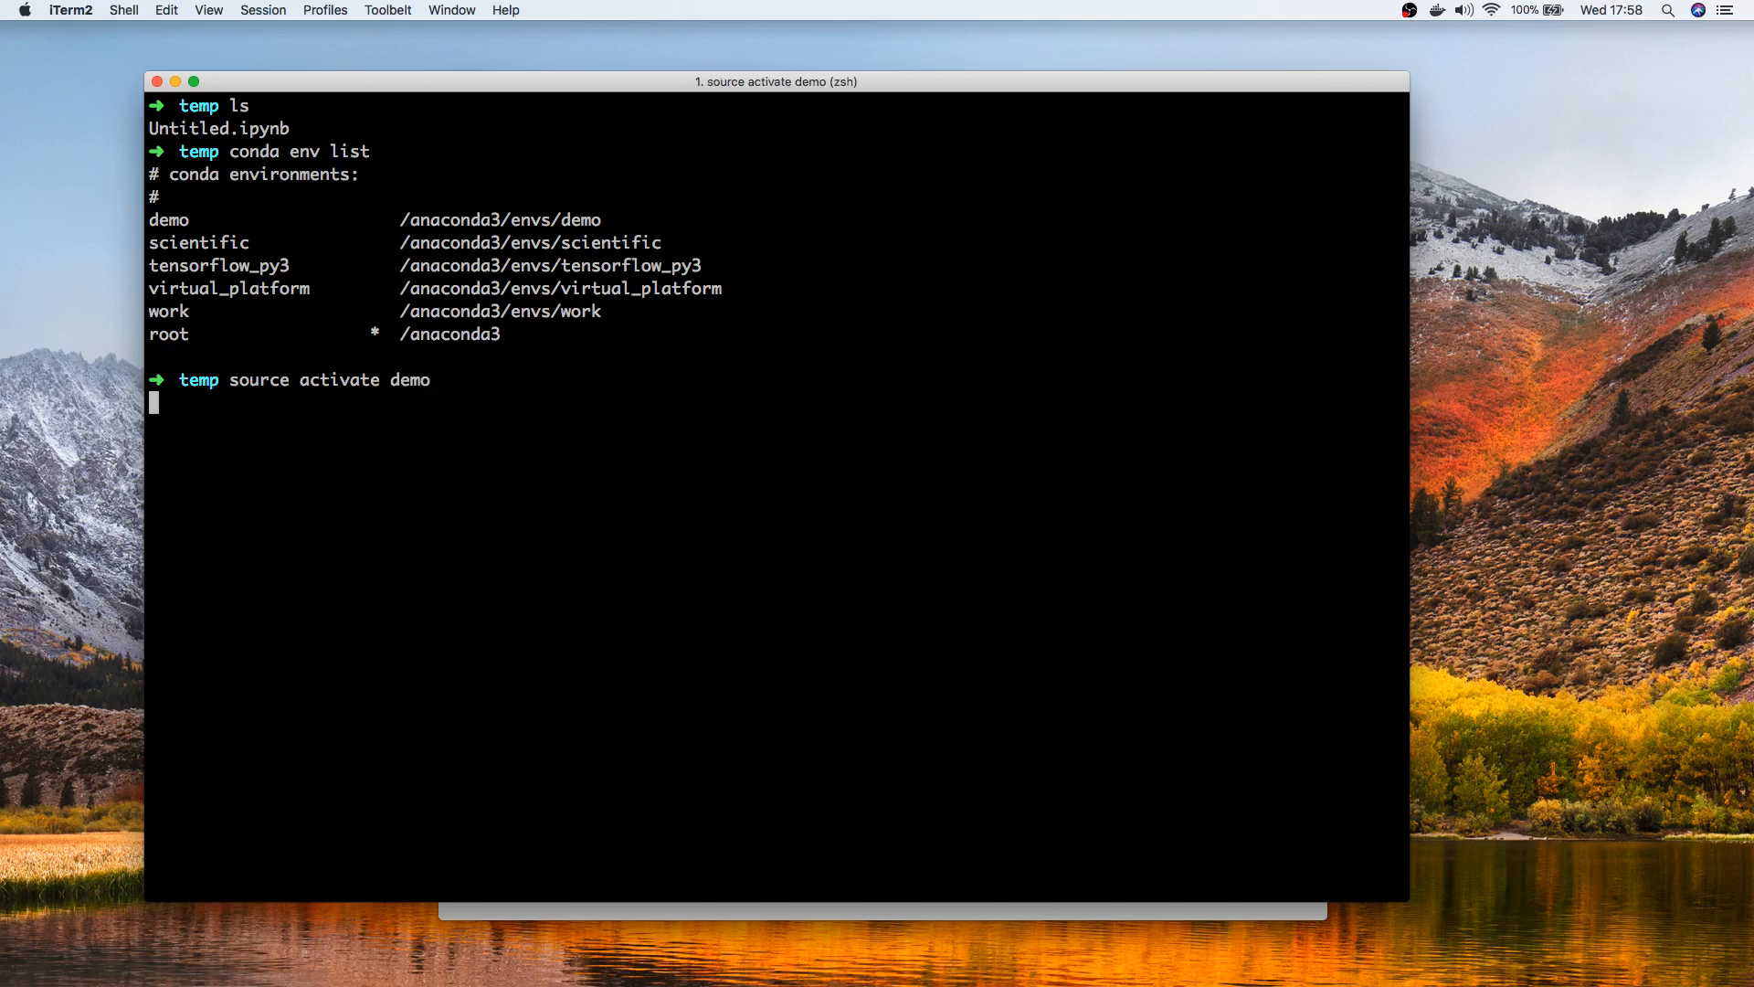
key(Return)
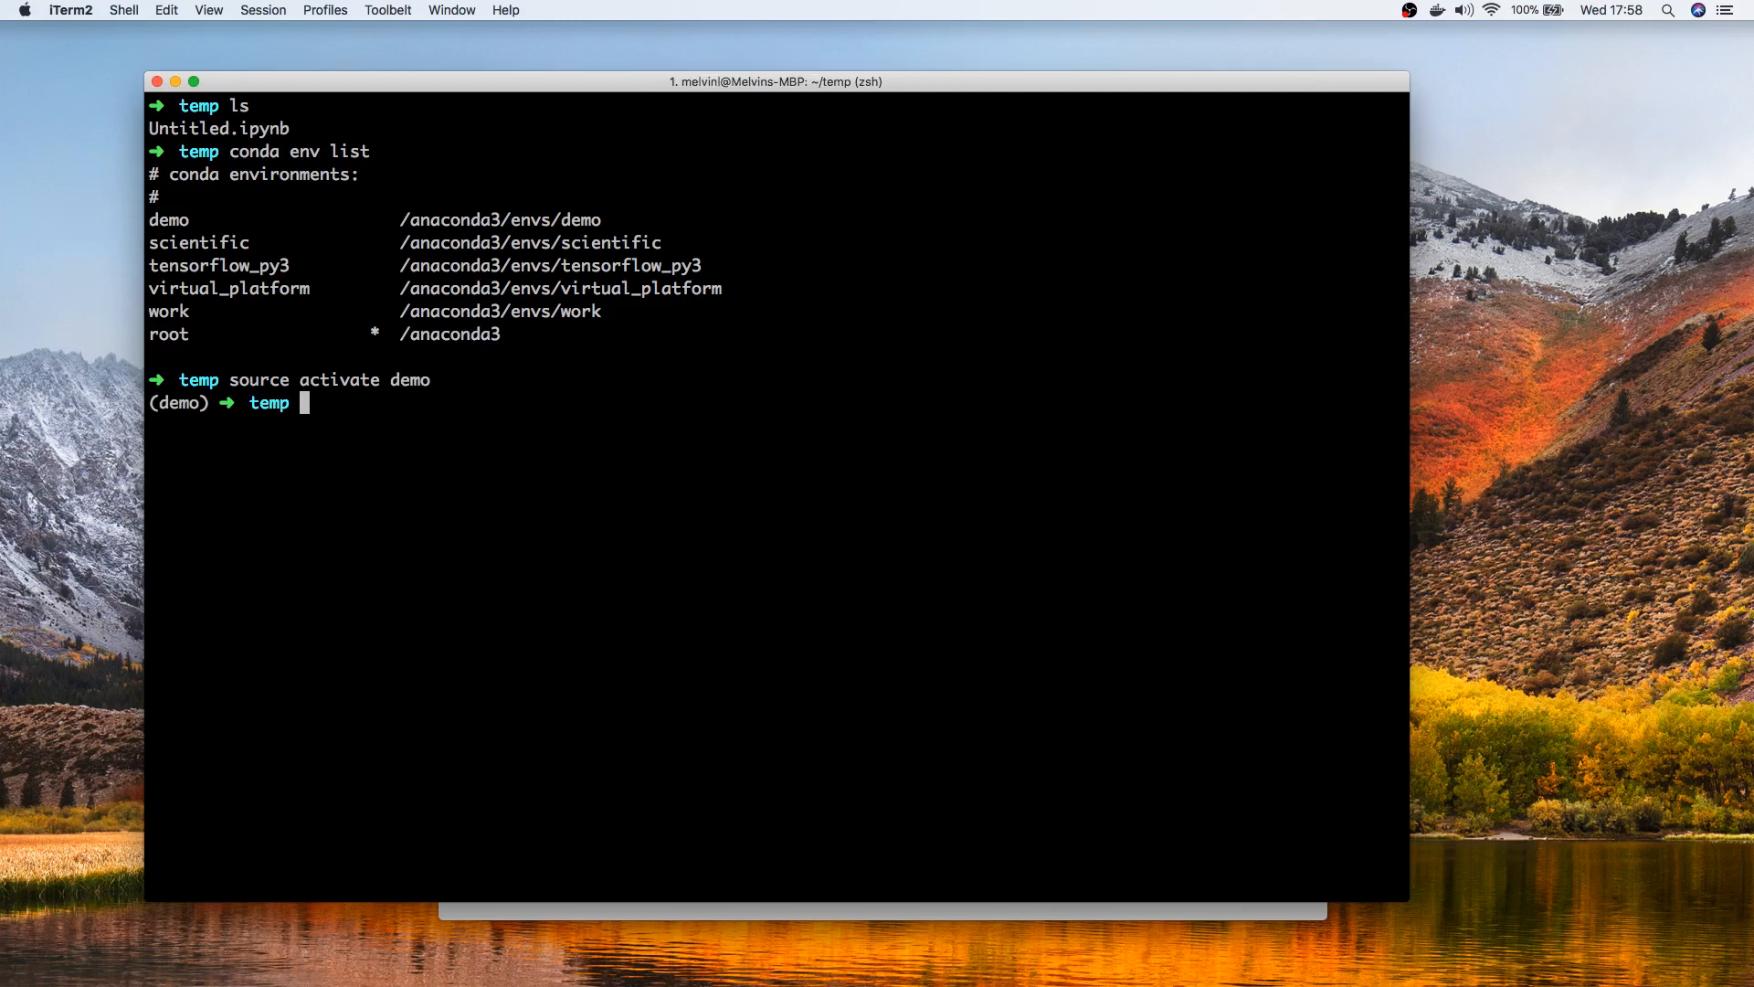
text(jupyter)
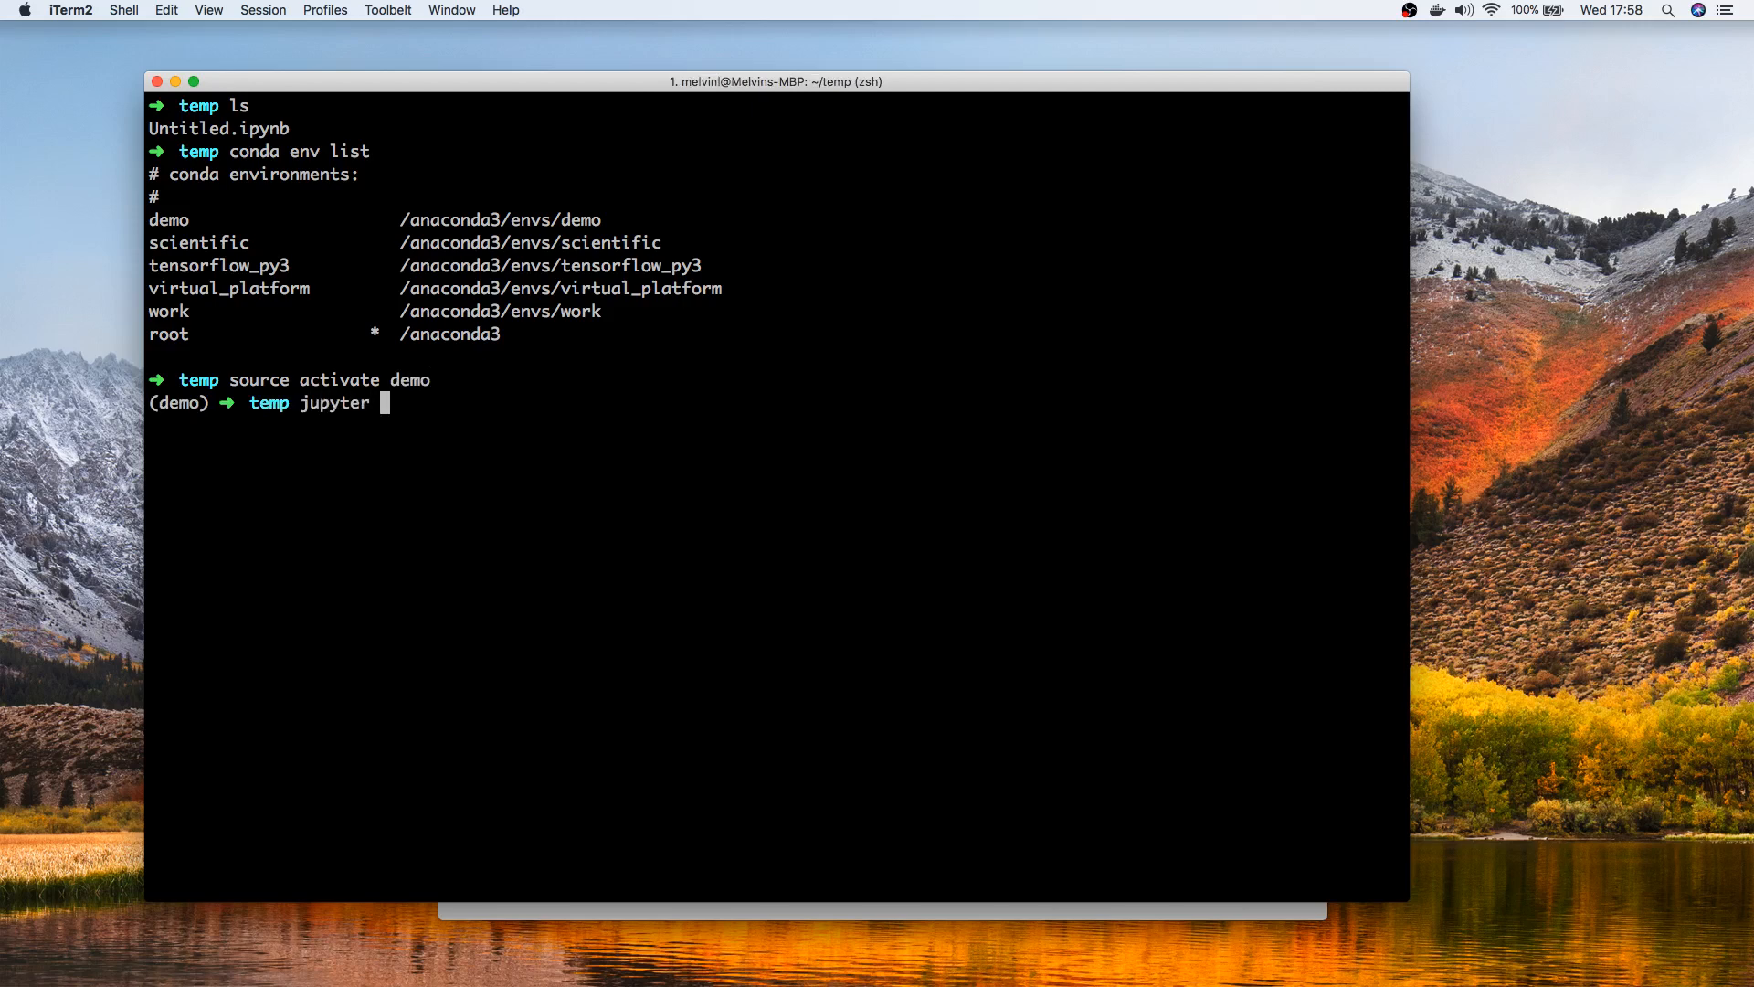
Step: Launch Jupyter Notebook and view the New menu listing only the Python 3 kernel
text(notebook)
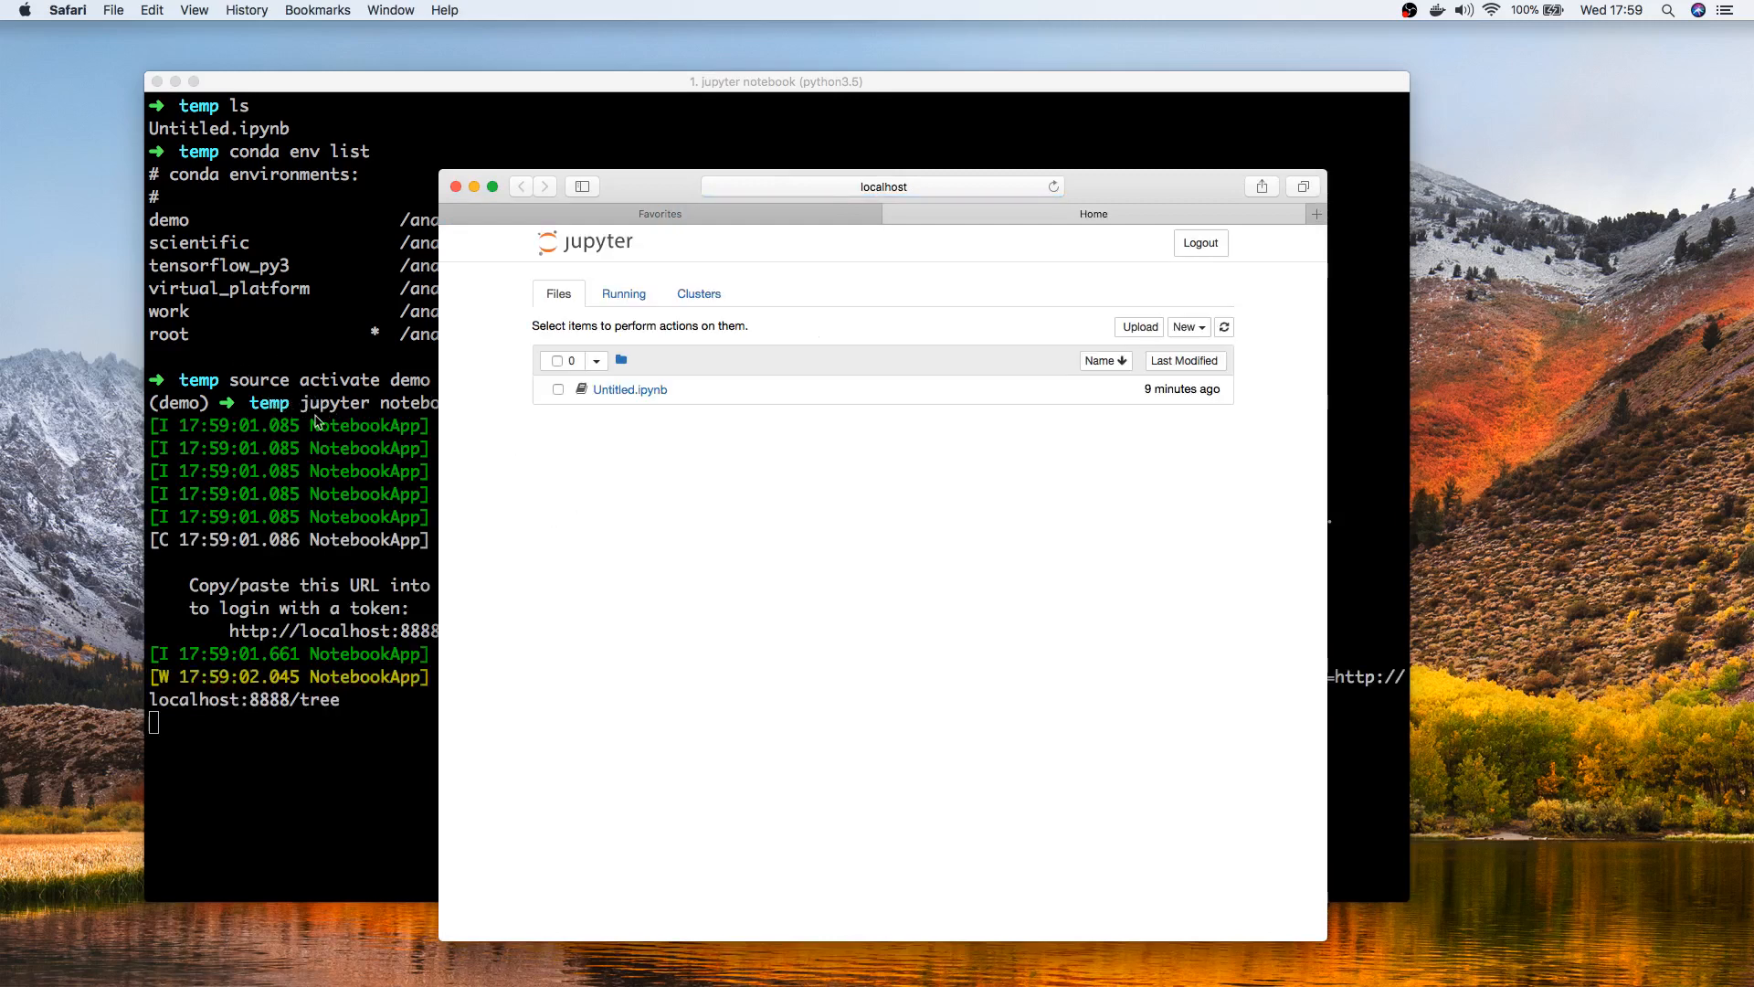
mouse_move(656, 628)
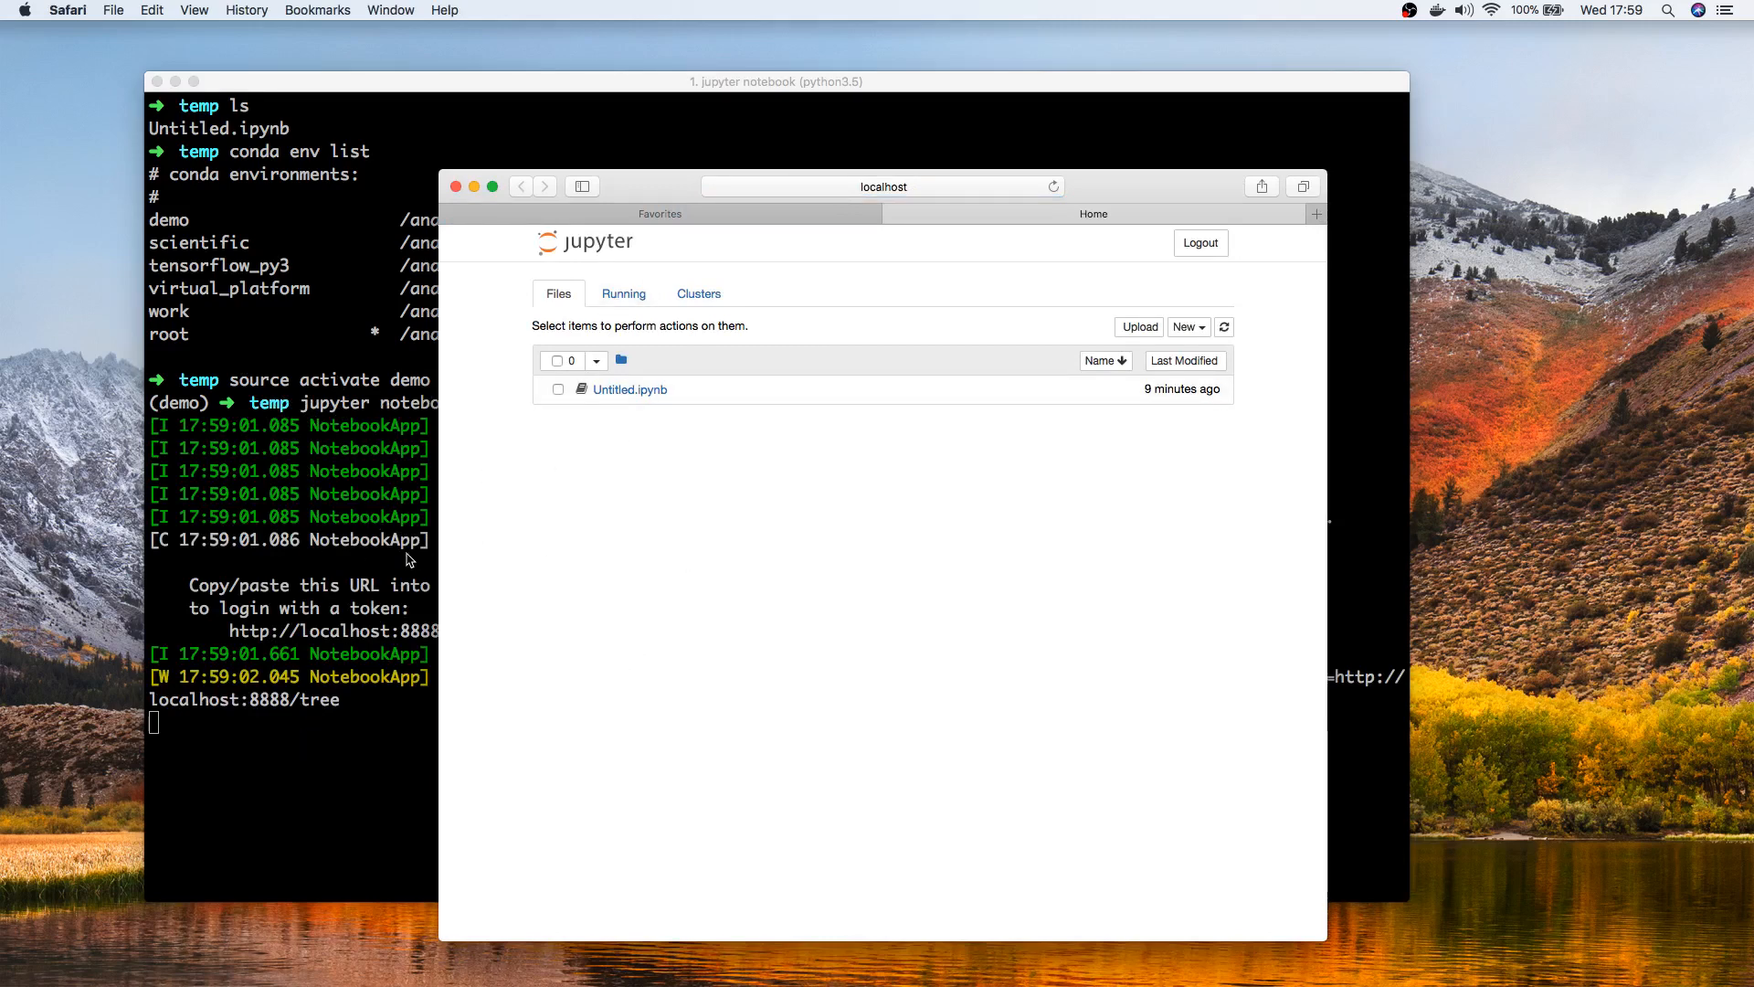
mouse_move(399, 698)
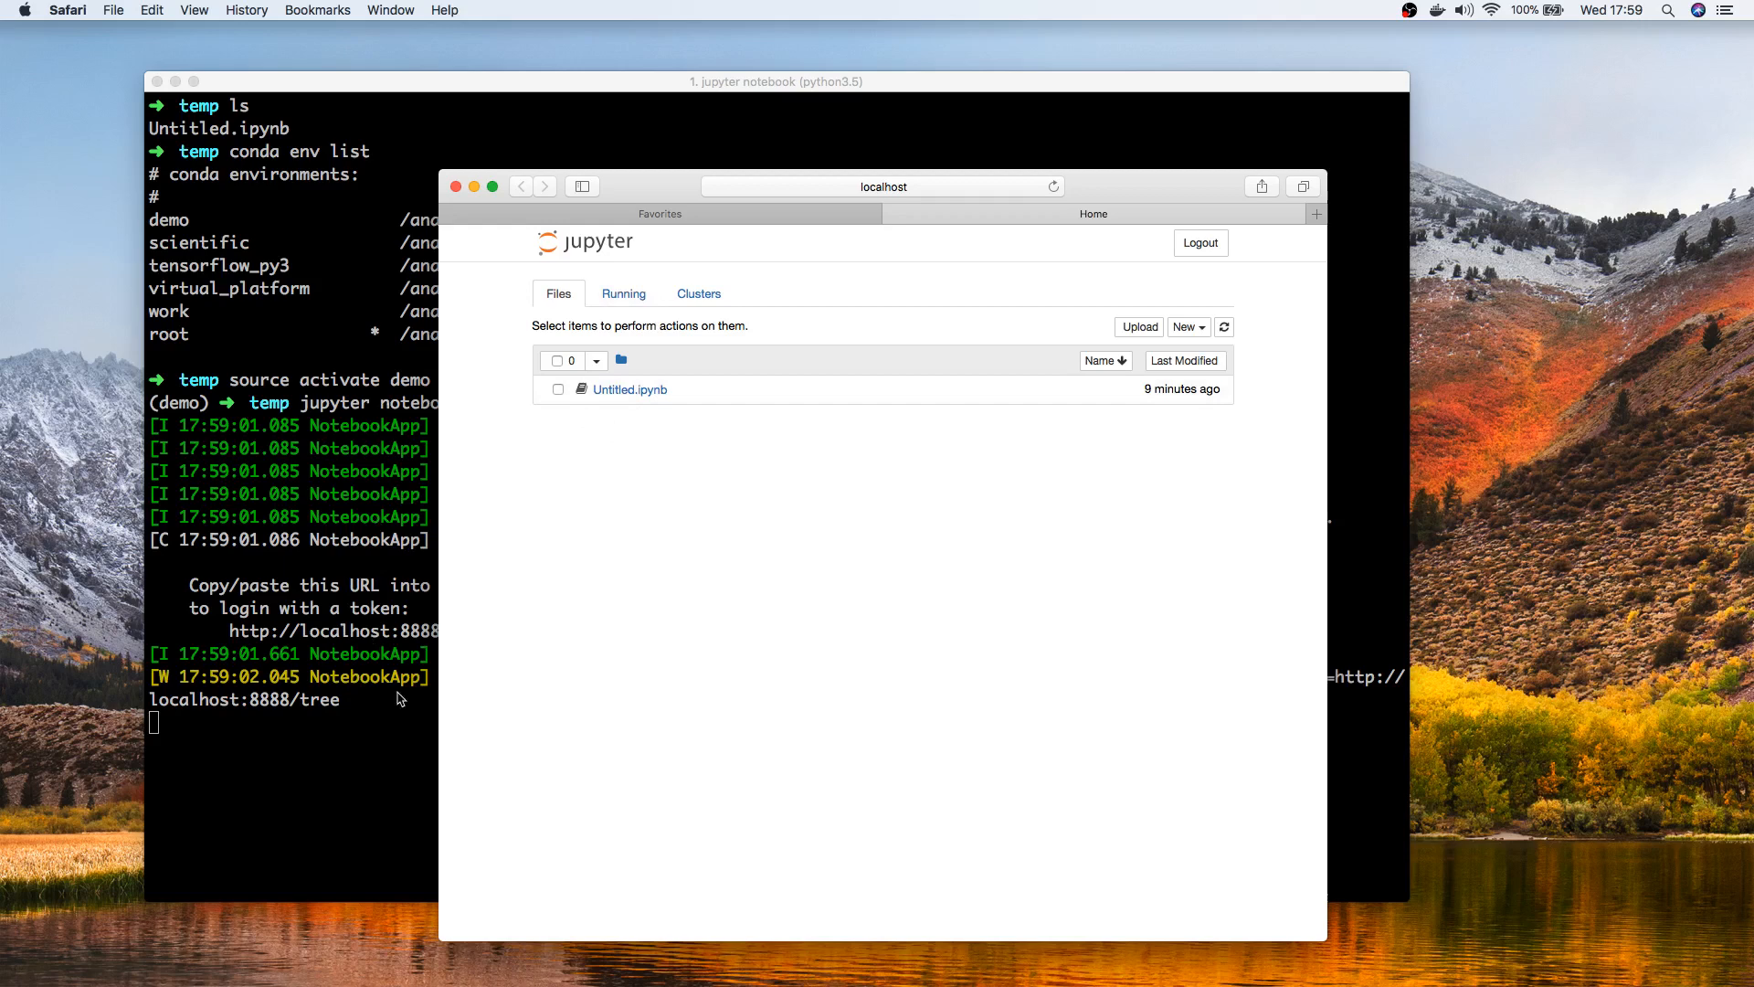
mouse_move(629, 390)
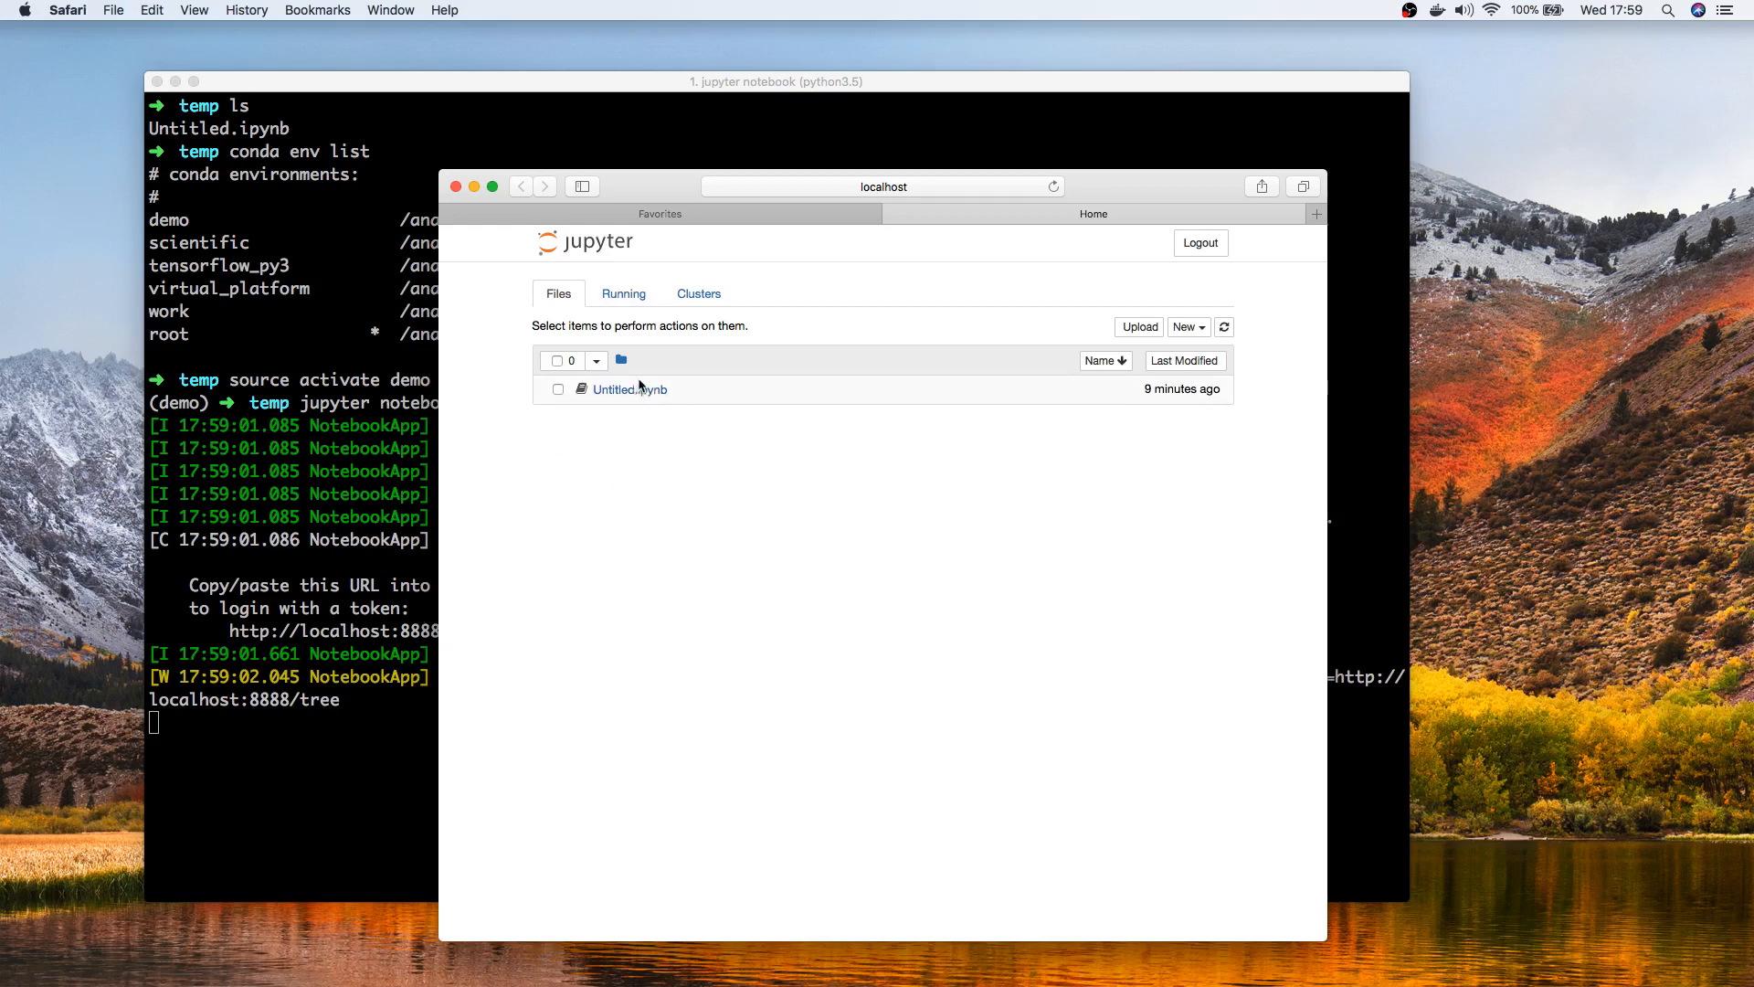
mouse_move(764, 315)
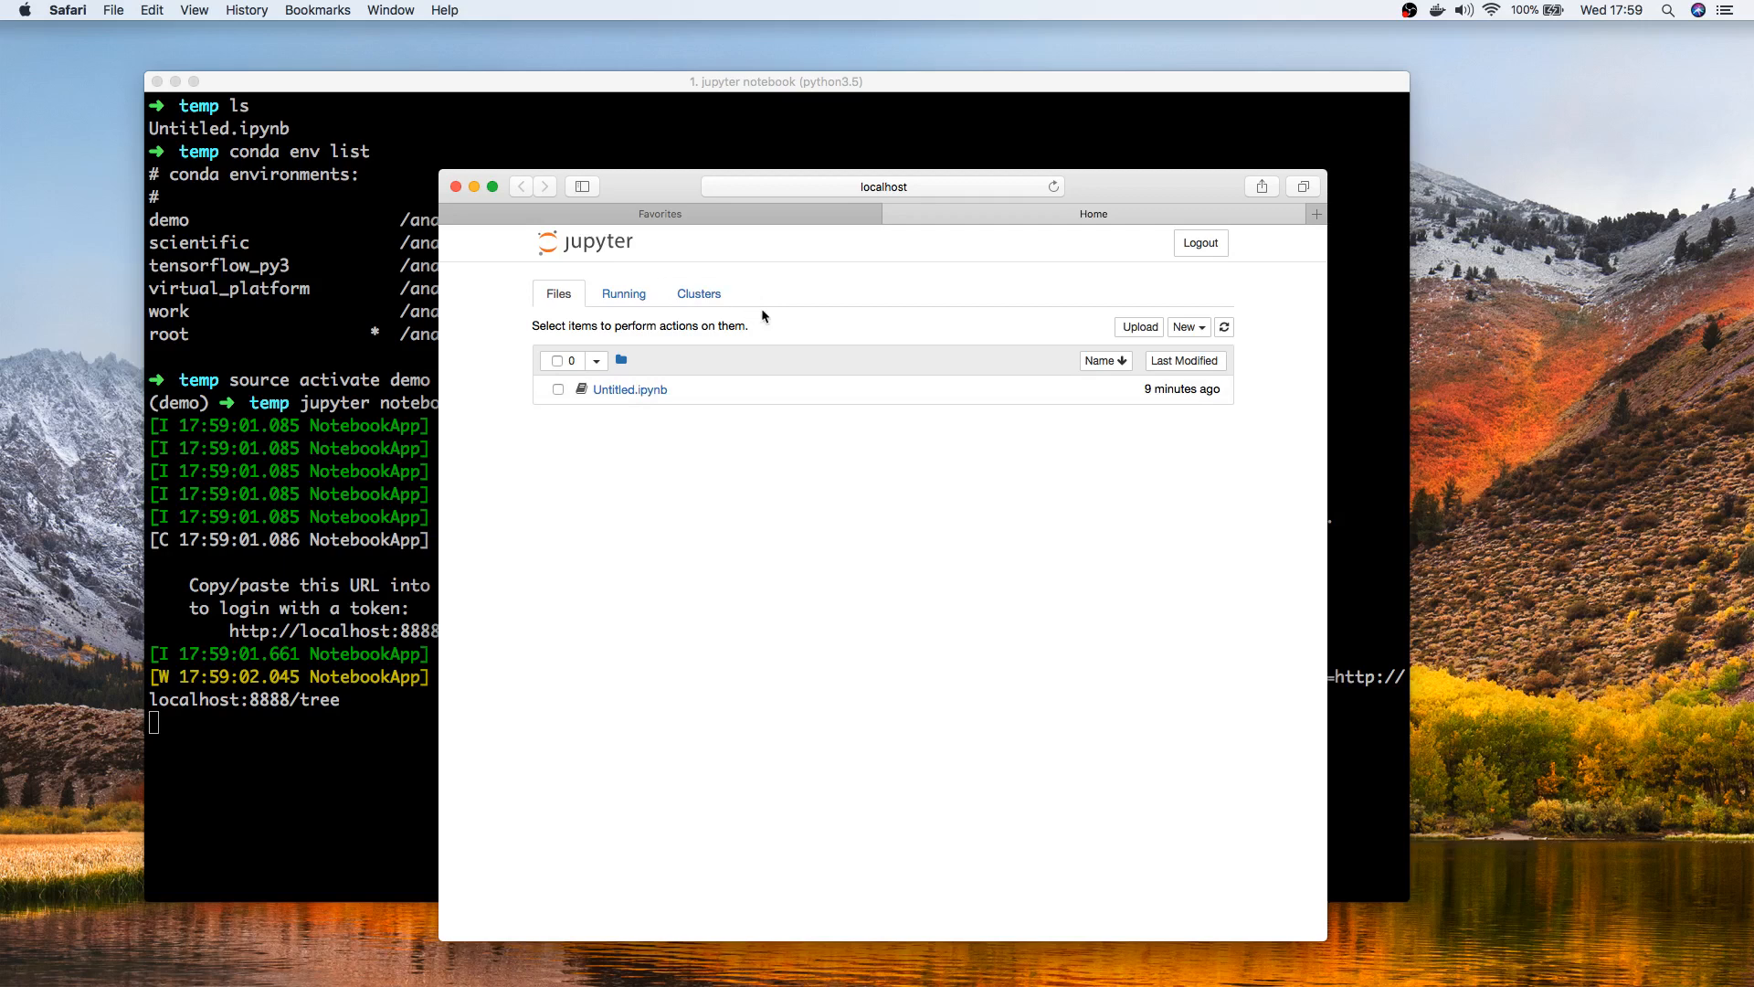
mouse_move(761, 317)
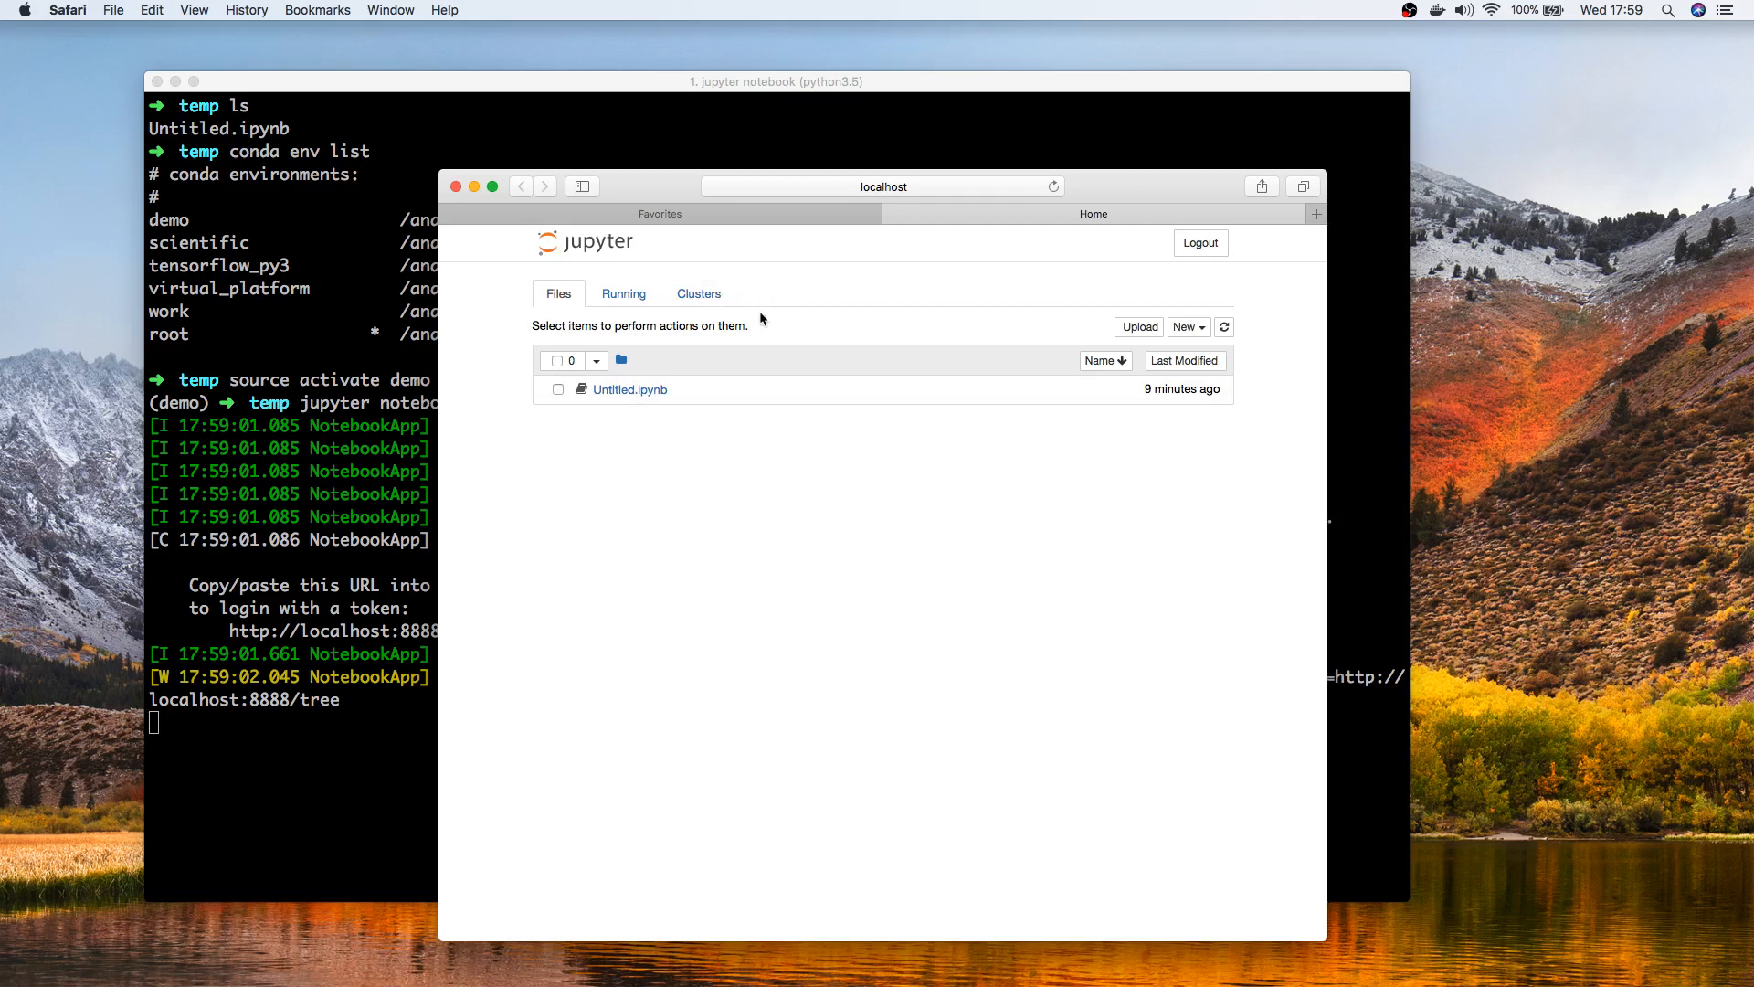
mouse_move(791, 286)
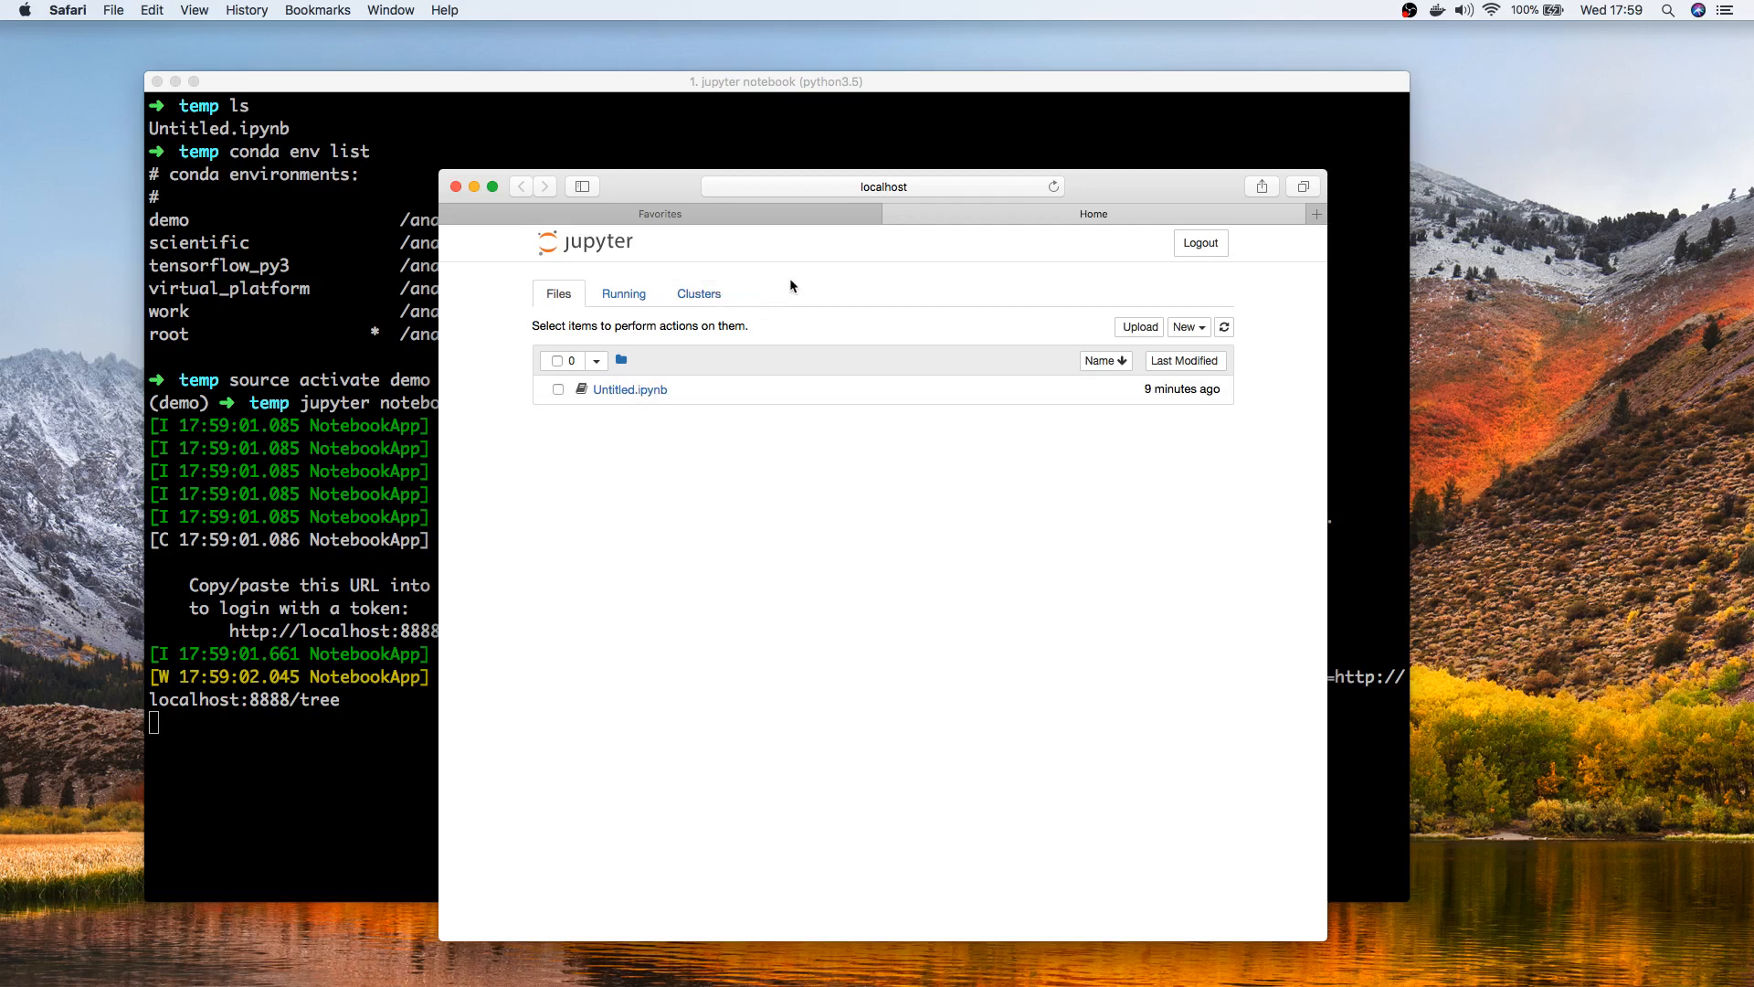
mouse_move(767, 310)
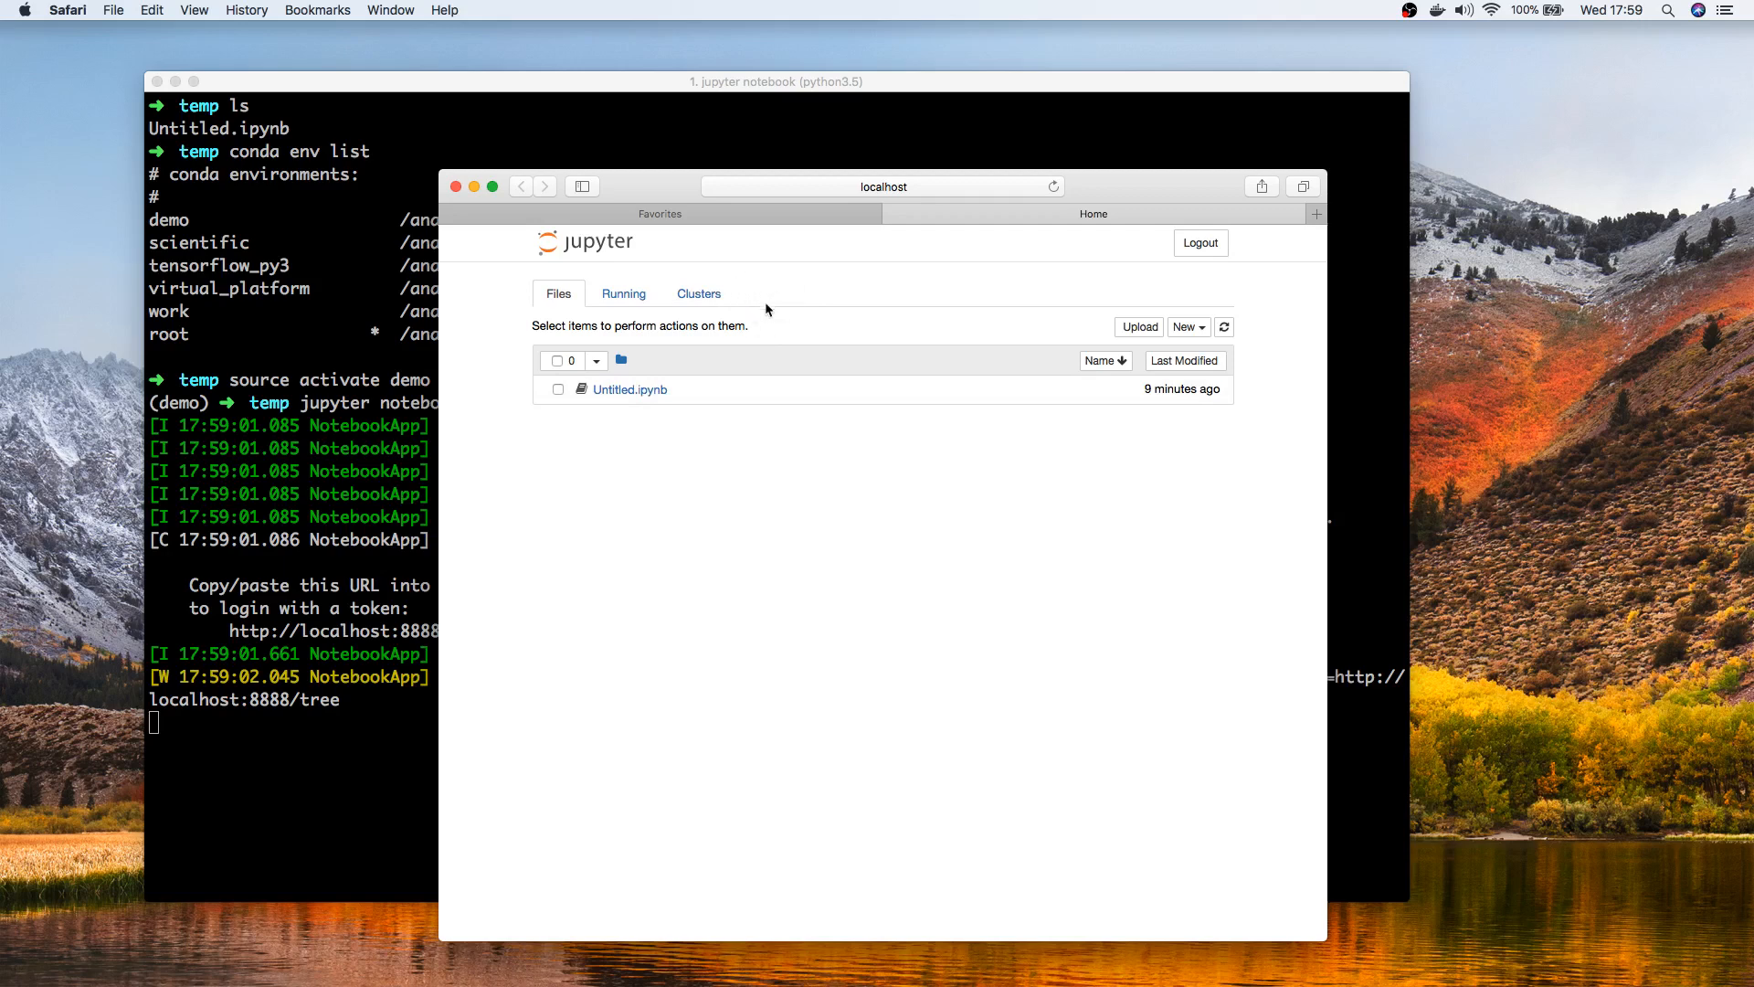
mouse_move(769, 305)
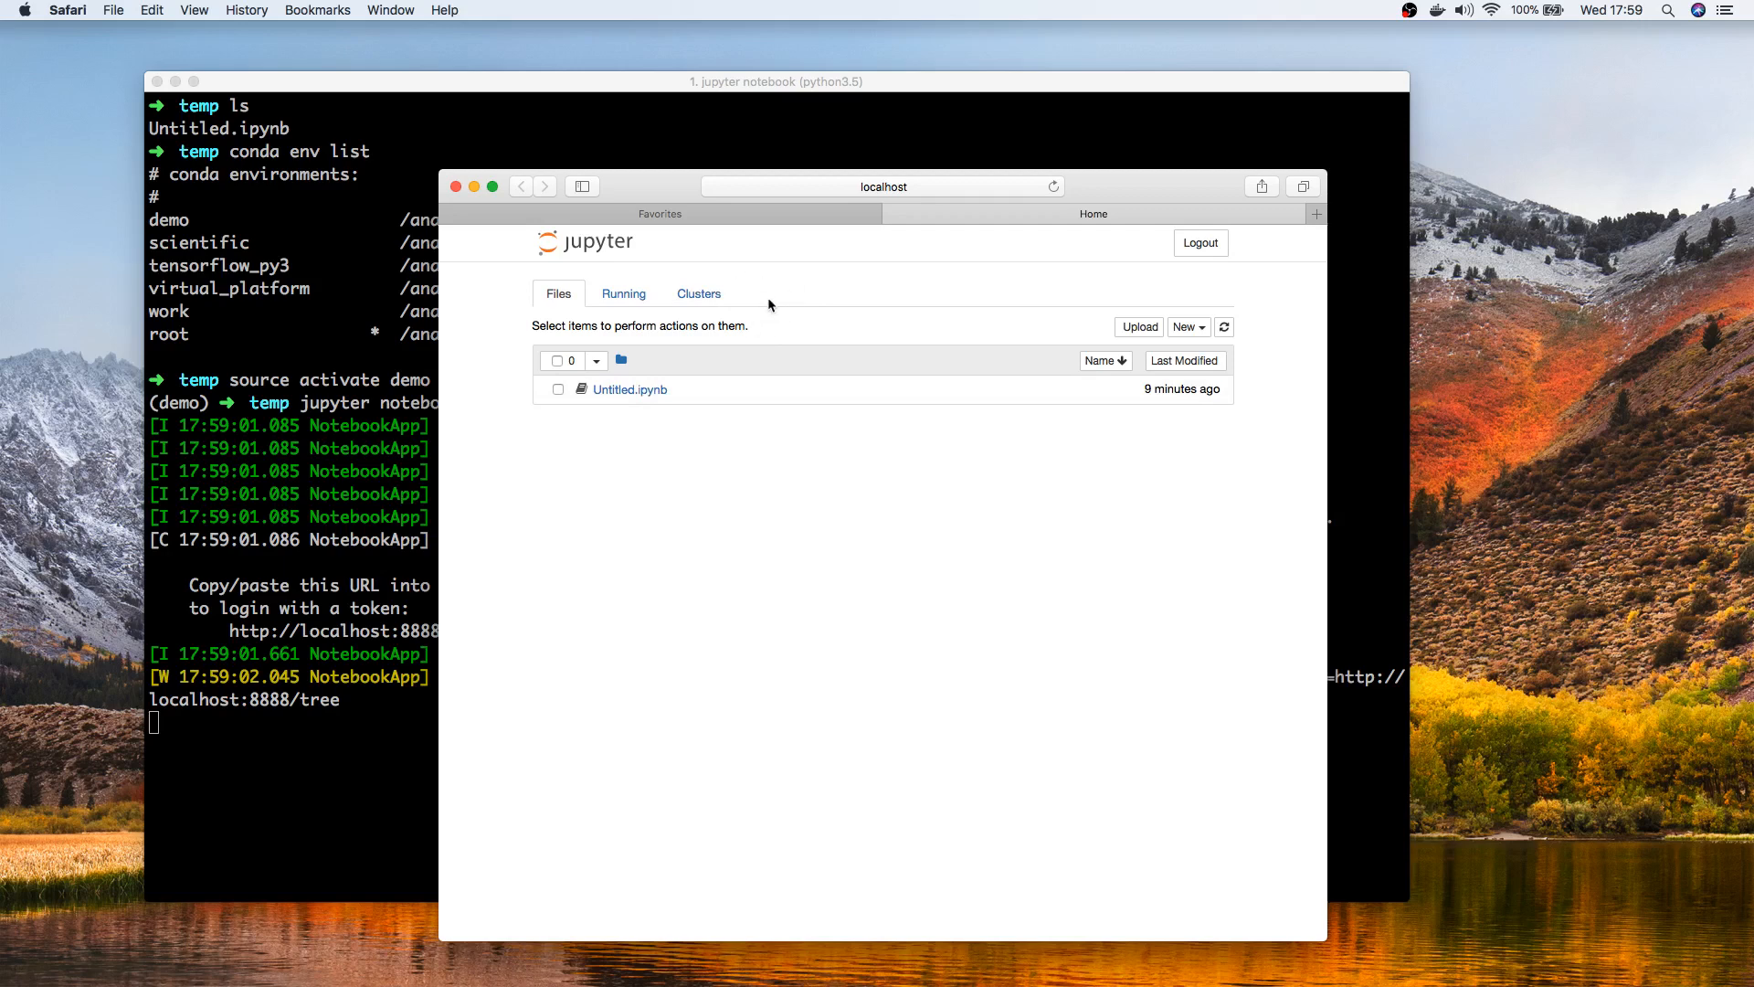
click(1184, 327)
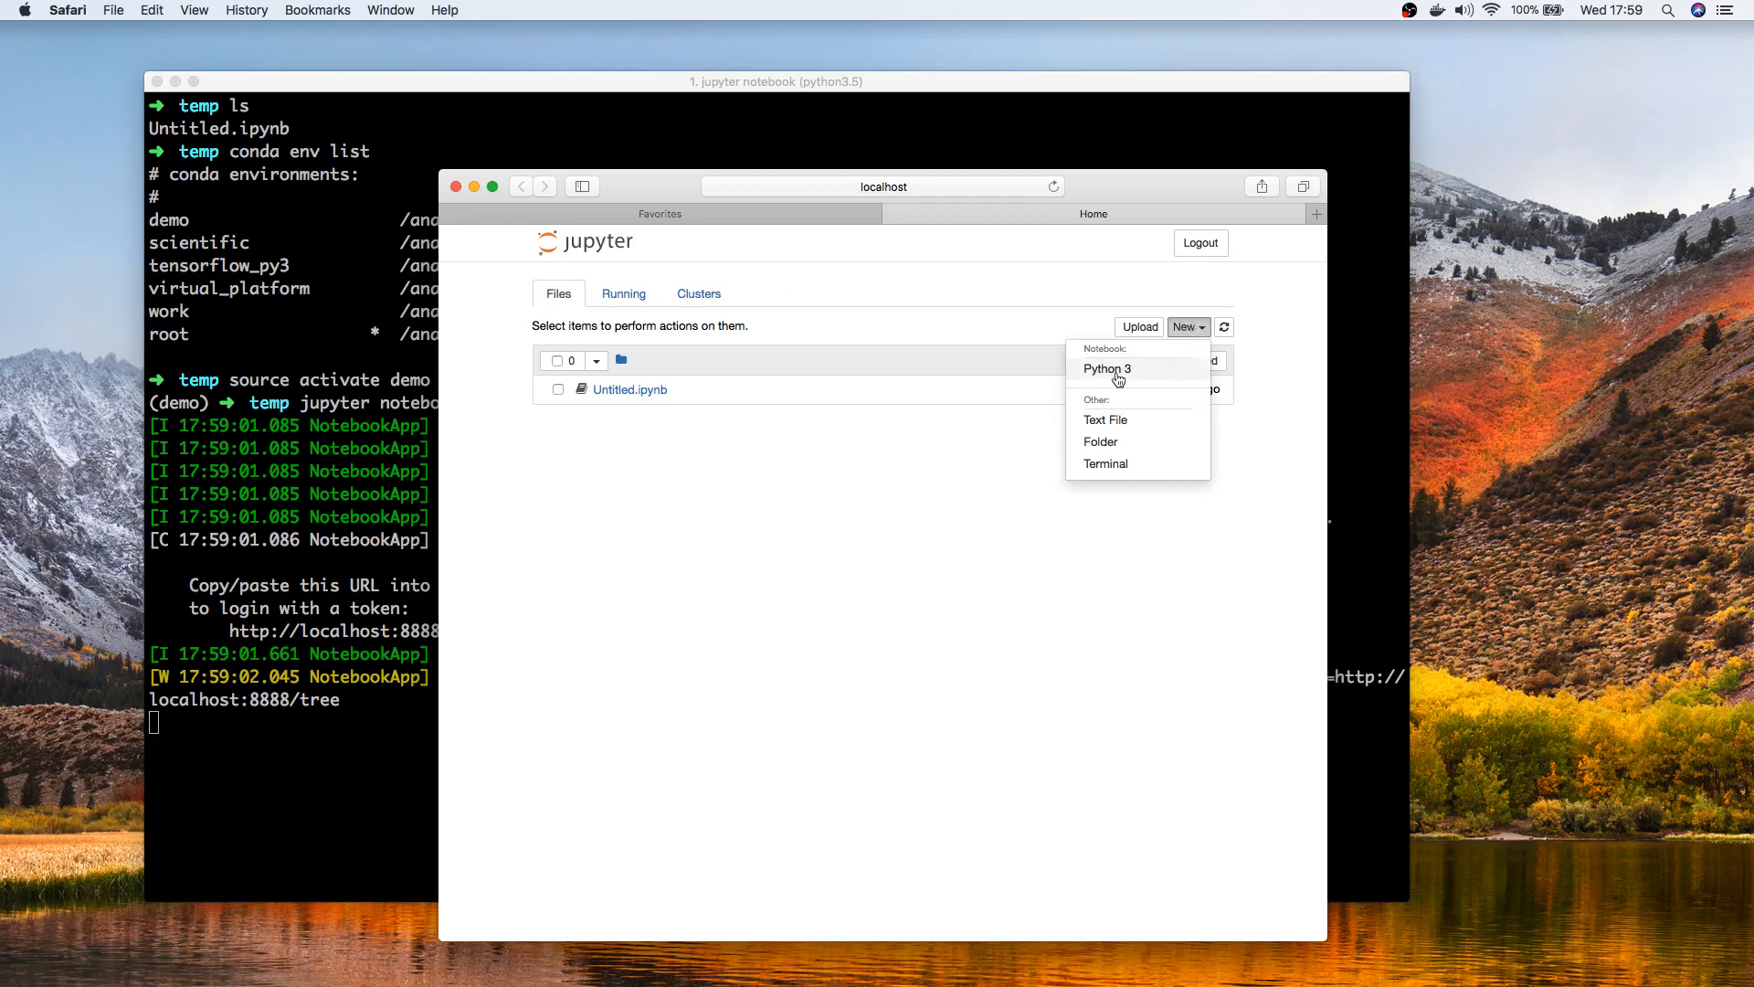
mouse_move(1113, 385)
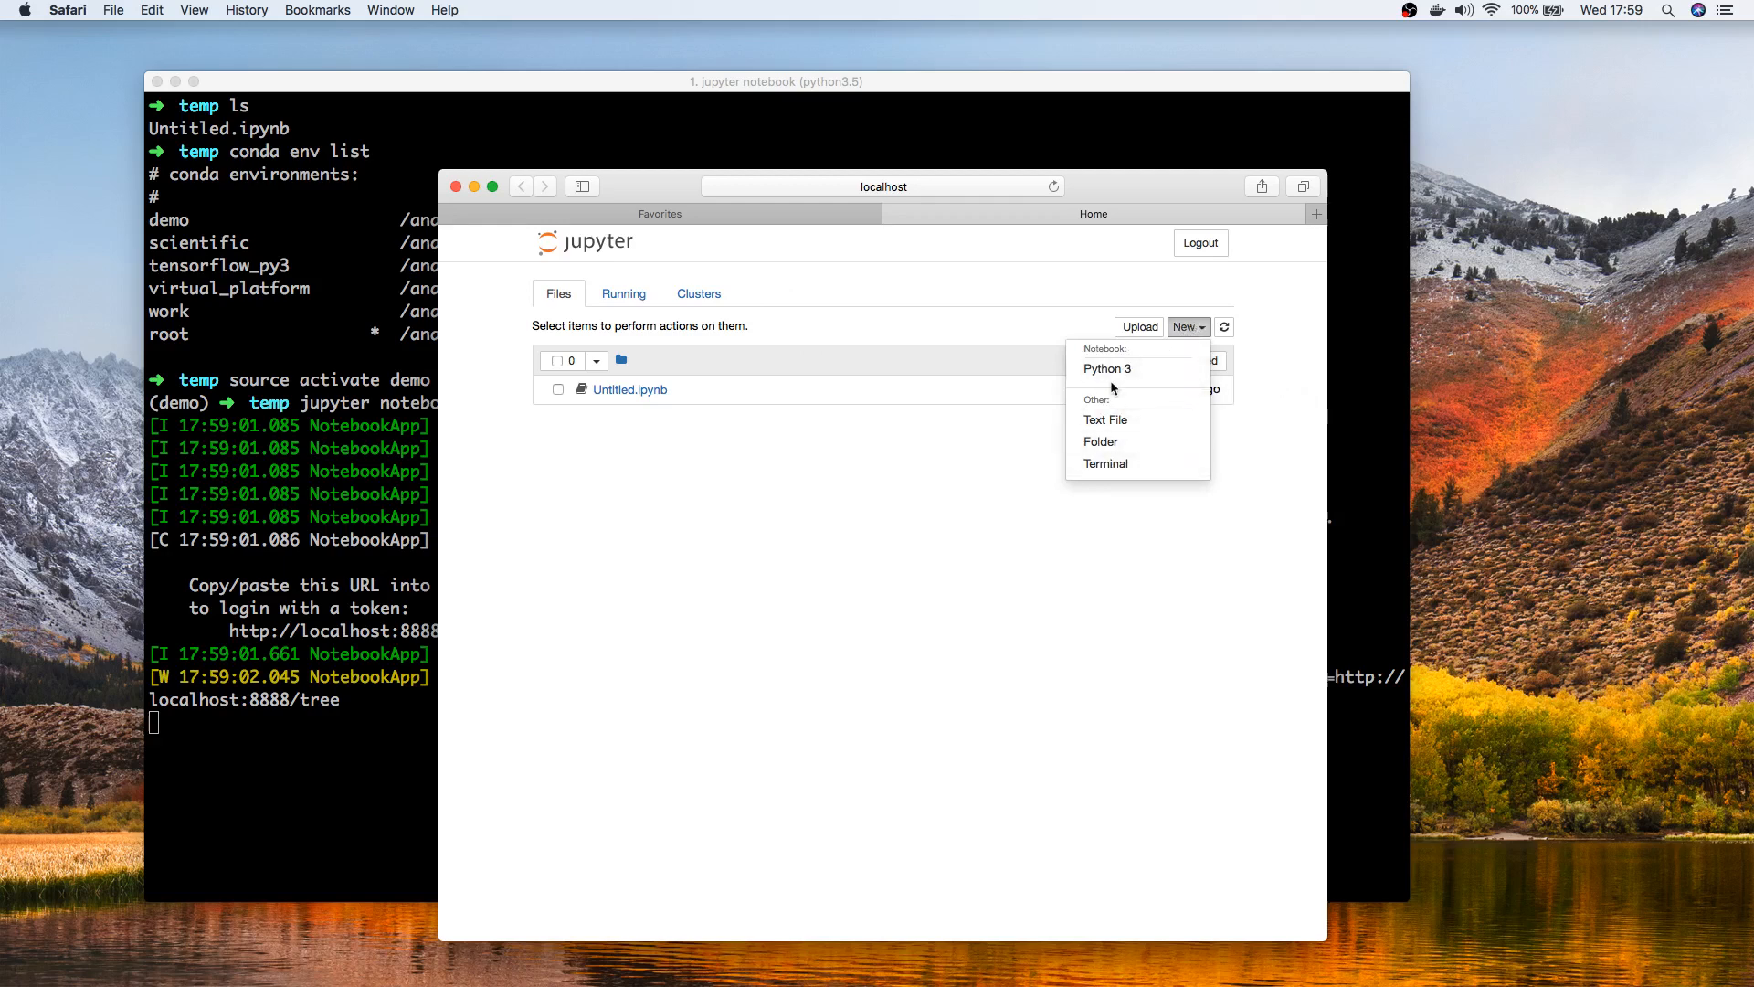
mouse_move(1105, 420)
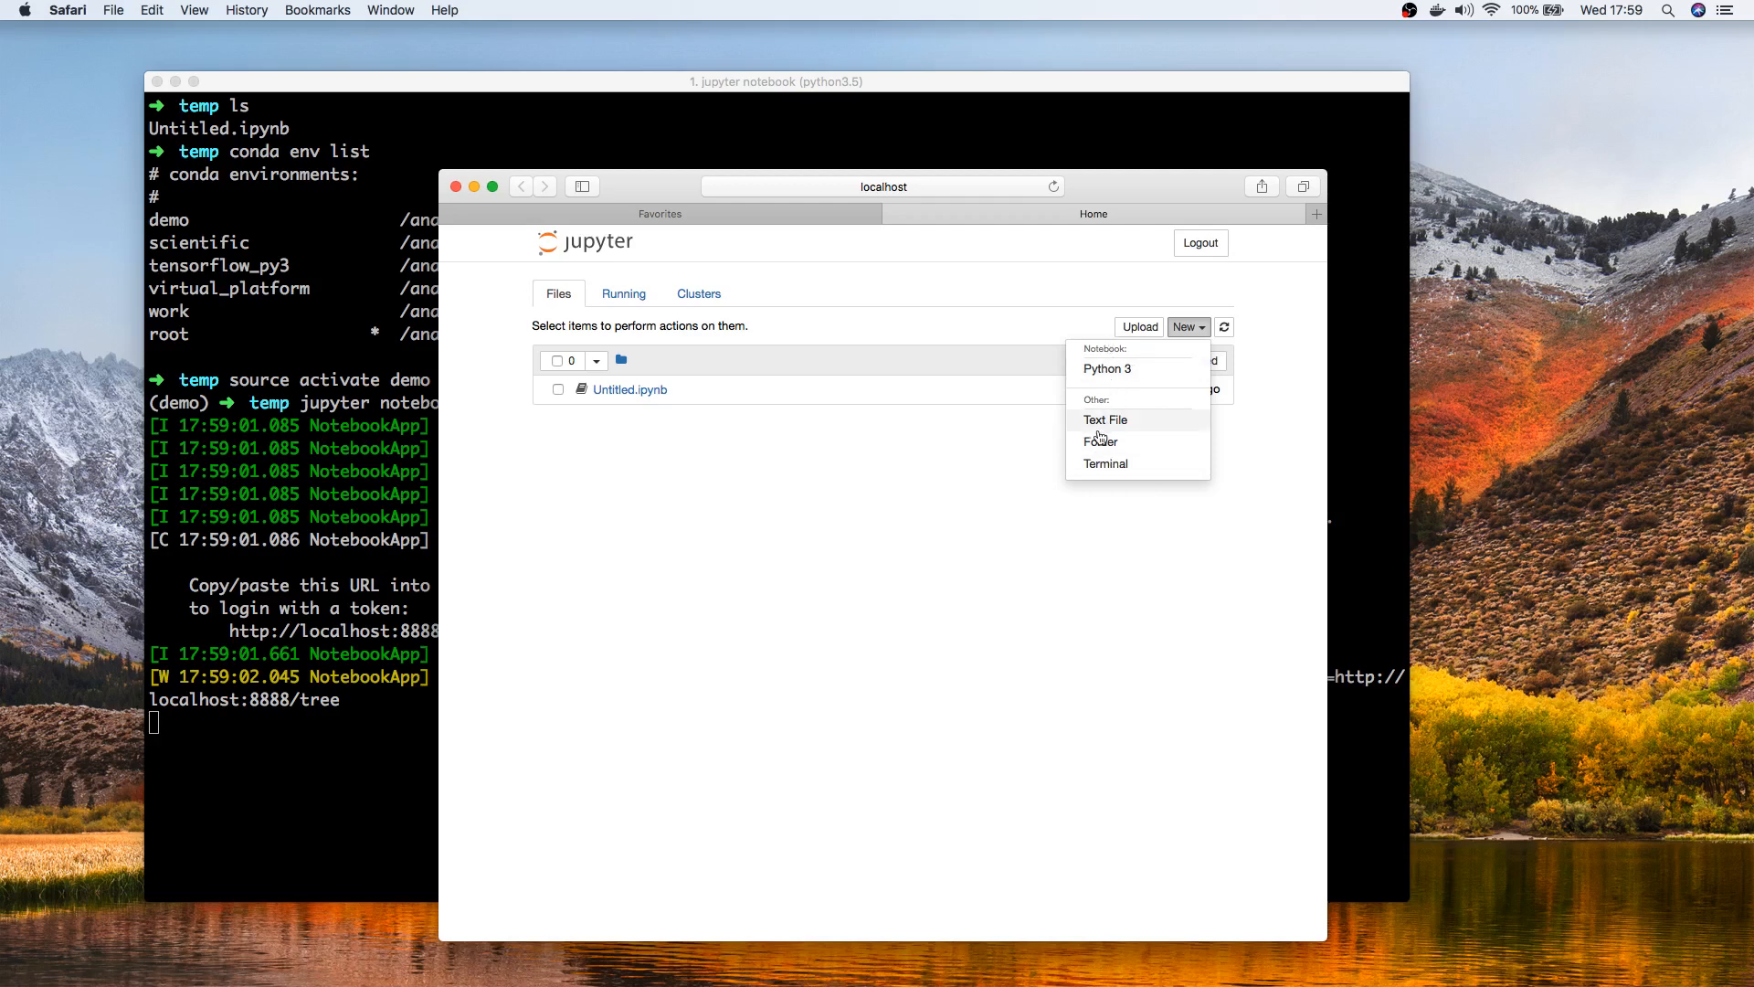
mouse_move(1108, 369)
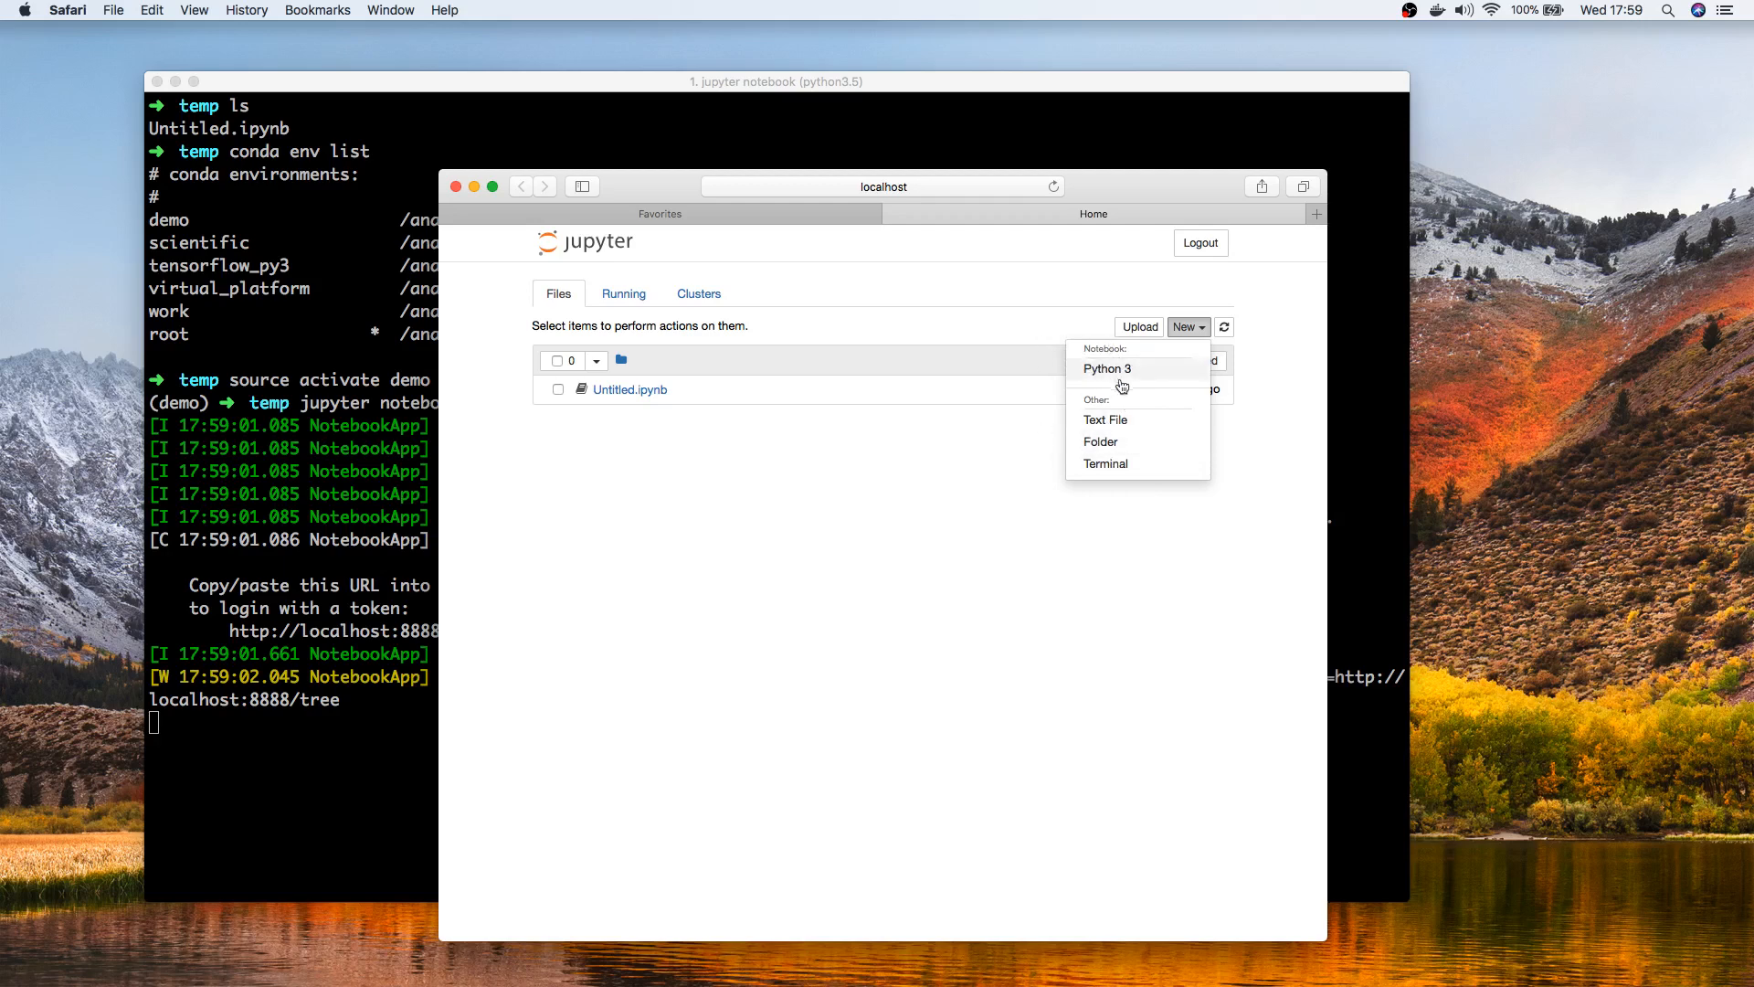
mouse_move(924, 465)
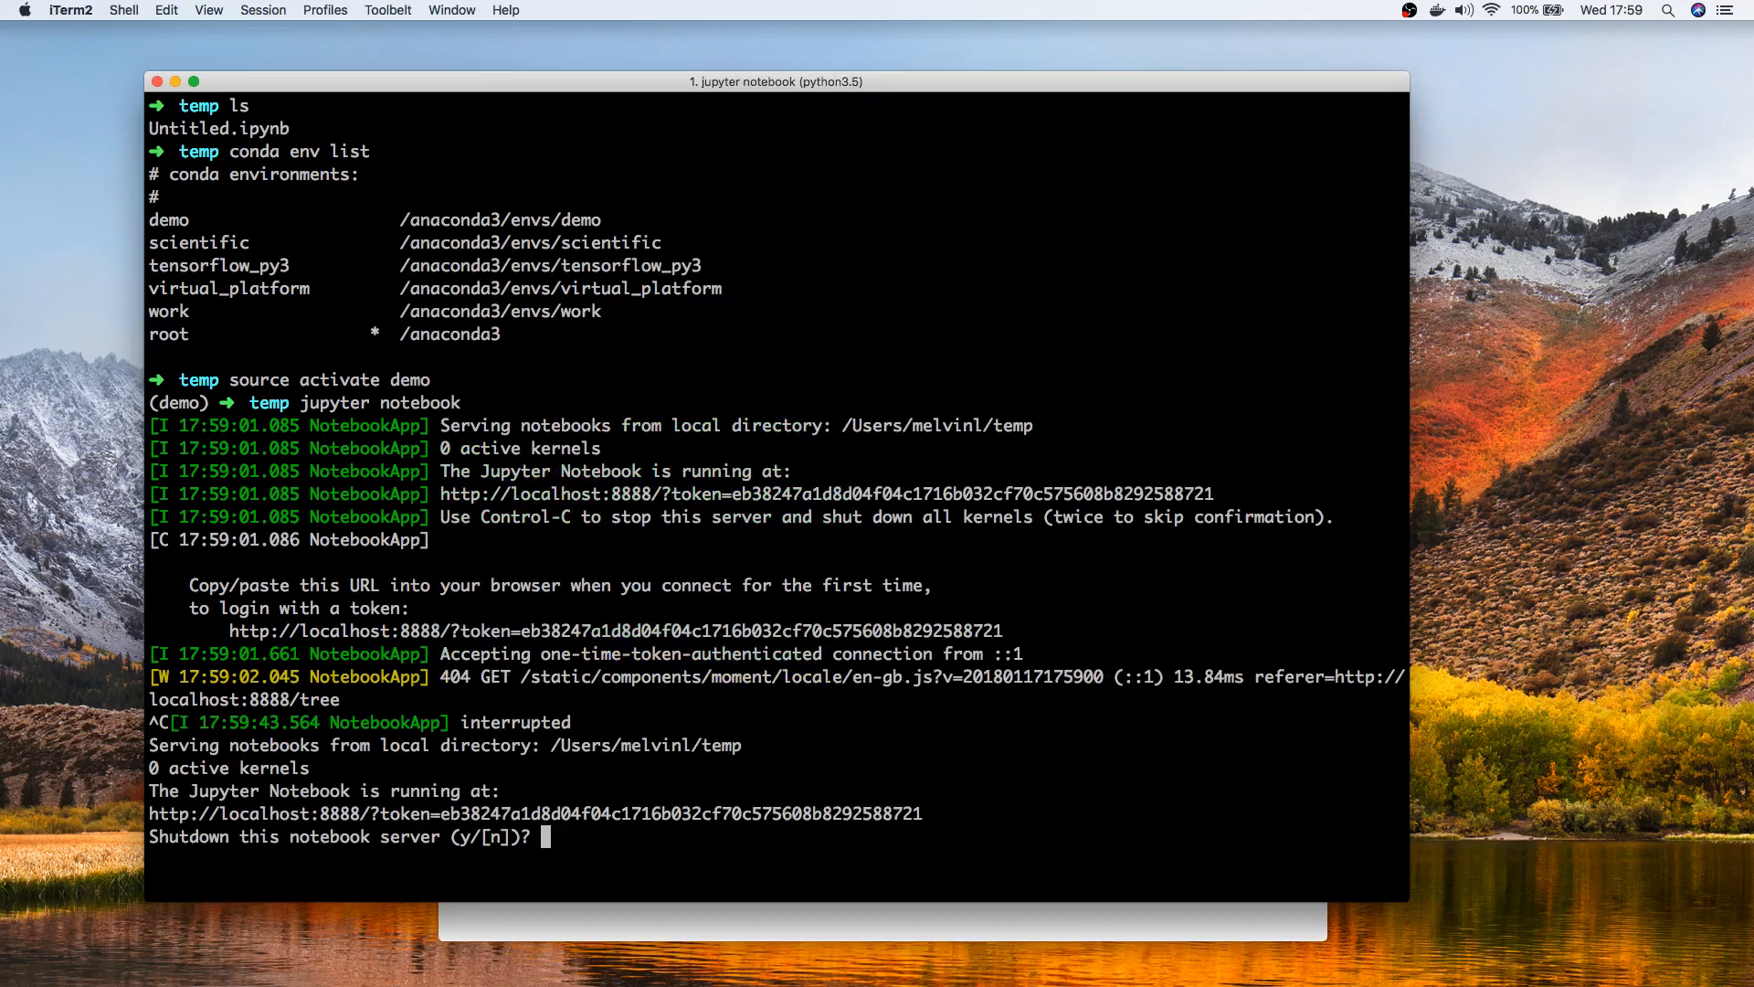
Step: Confirm server shutdown with 'y' and run 'conda install nb_conda' in the demo environment
text(y)
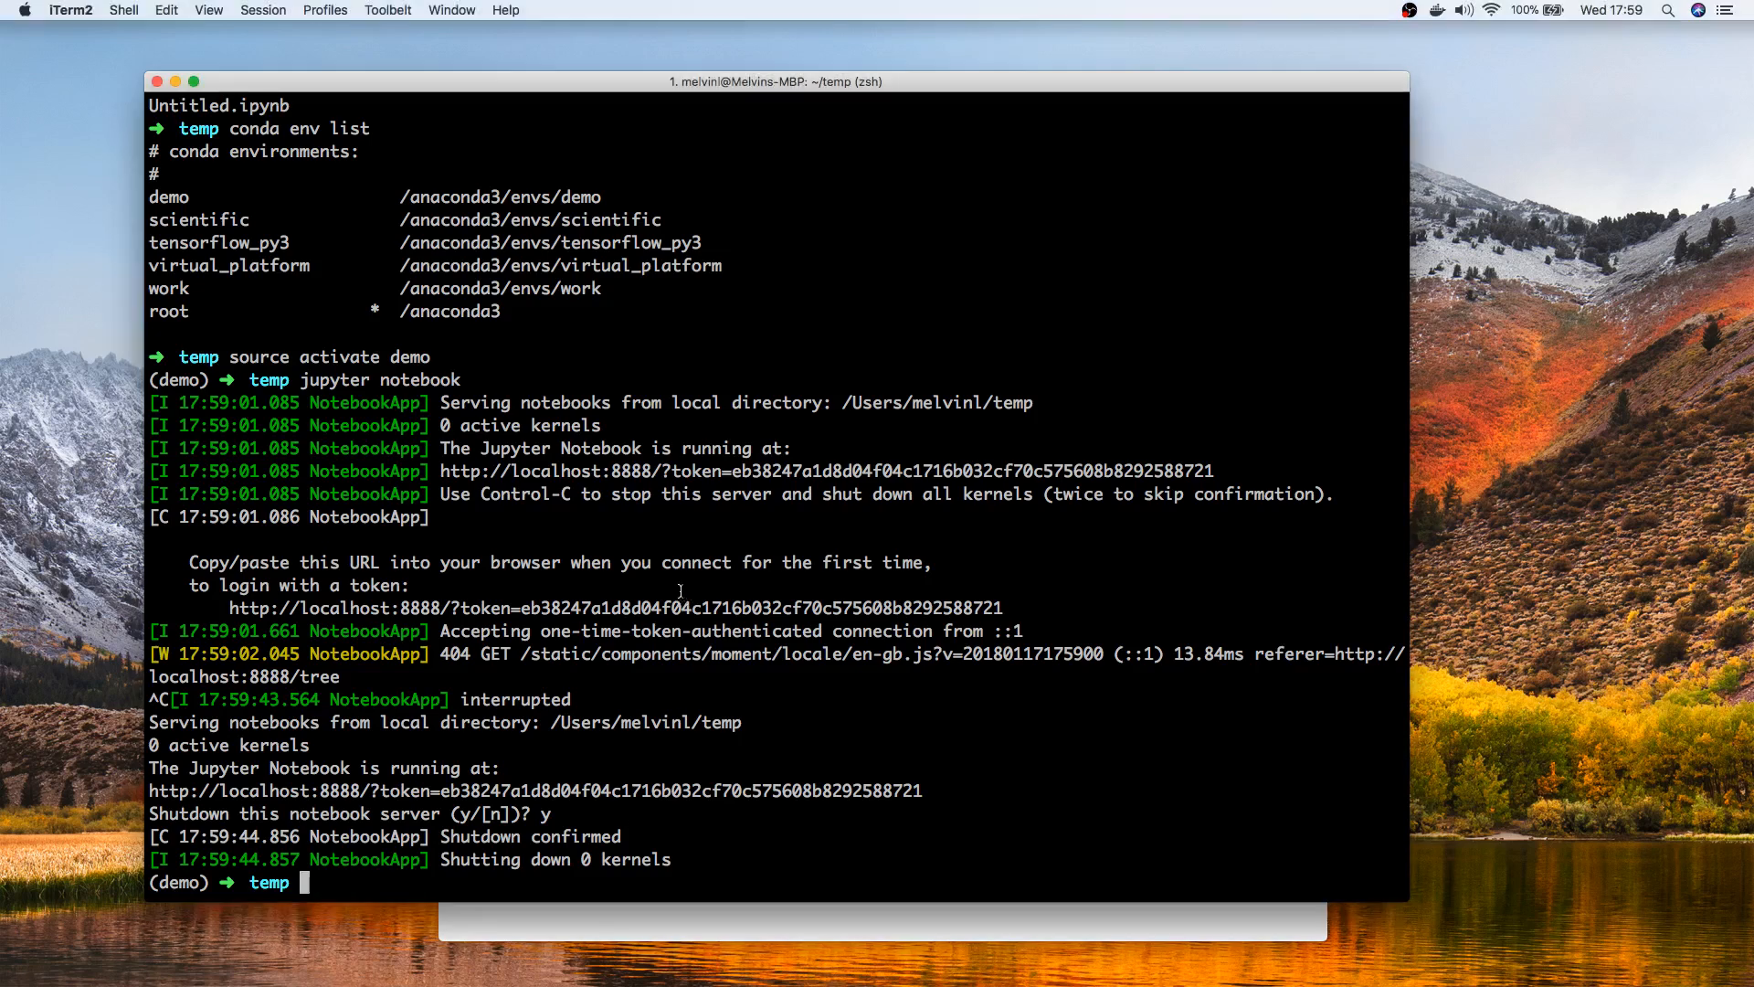
text(conda)
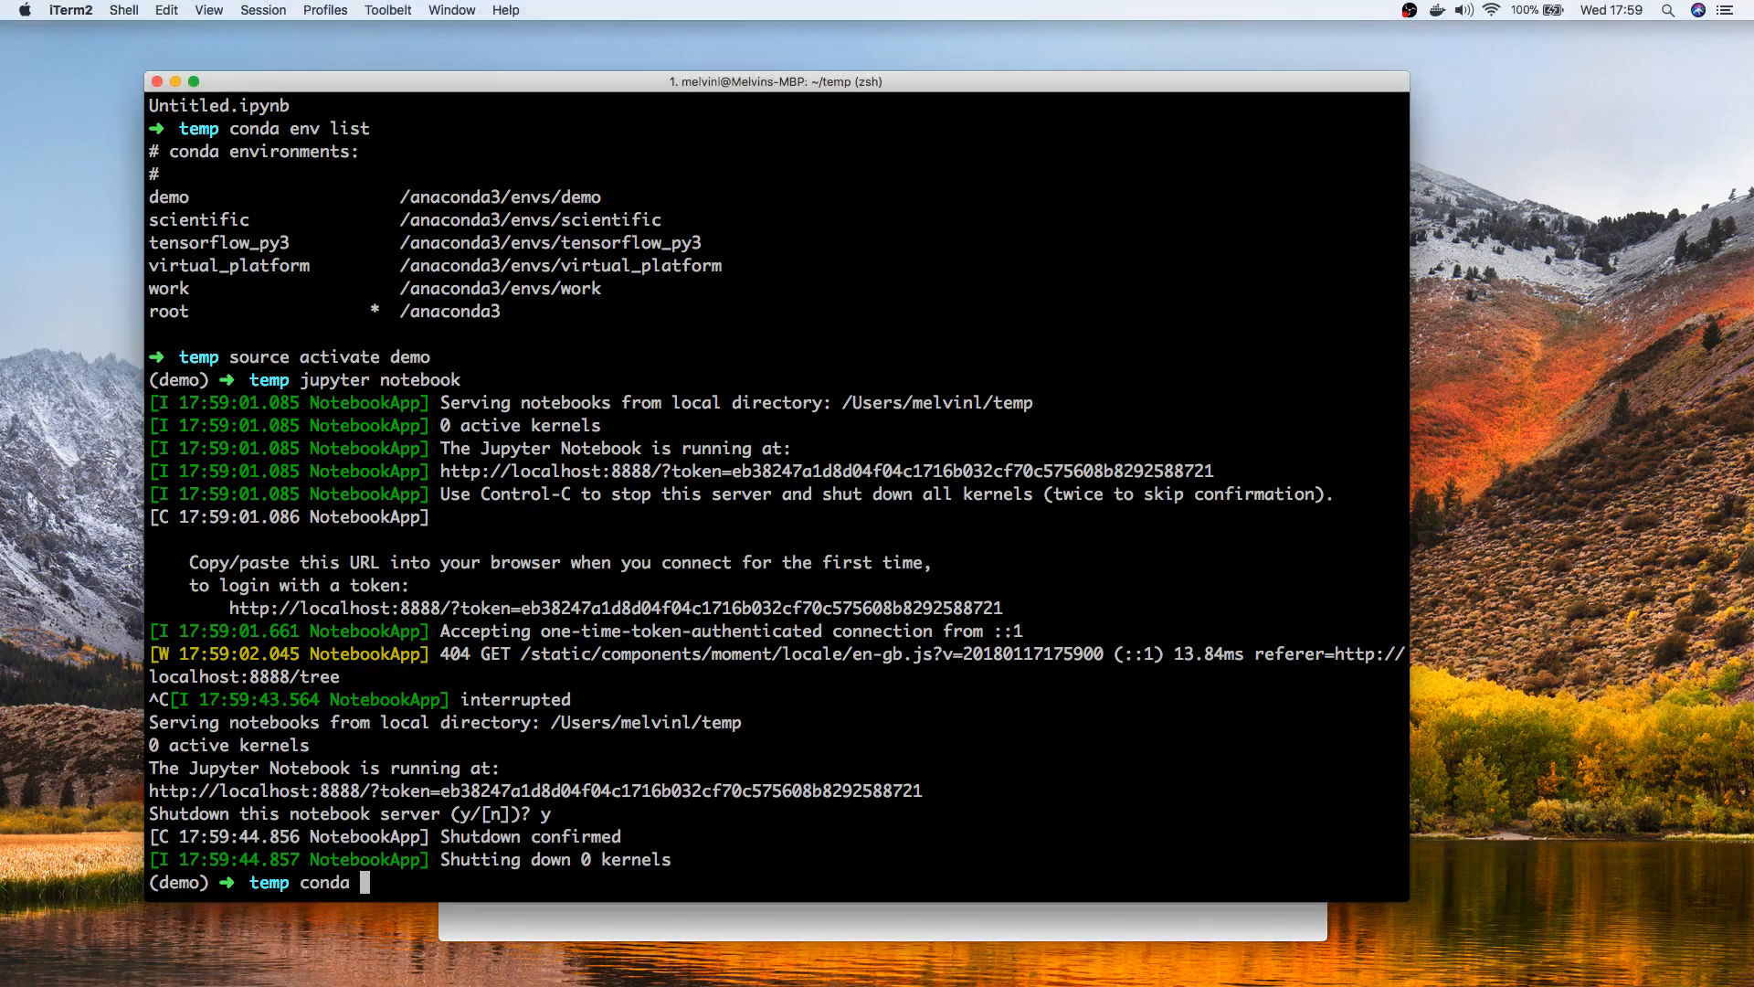
text(install nv)
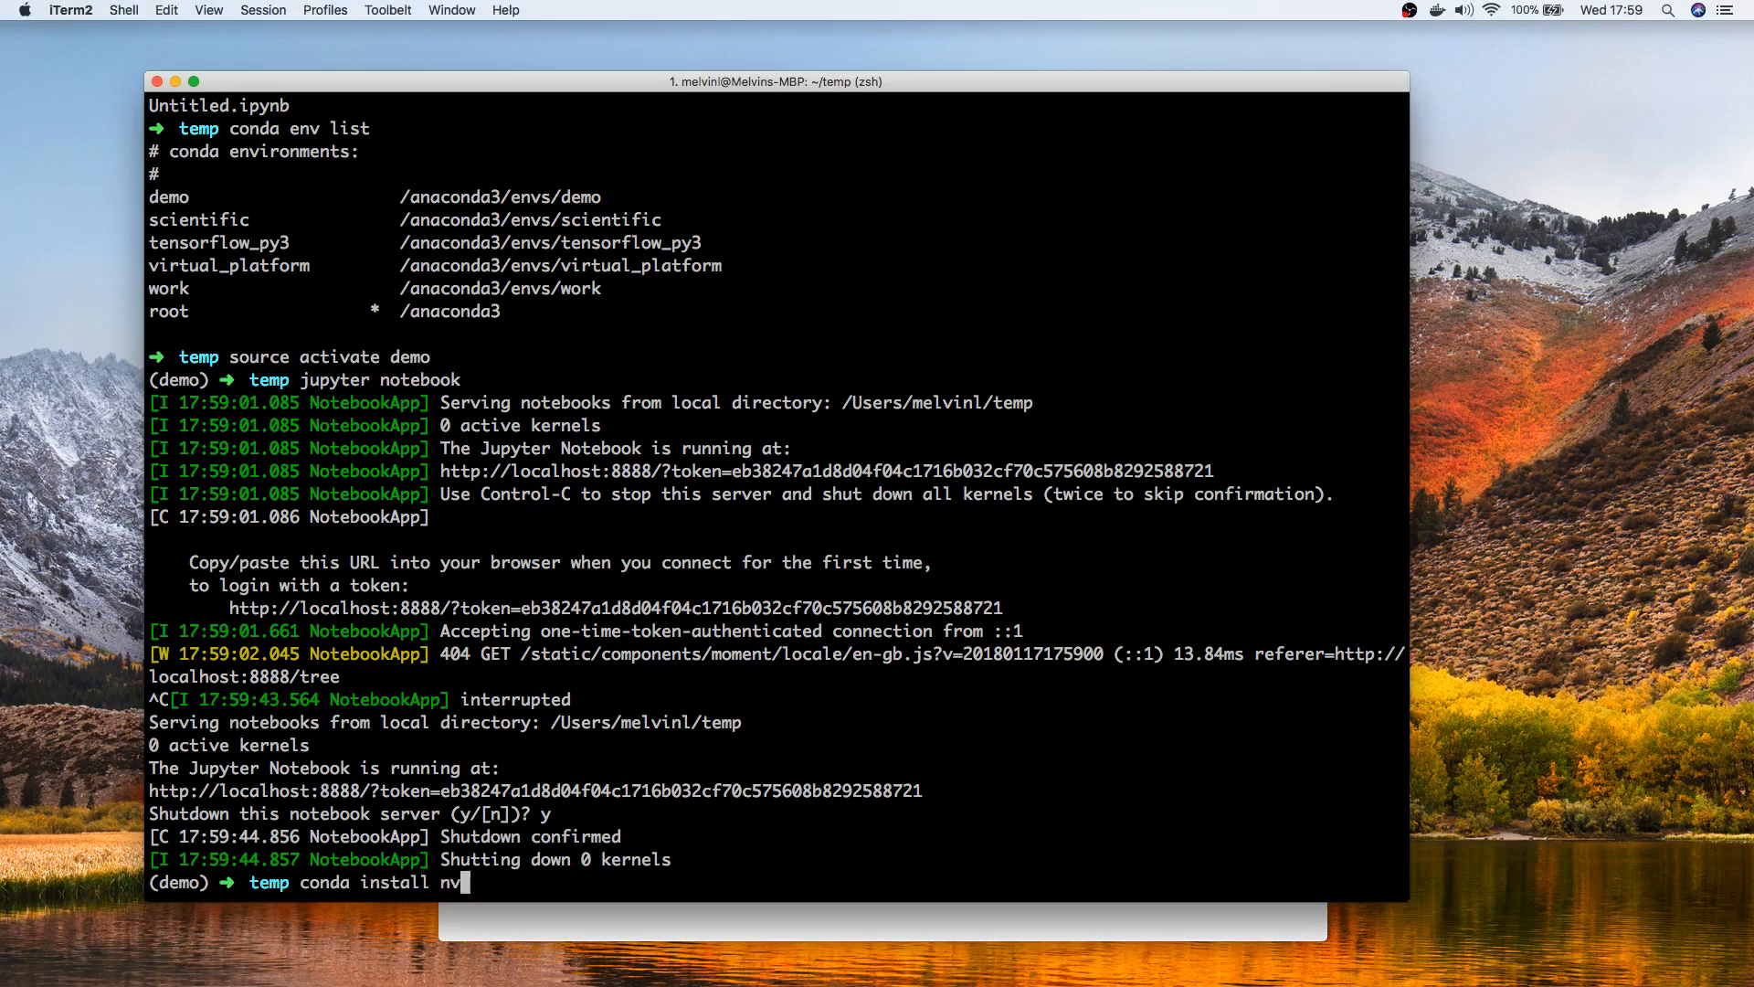
text(b_conda)
text(y)
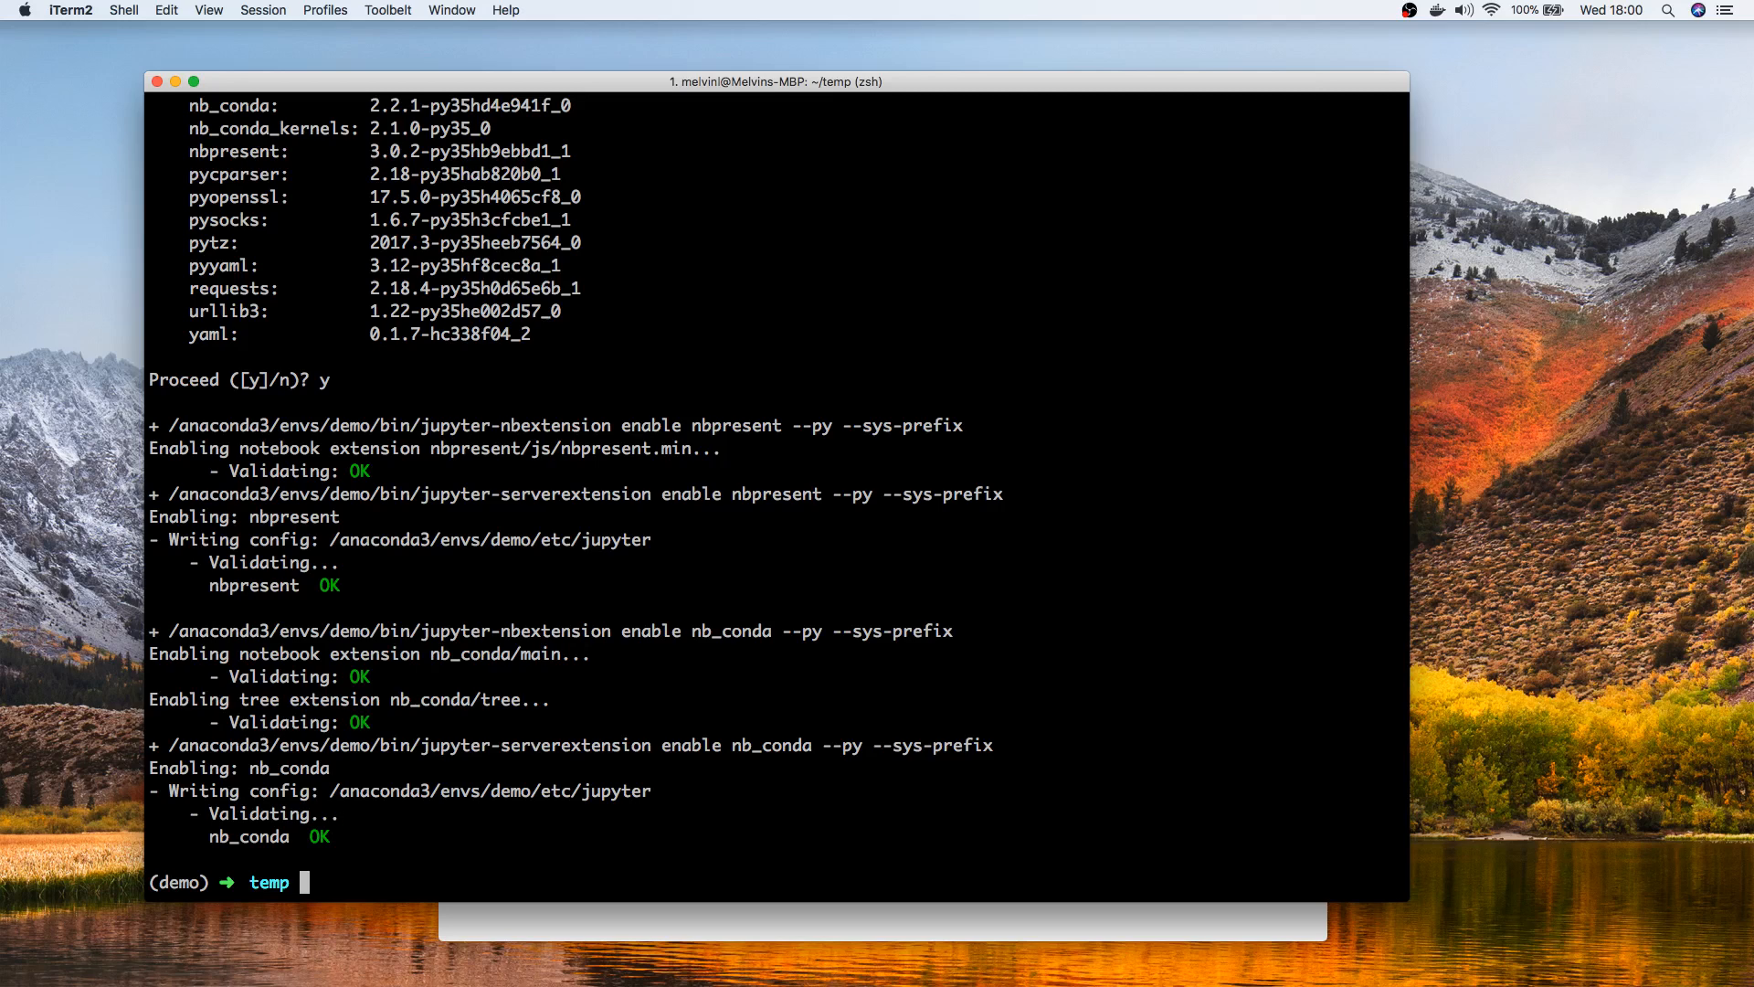
Step: Run 'source deactivate' and bring back the demo activation command from history
text(source)
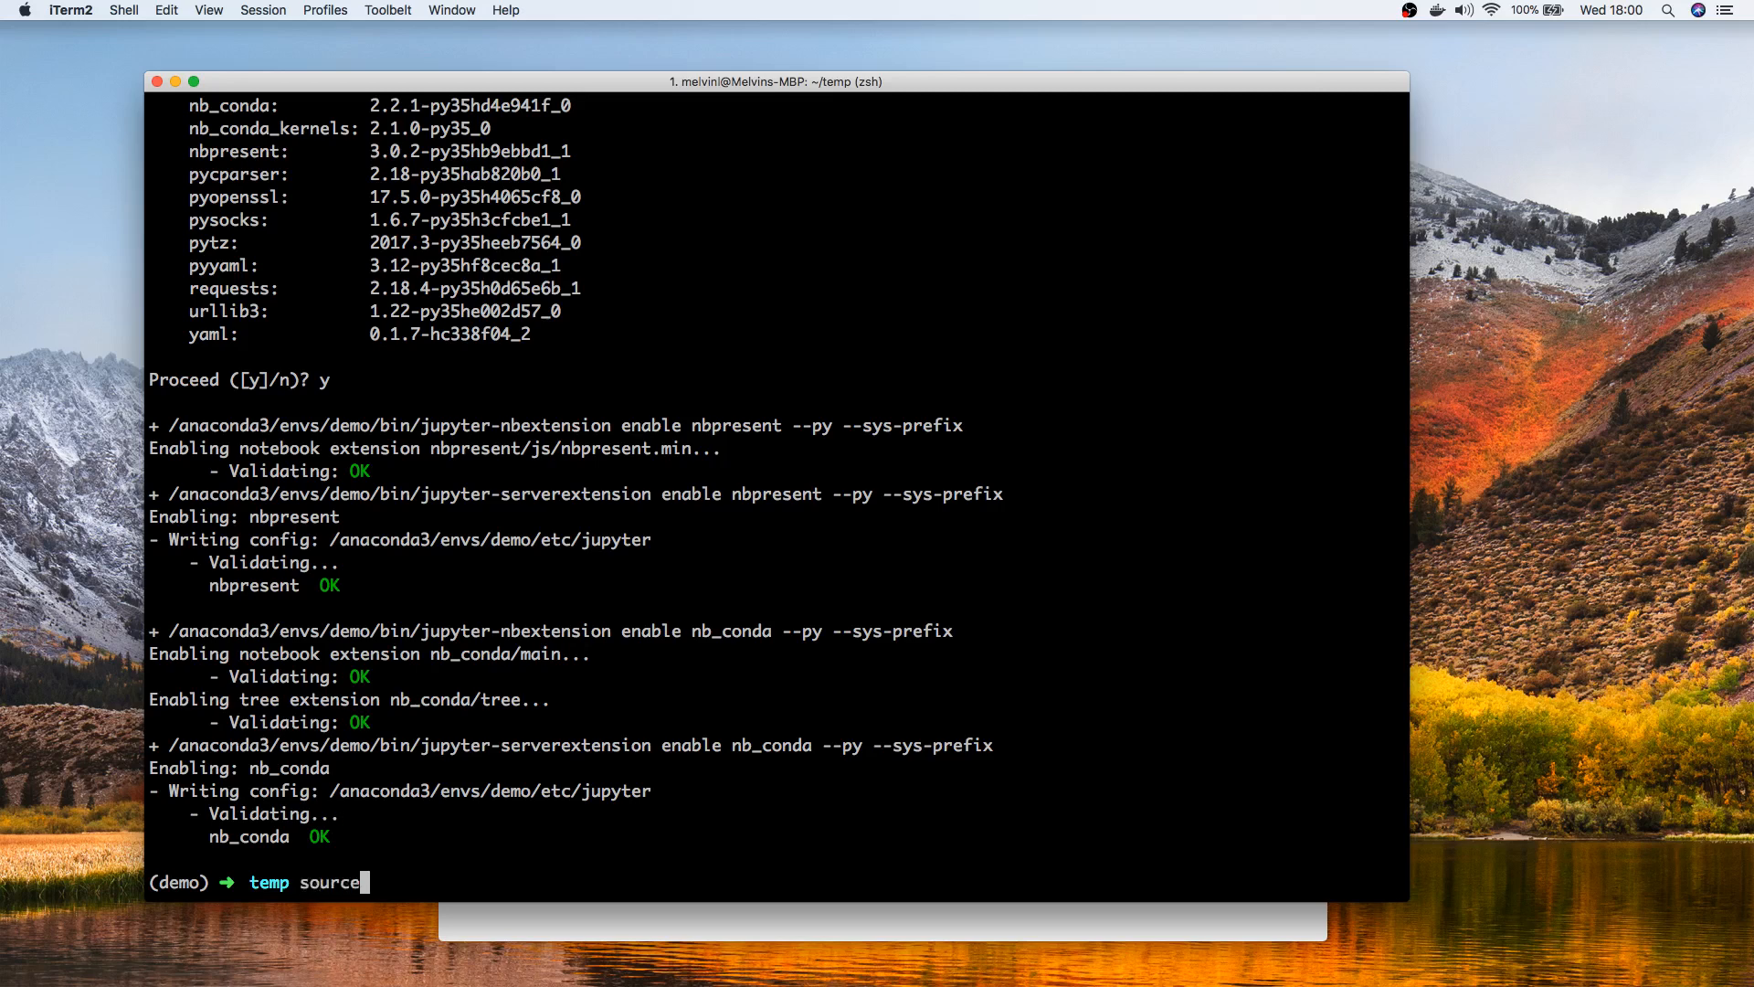
text(deactivate)
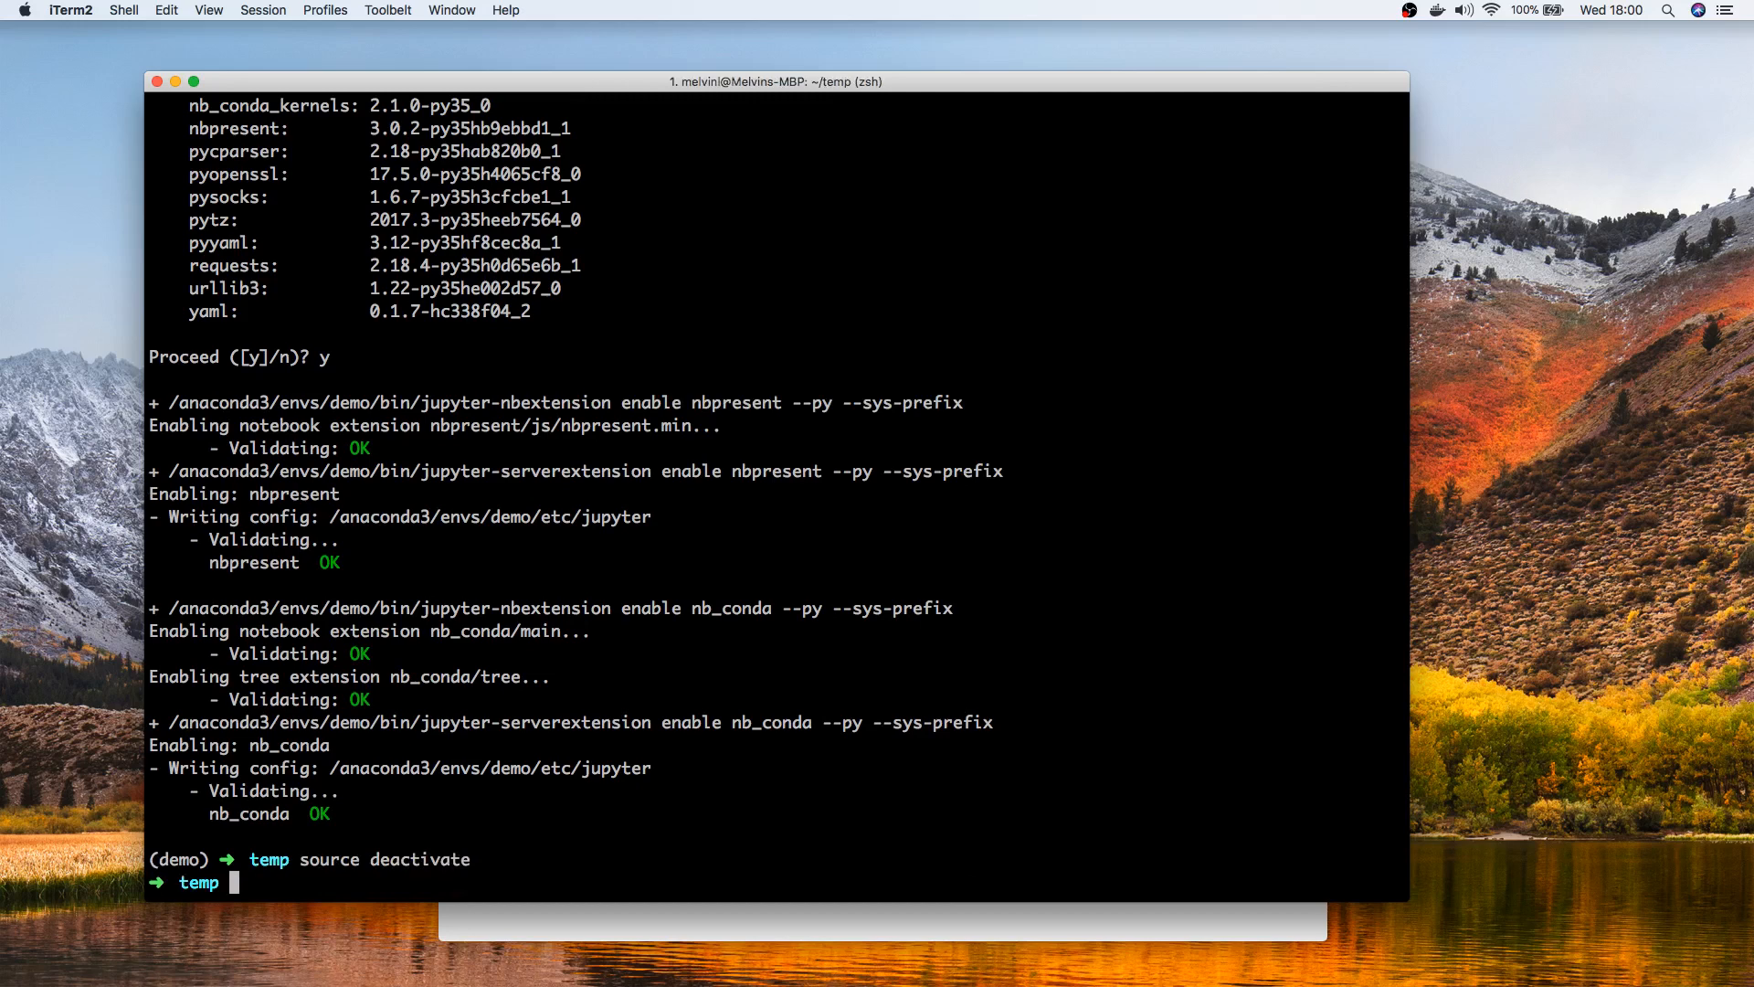
double_click(176, 859)
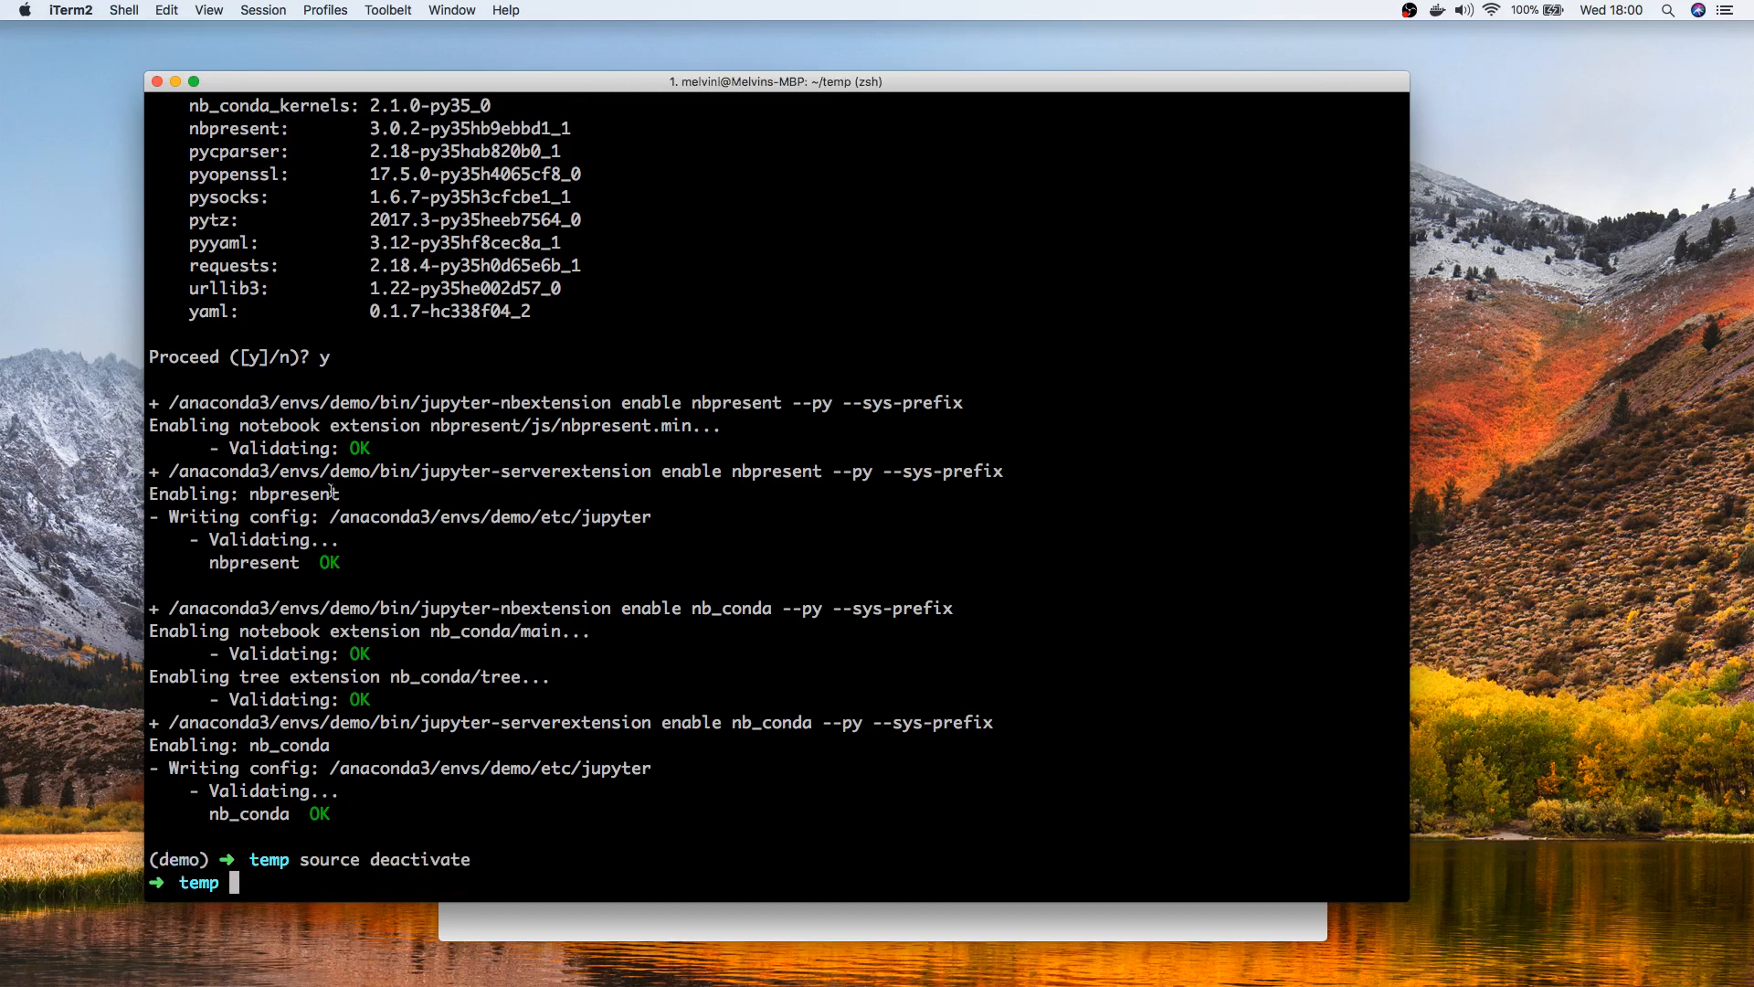
text(source deactivate demo)
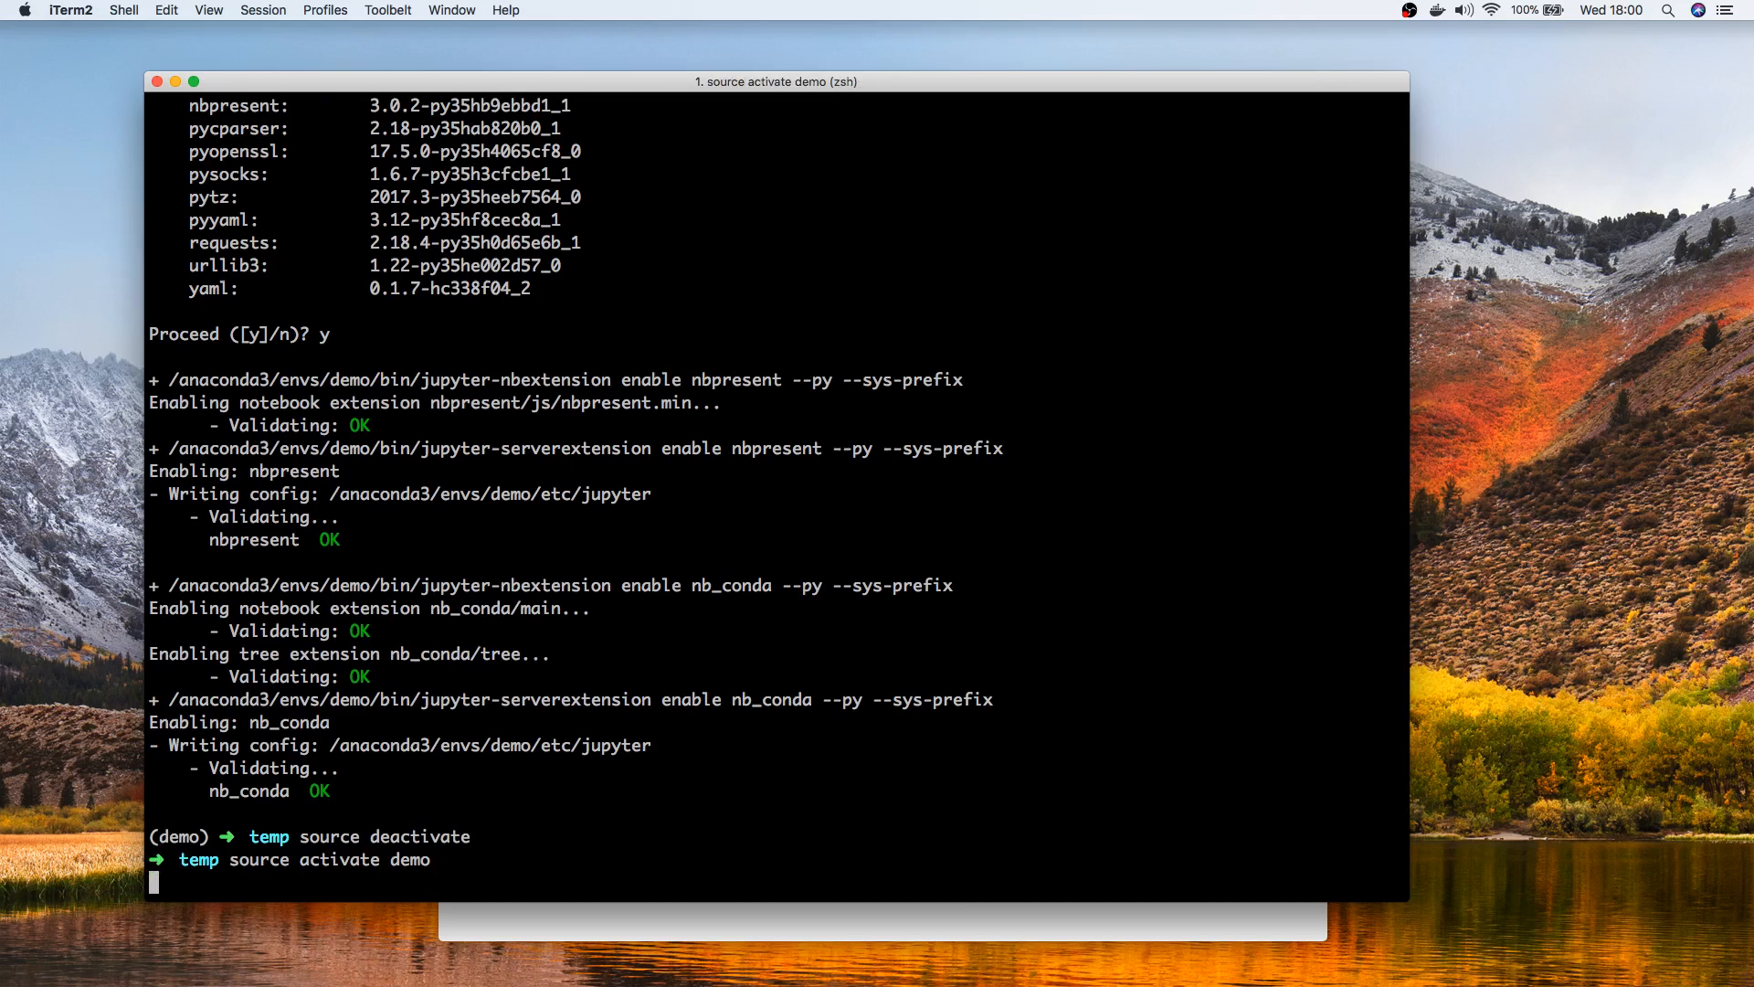
key(enter)
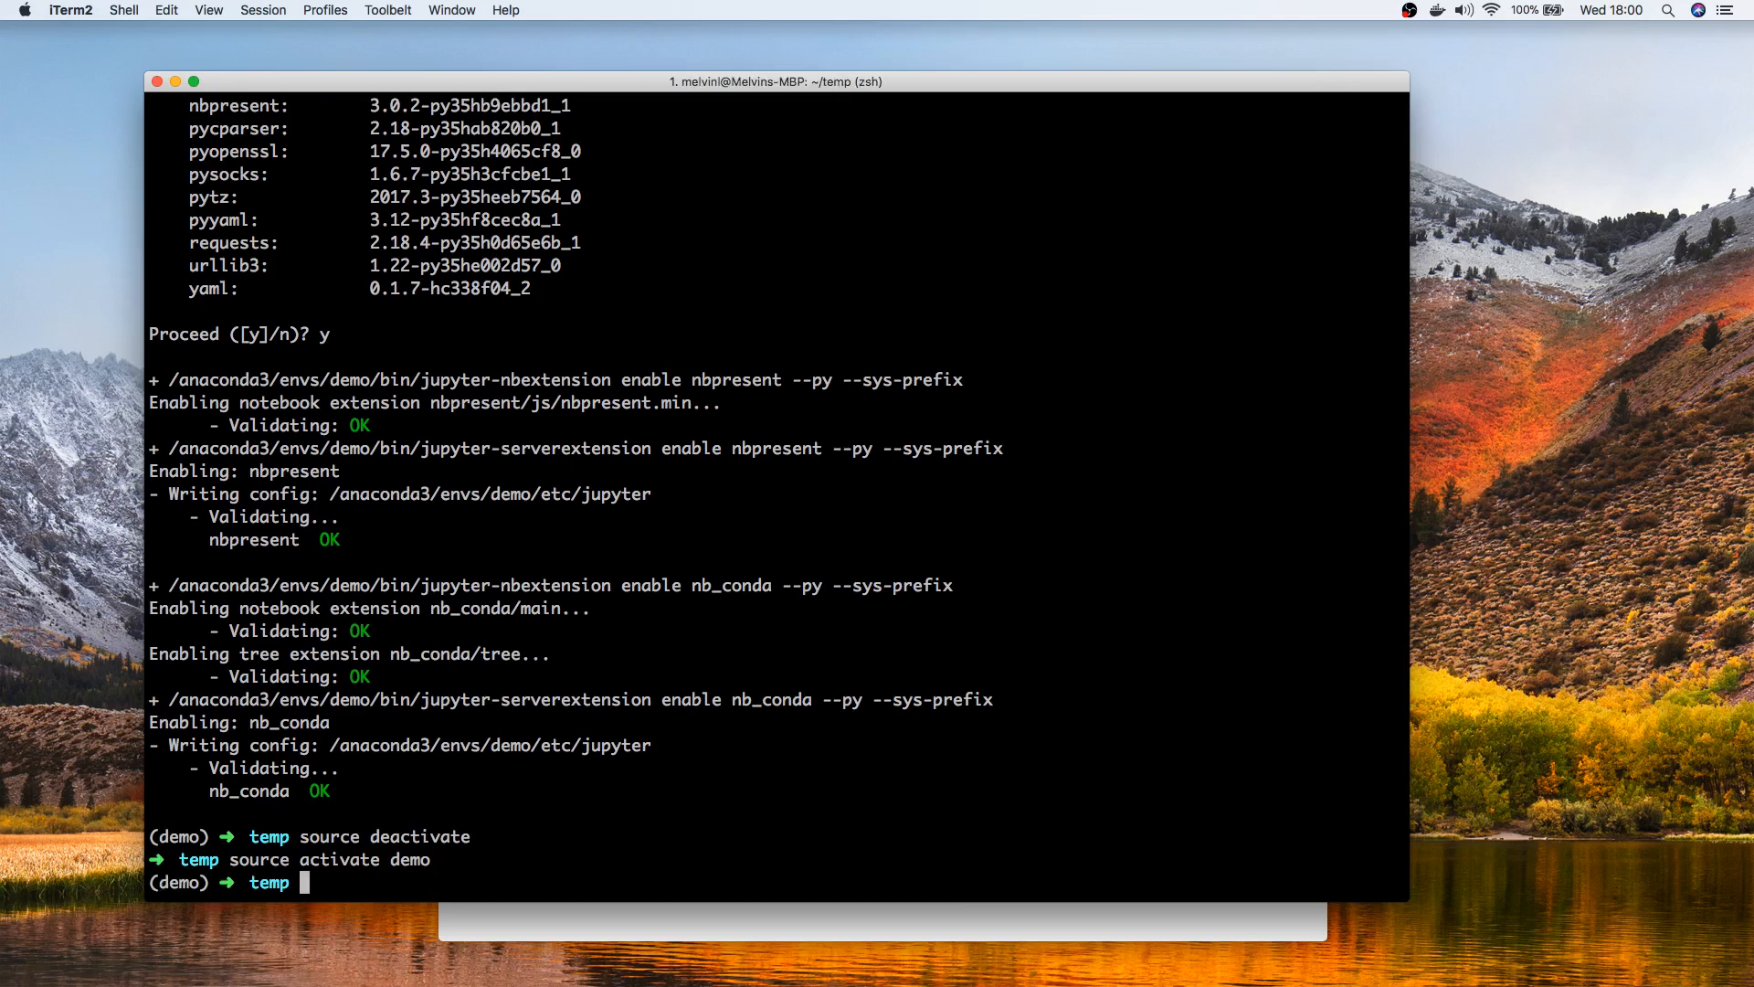
key(ctrl+r)
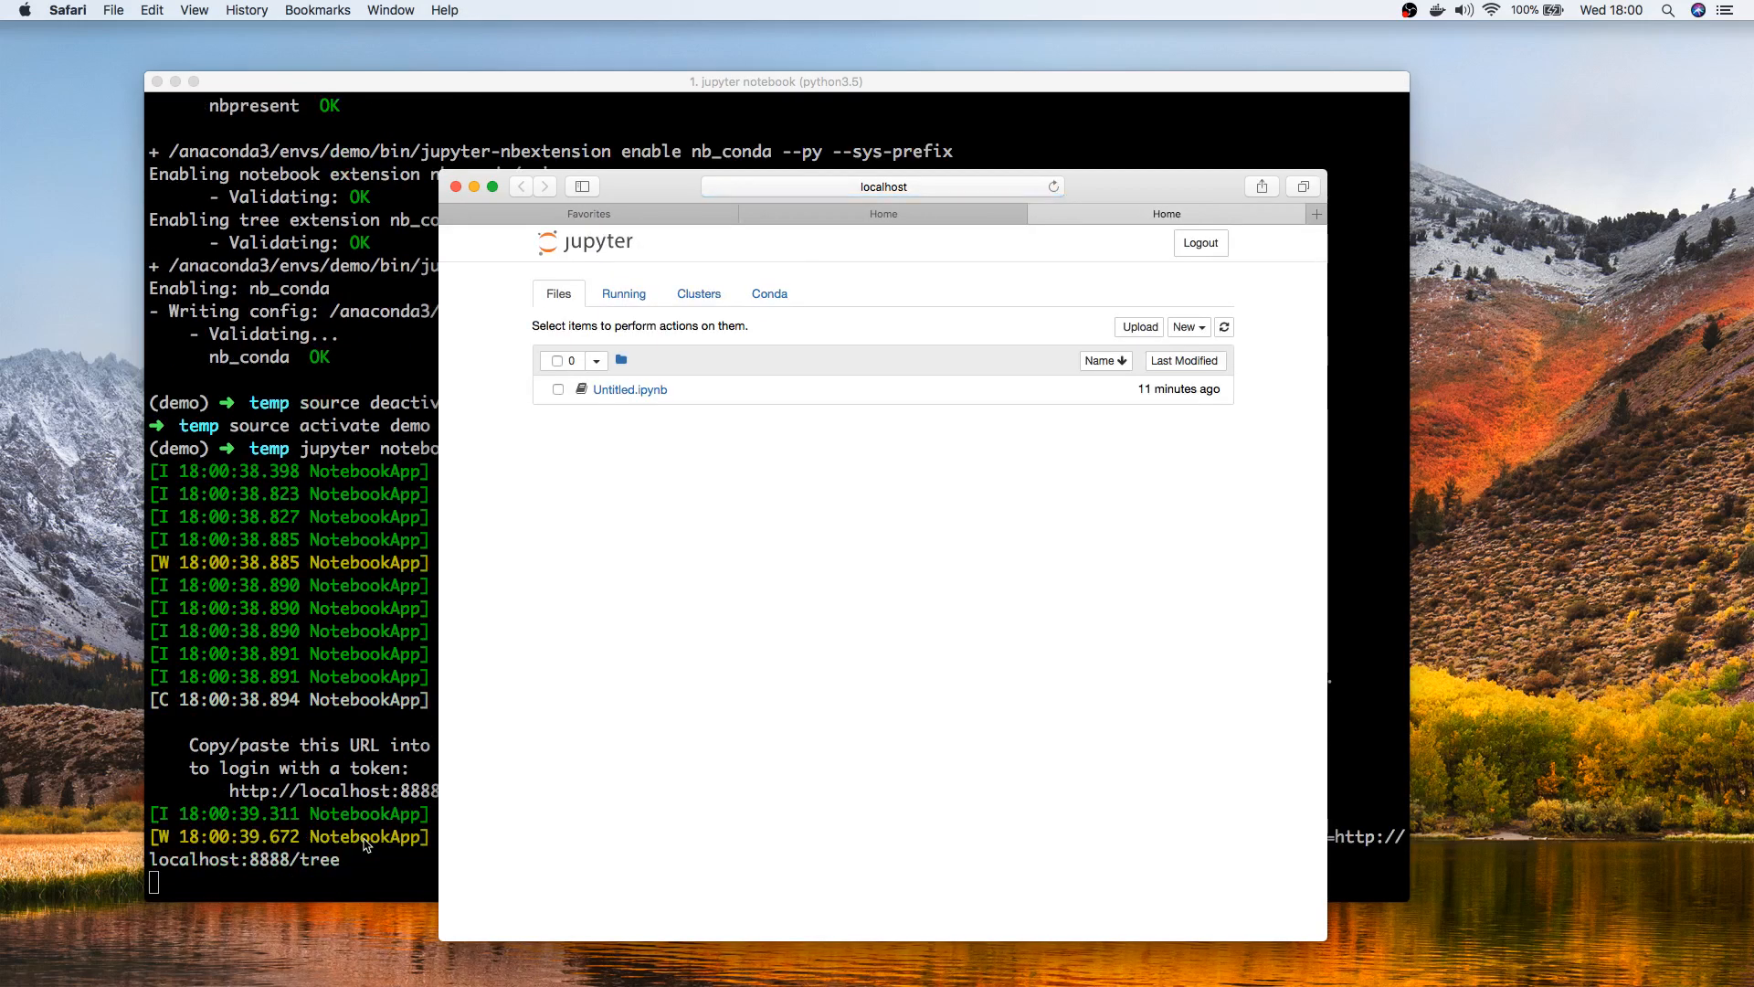
mouse_move(369, 716)
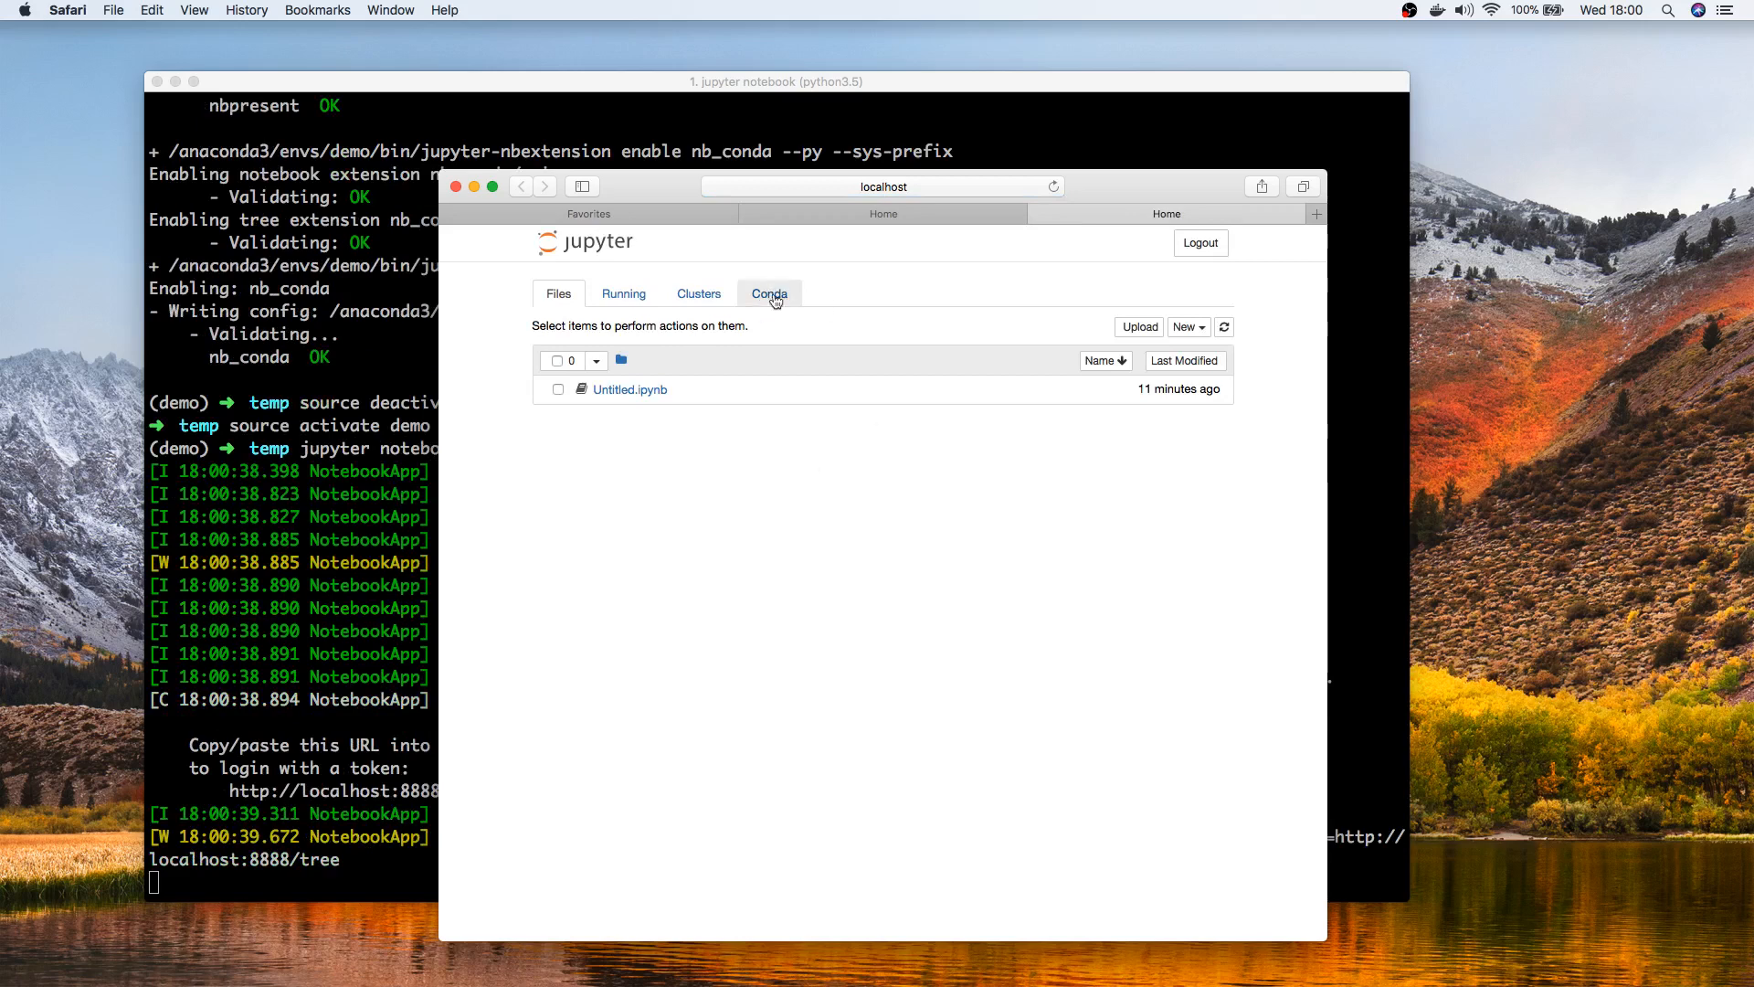
click(768, 293)
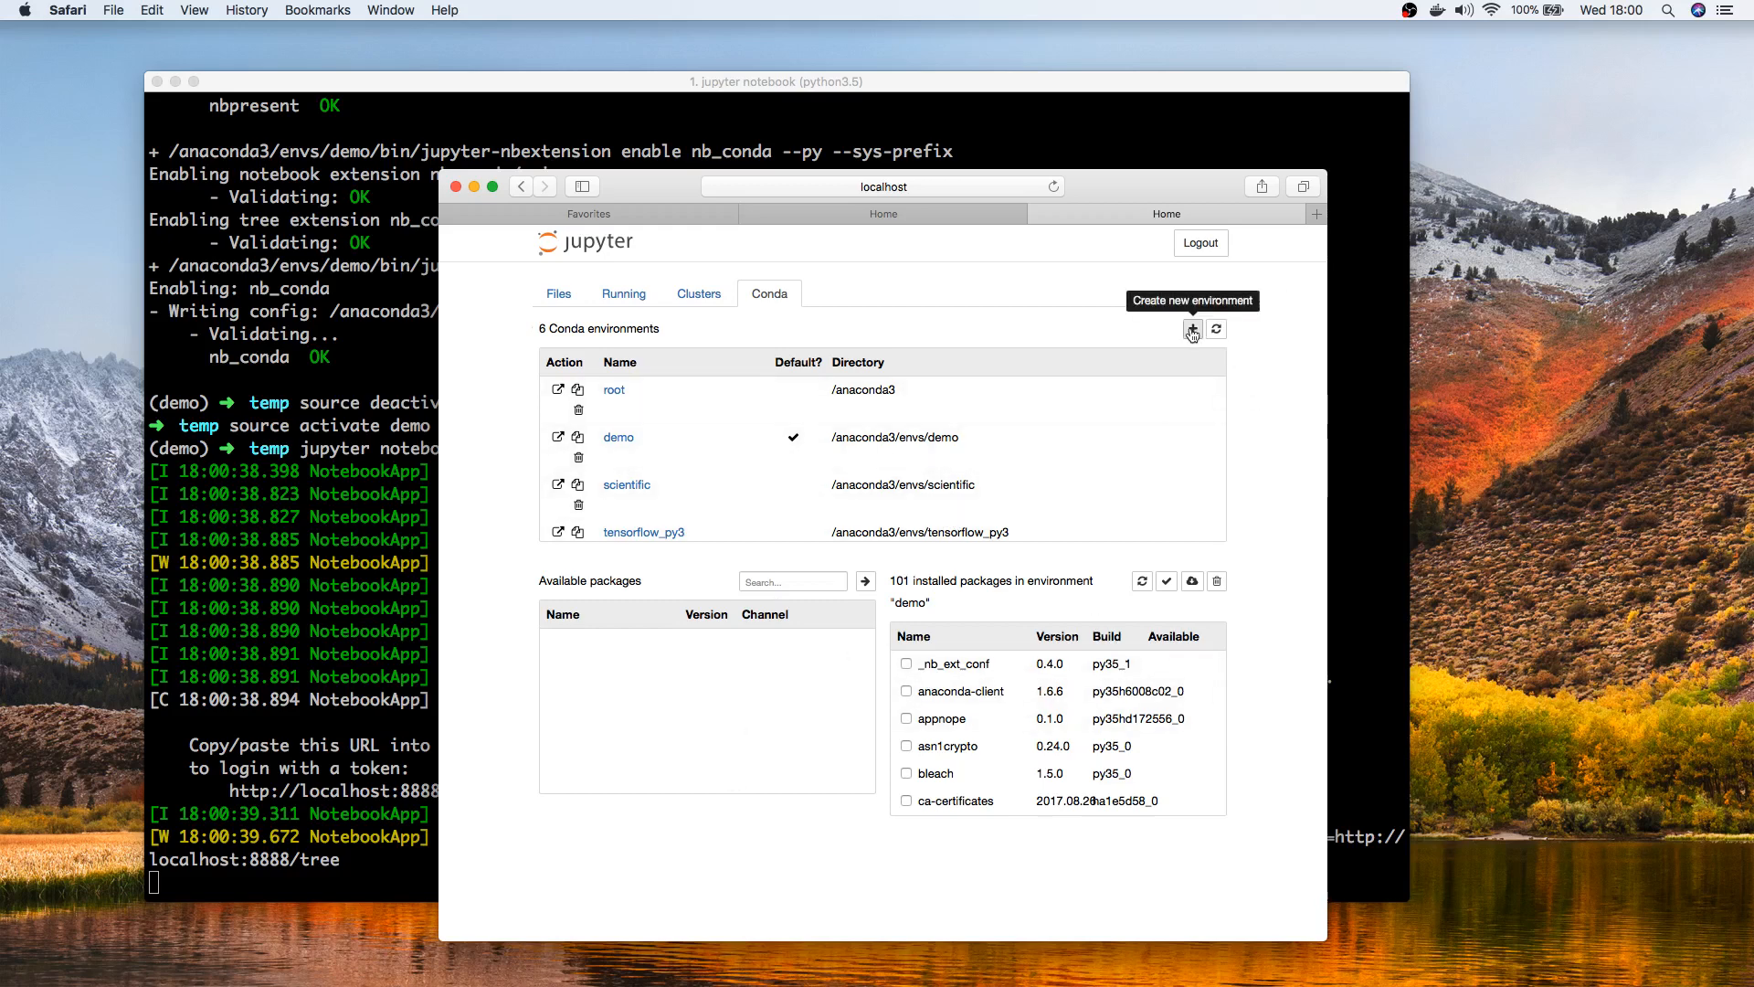
click(1191, 329)
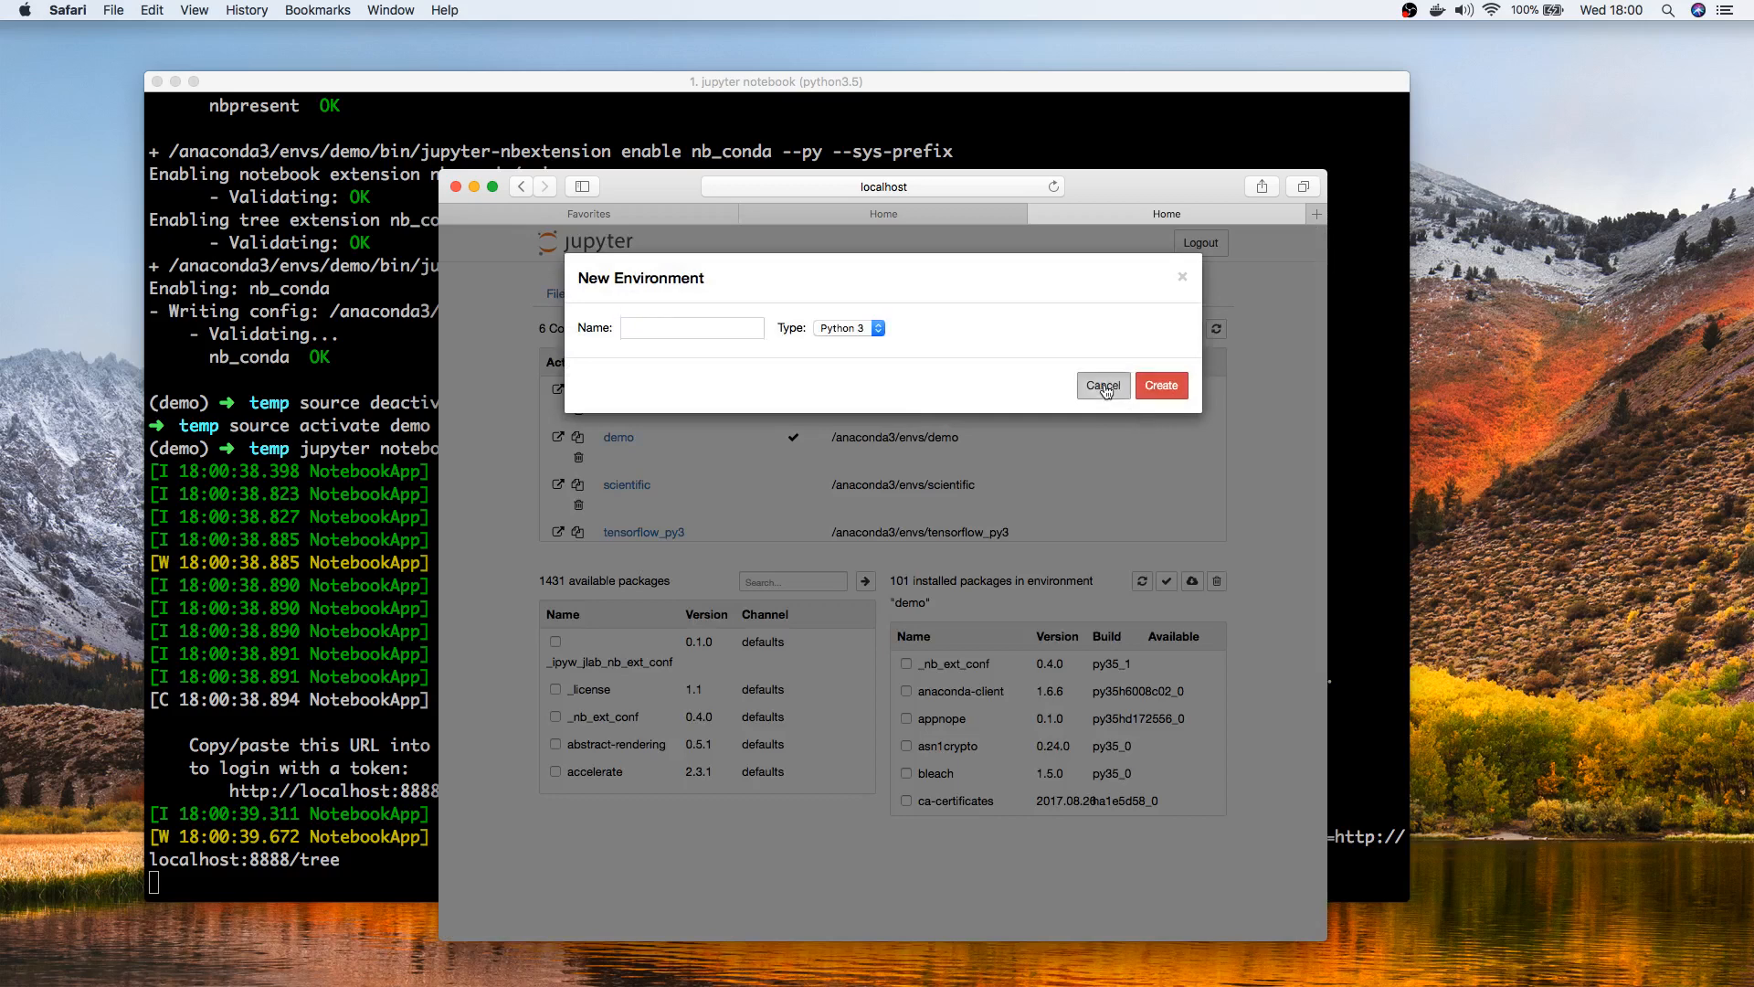
click(1101, 385)
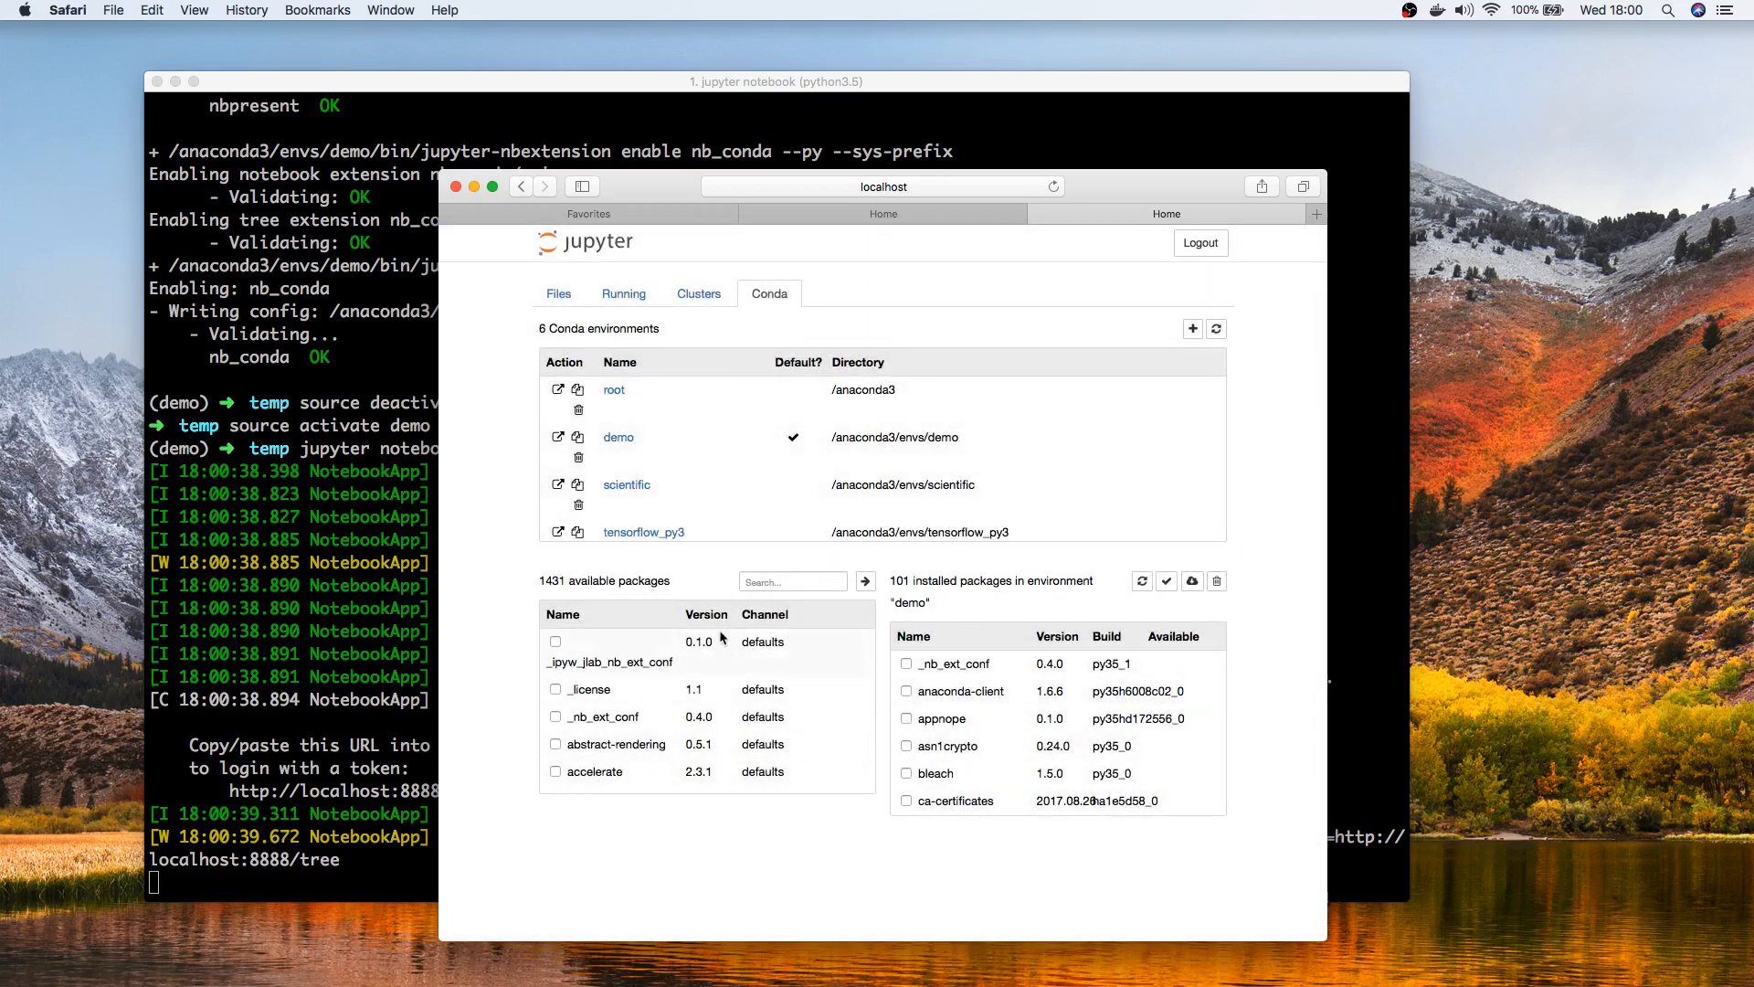
click(558, 294)
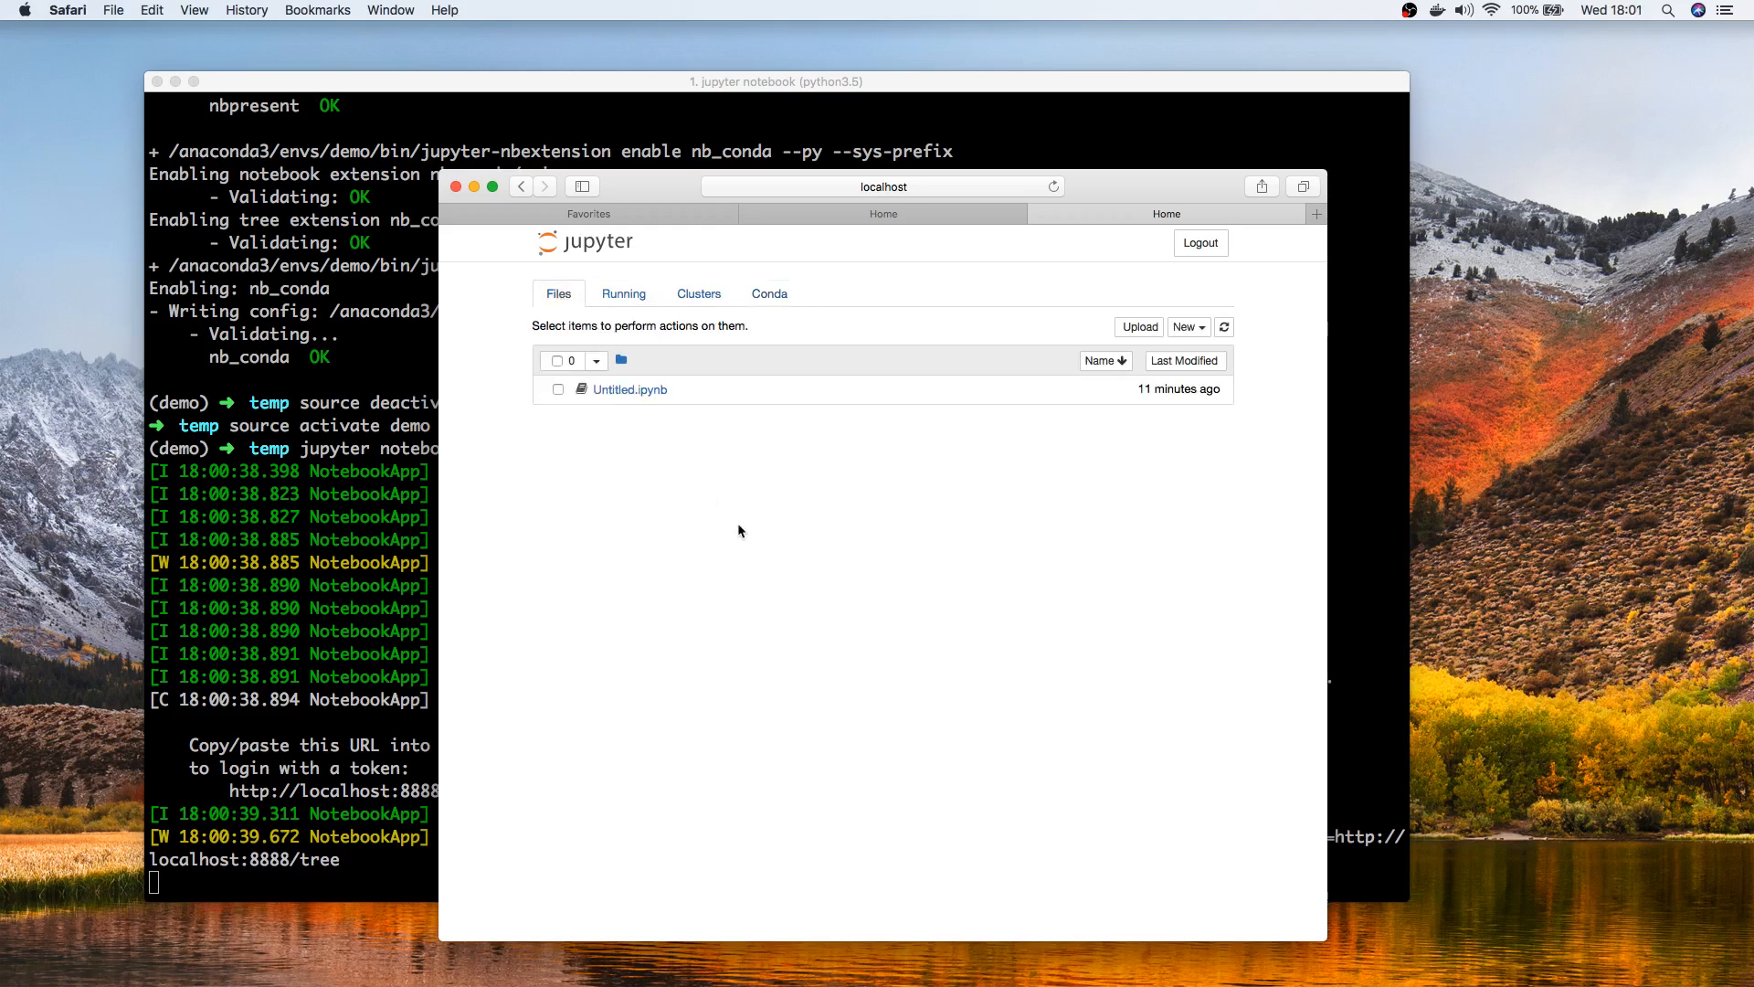
Step: Create a new notebook using a conda environment's Python kernel from the New menu
click(1186, 328)
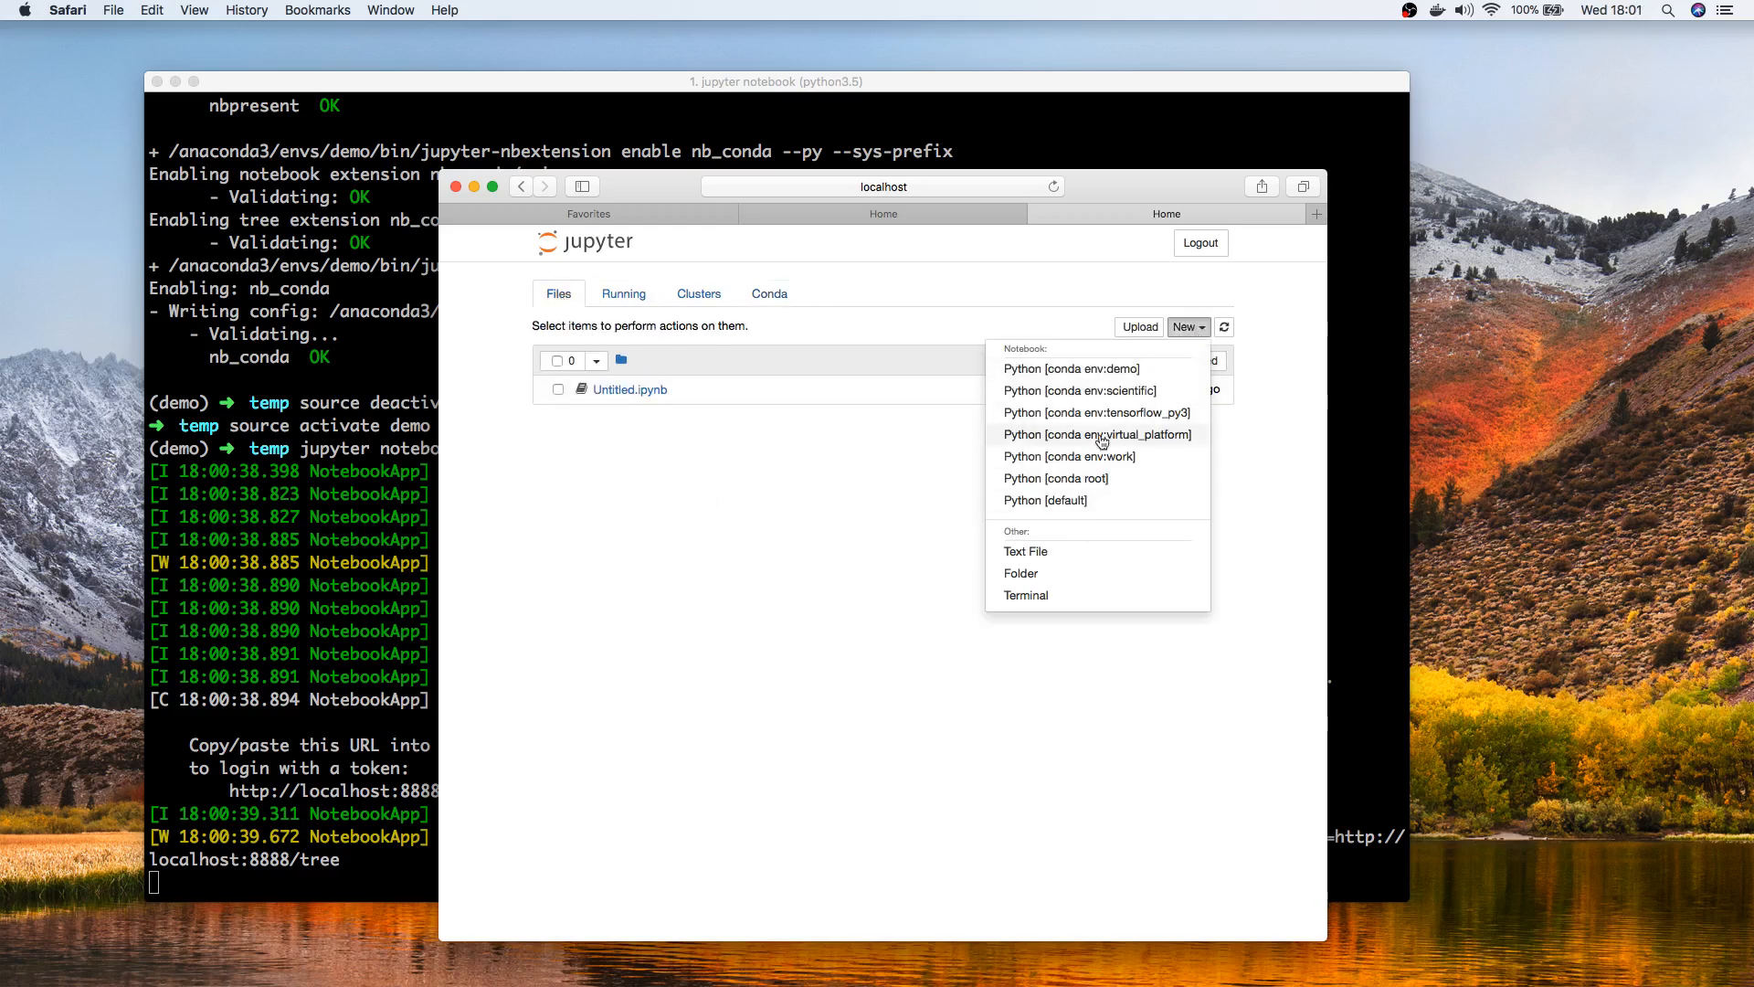
mouse_move(1070, 368)
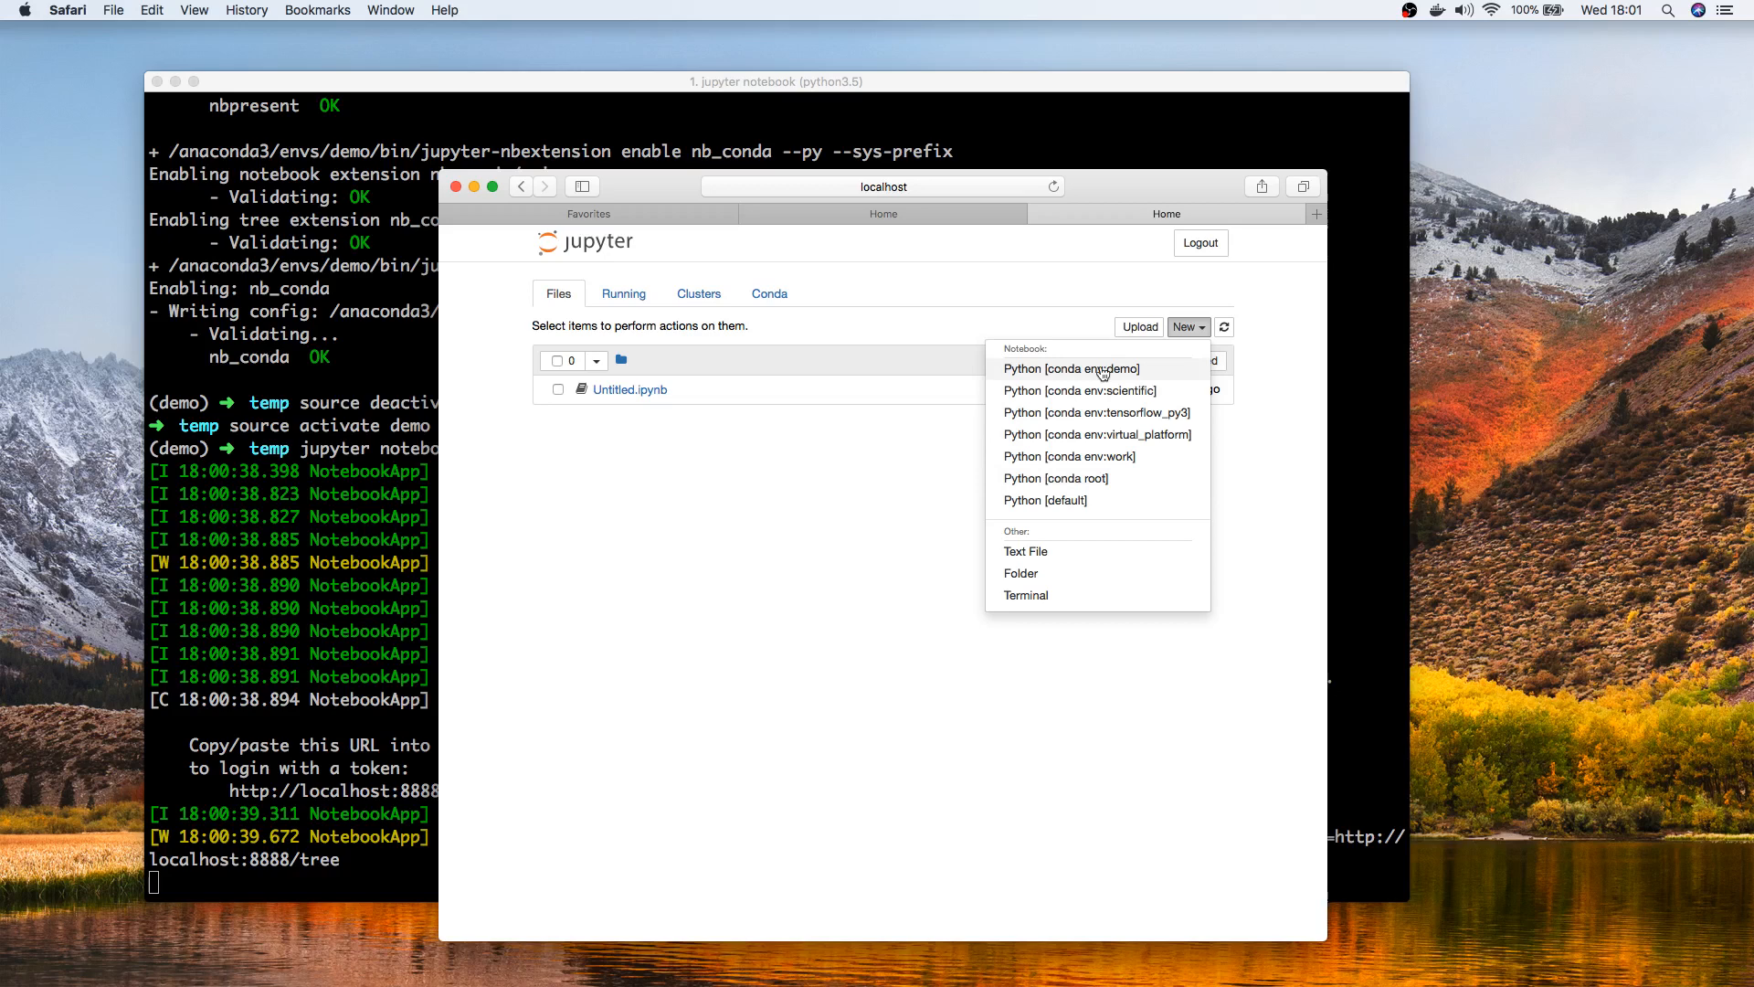
mouse_move(1102, 378)
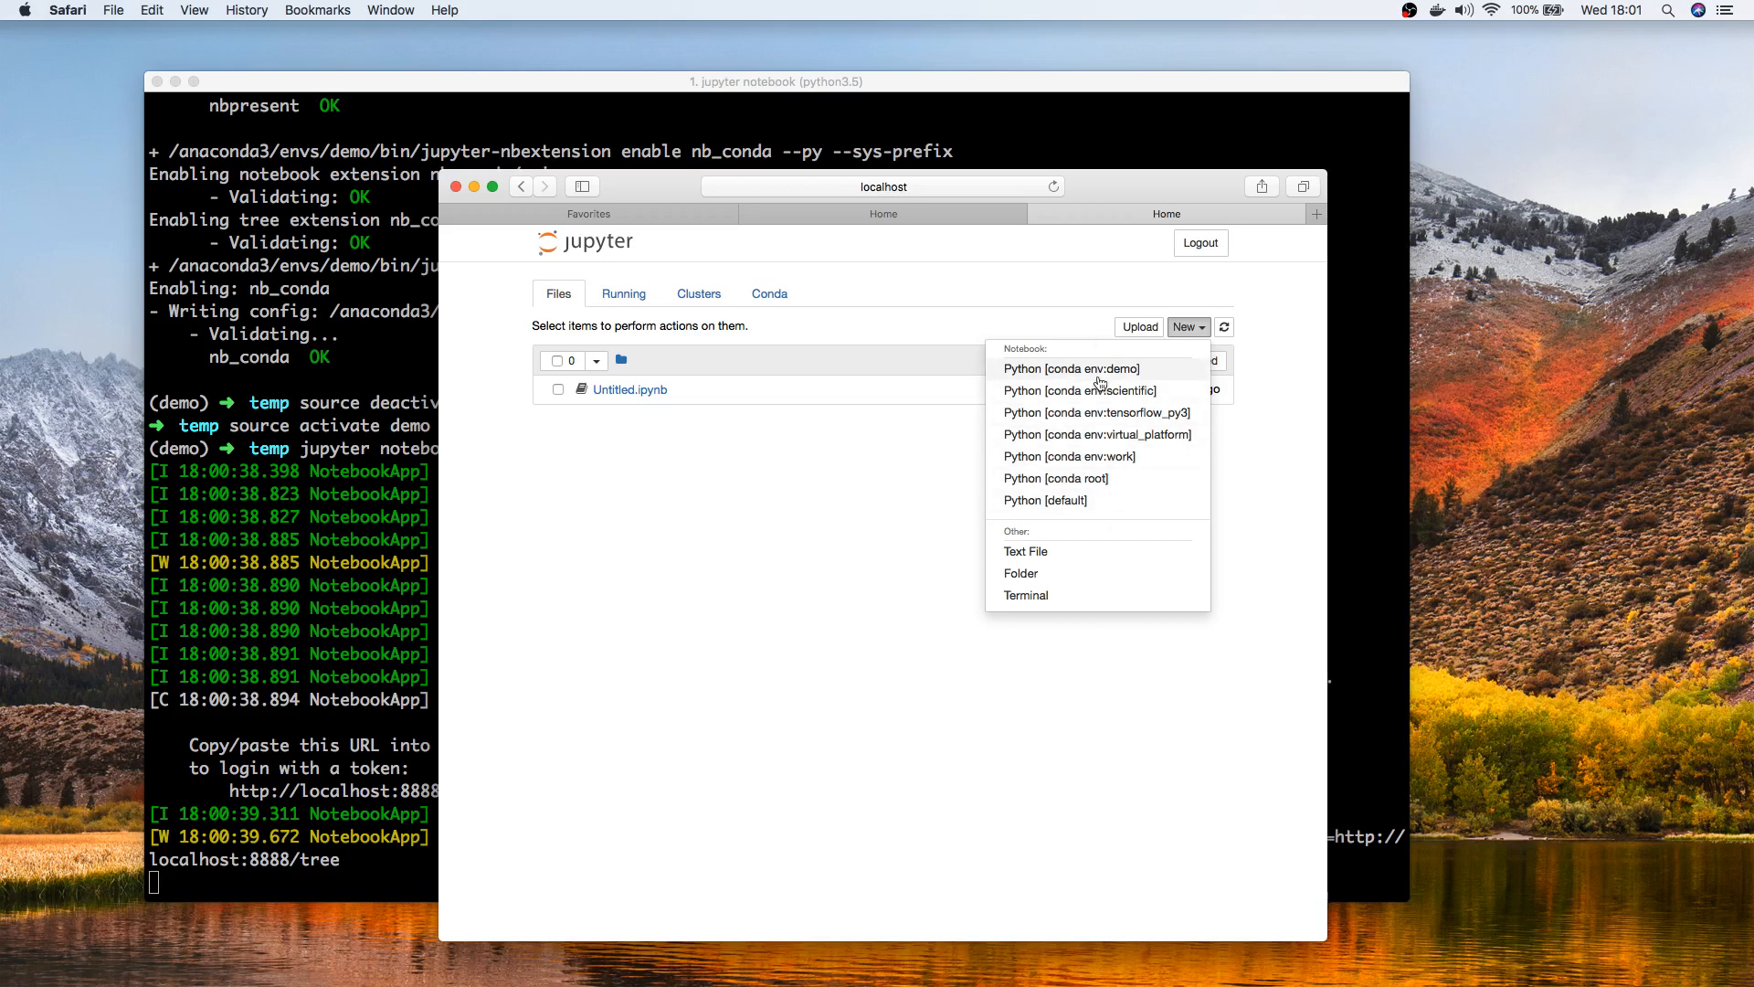
mouse_move(1071, 380)
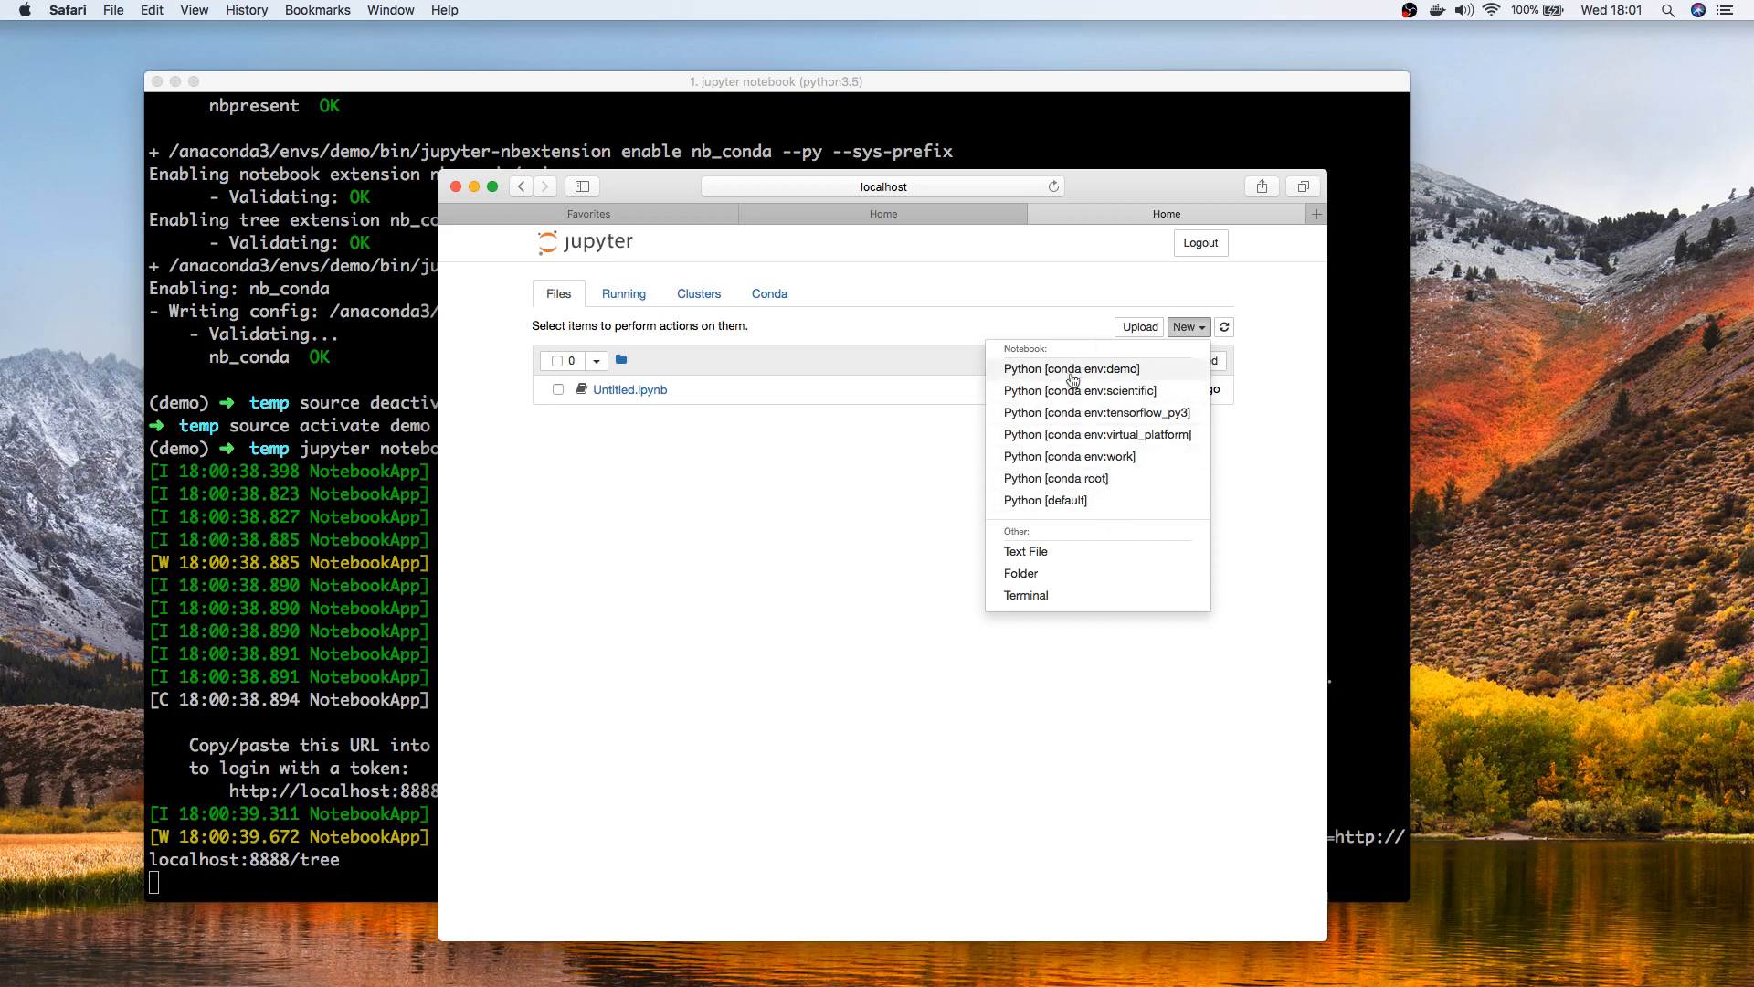
mouse_move(1072, 369)
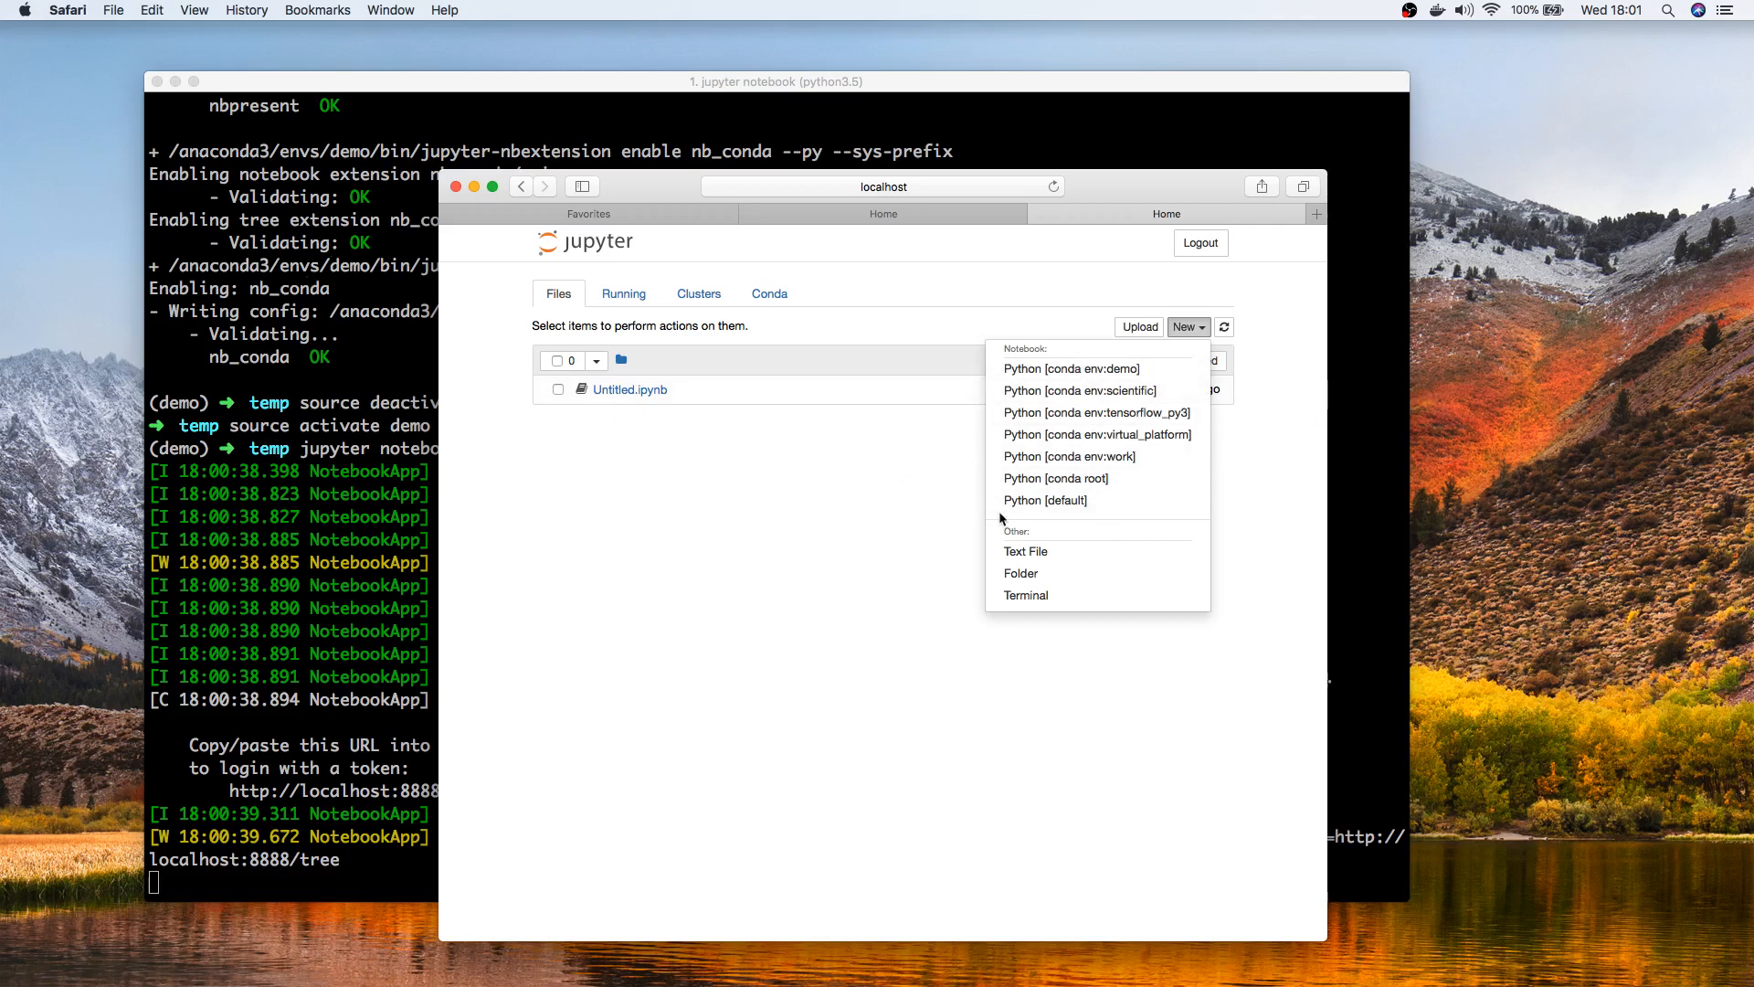
click(1097, 412)
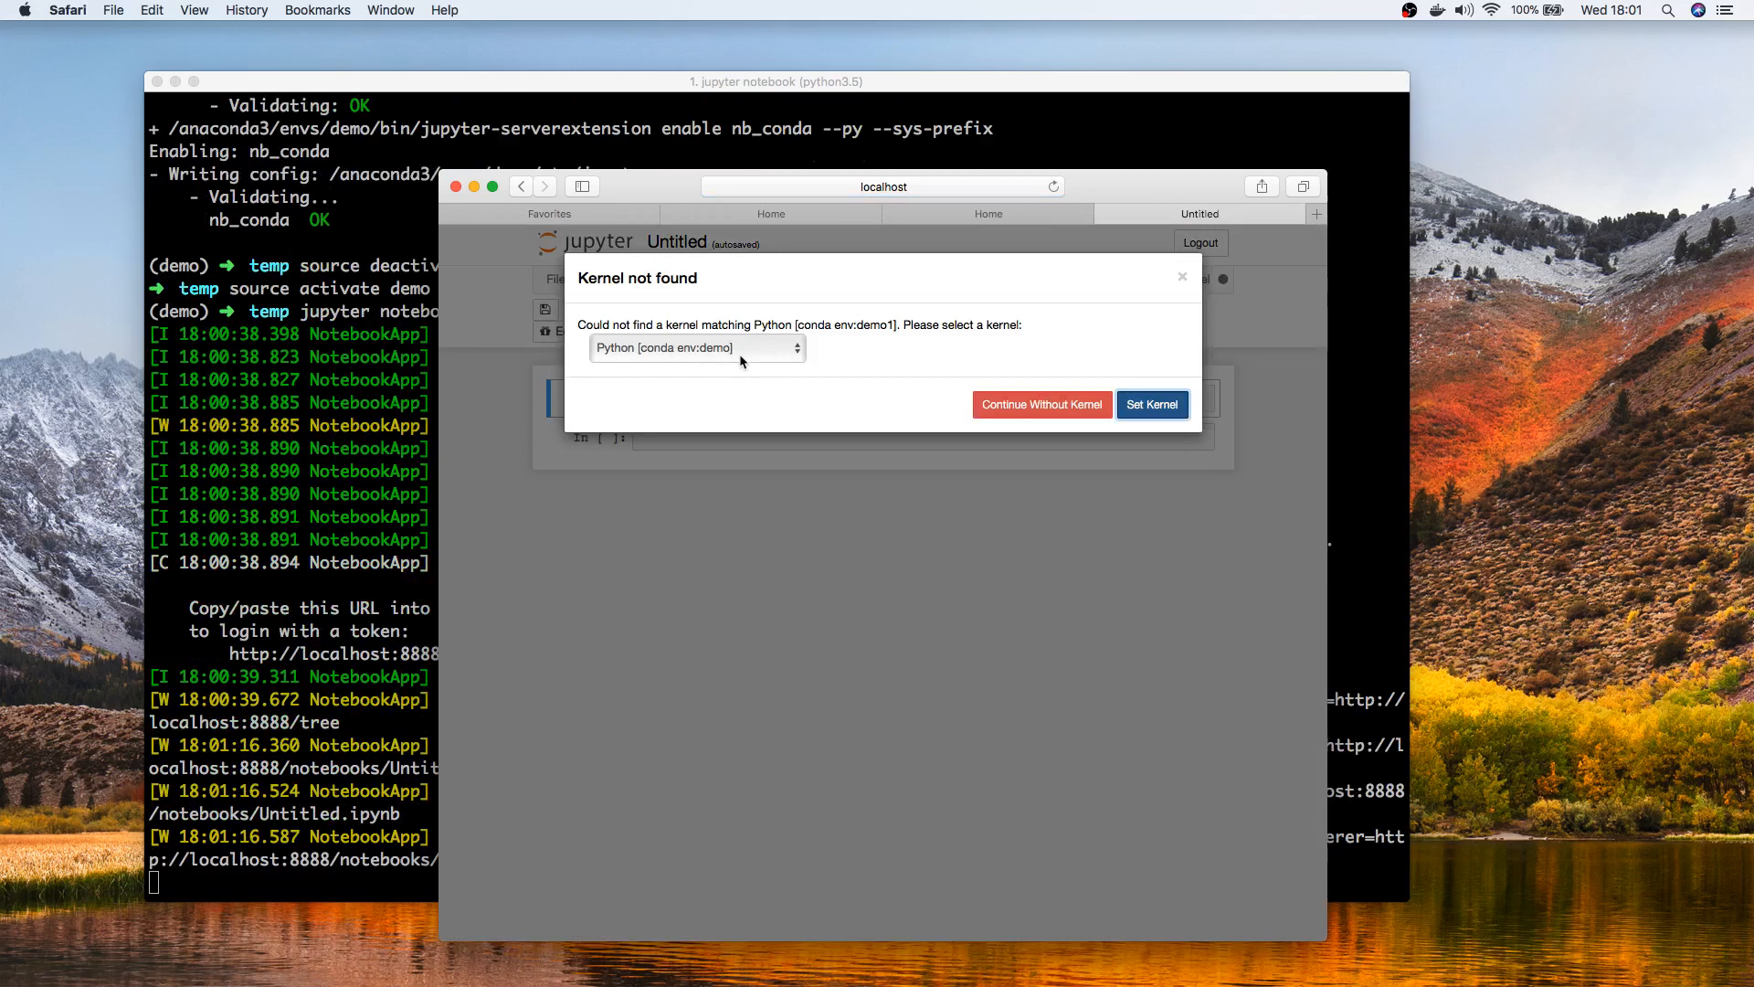
Step: Choose the demo environment's Python kernel from the Kernel not found dropdown
click(694, 347)
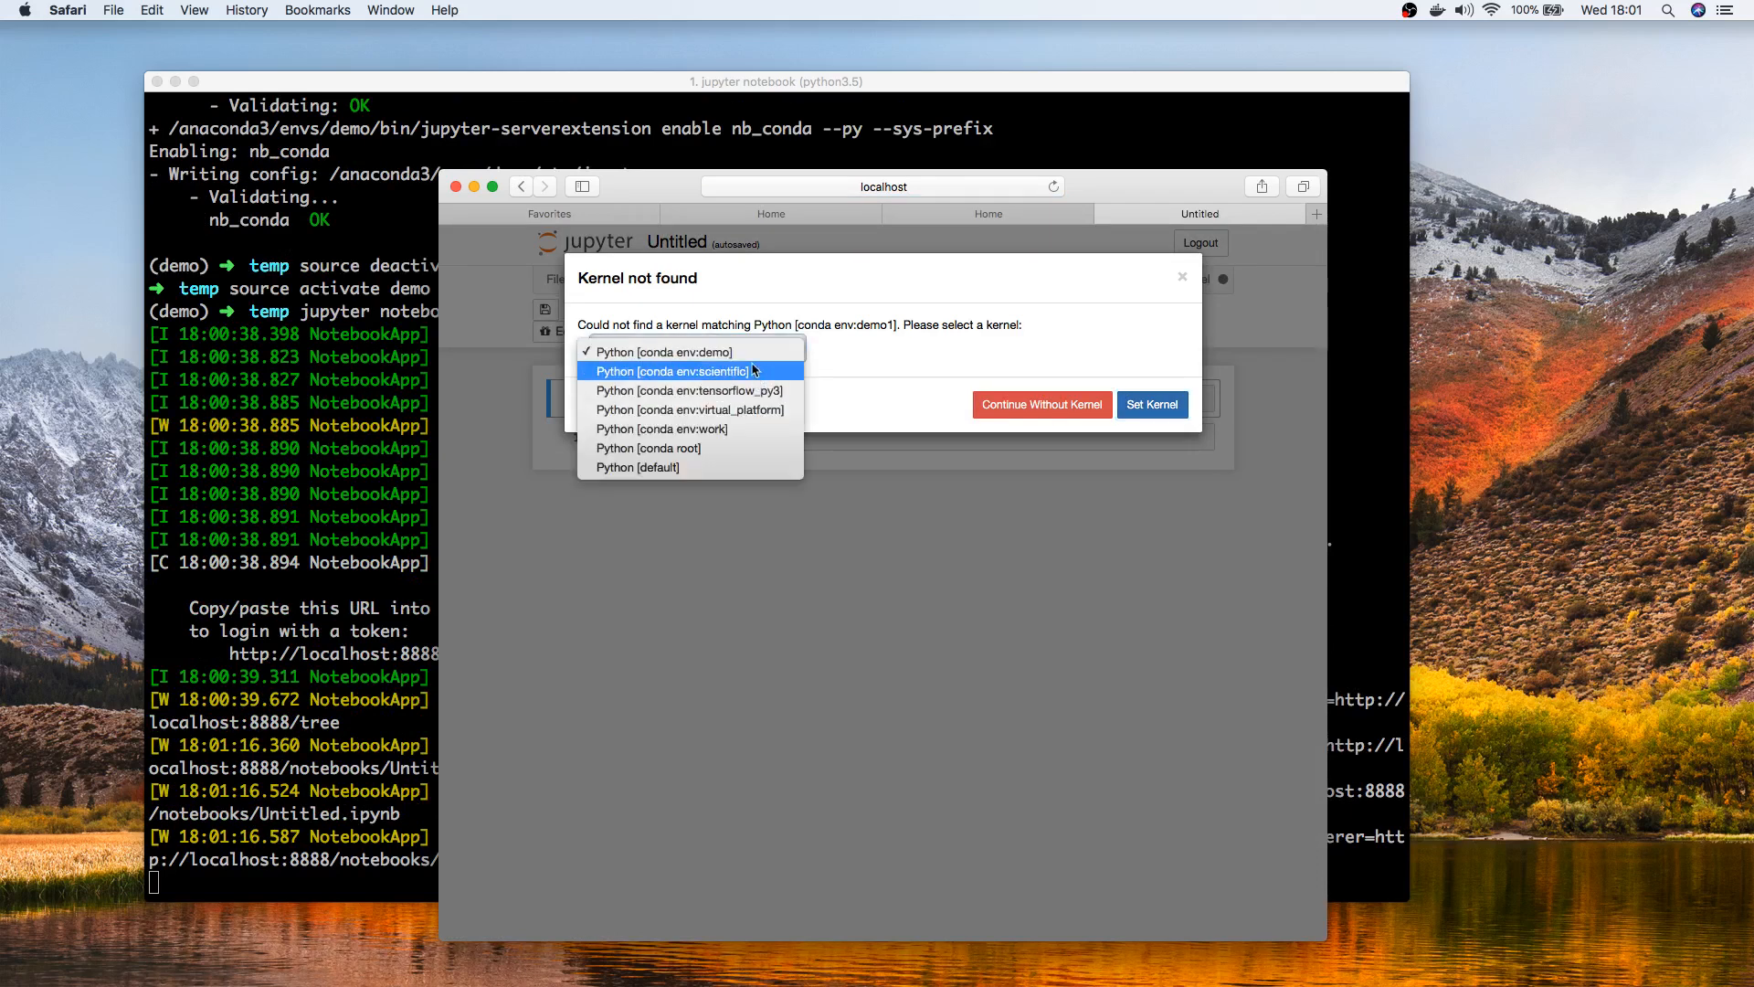
click(662, 350)
text(import tensorflow as tf)
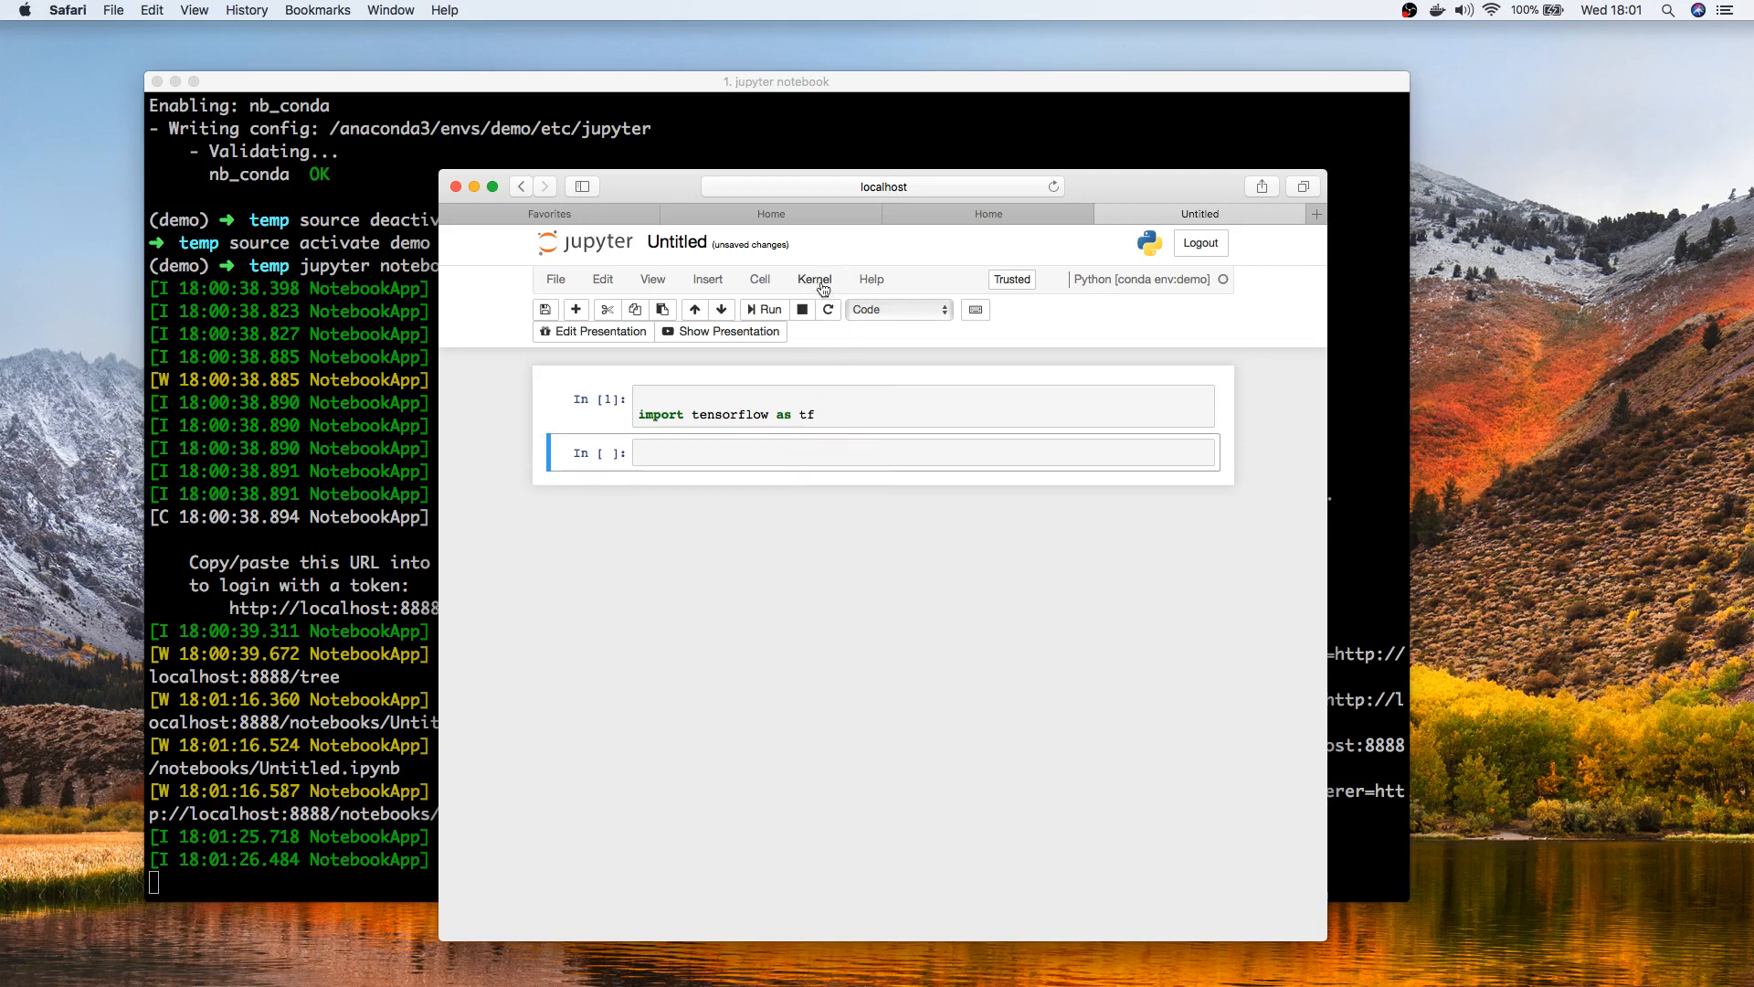
Step: Open the notebook's Kernel menu to show change kernel and Conda Packages options
click(814, 278)
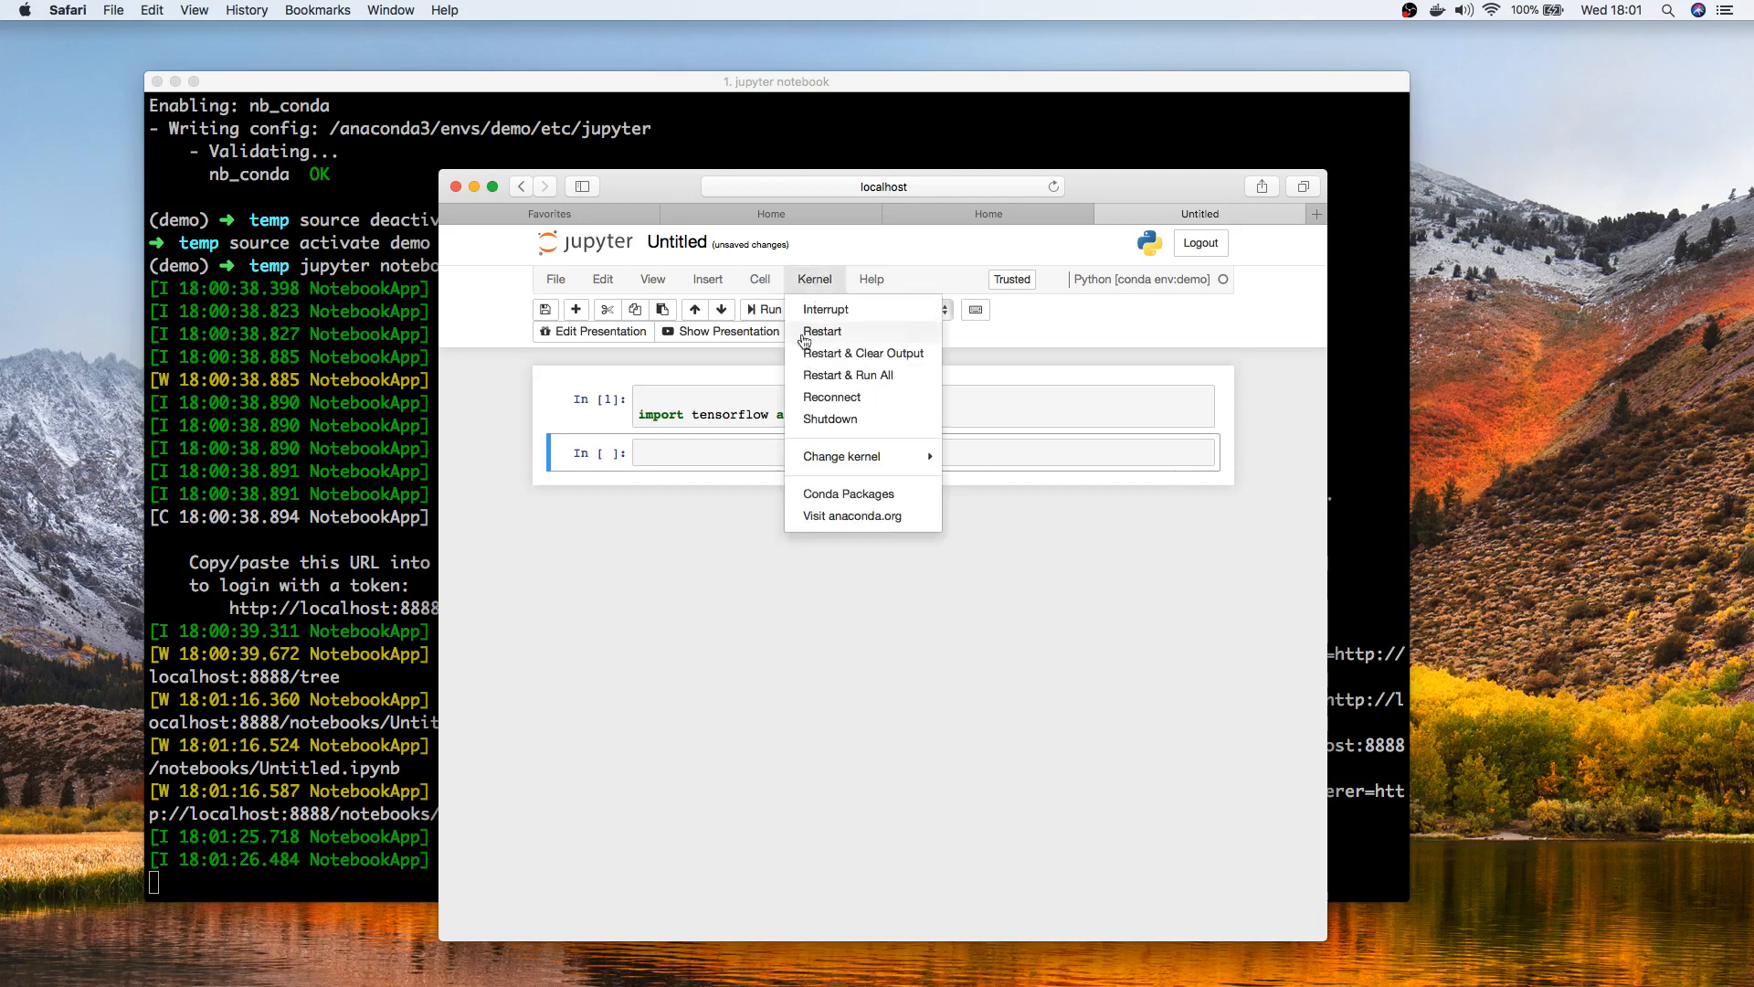
mouse_move(1016, 440)
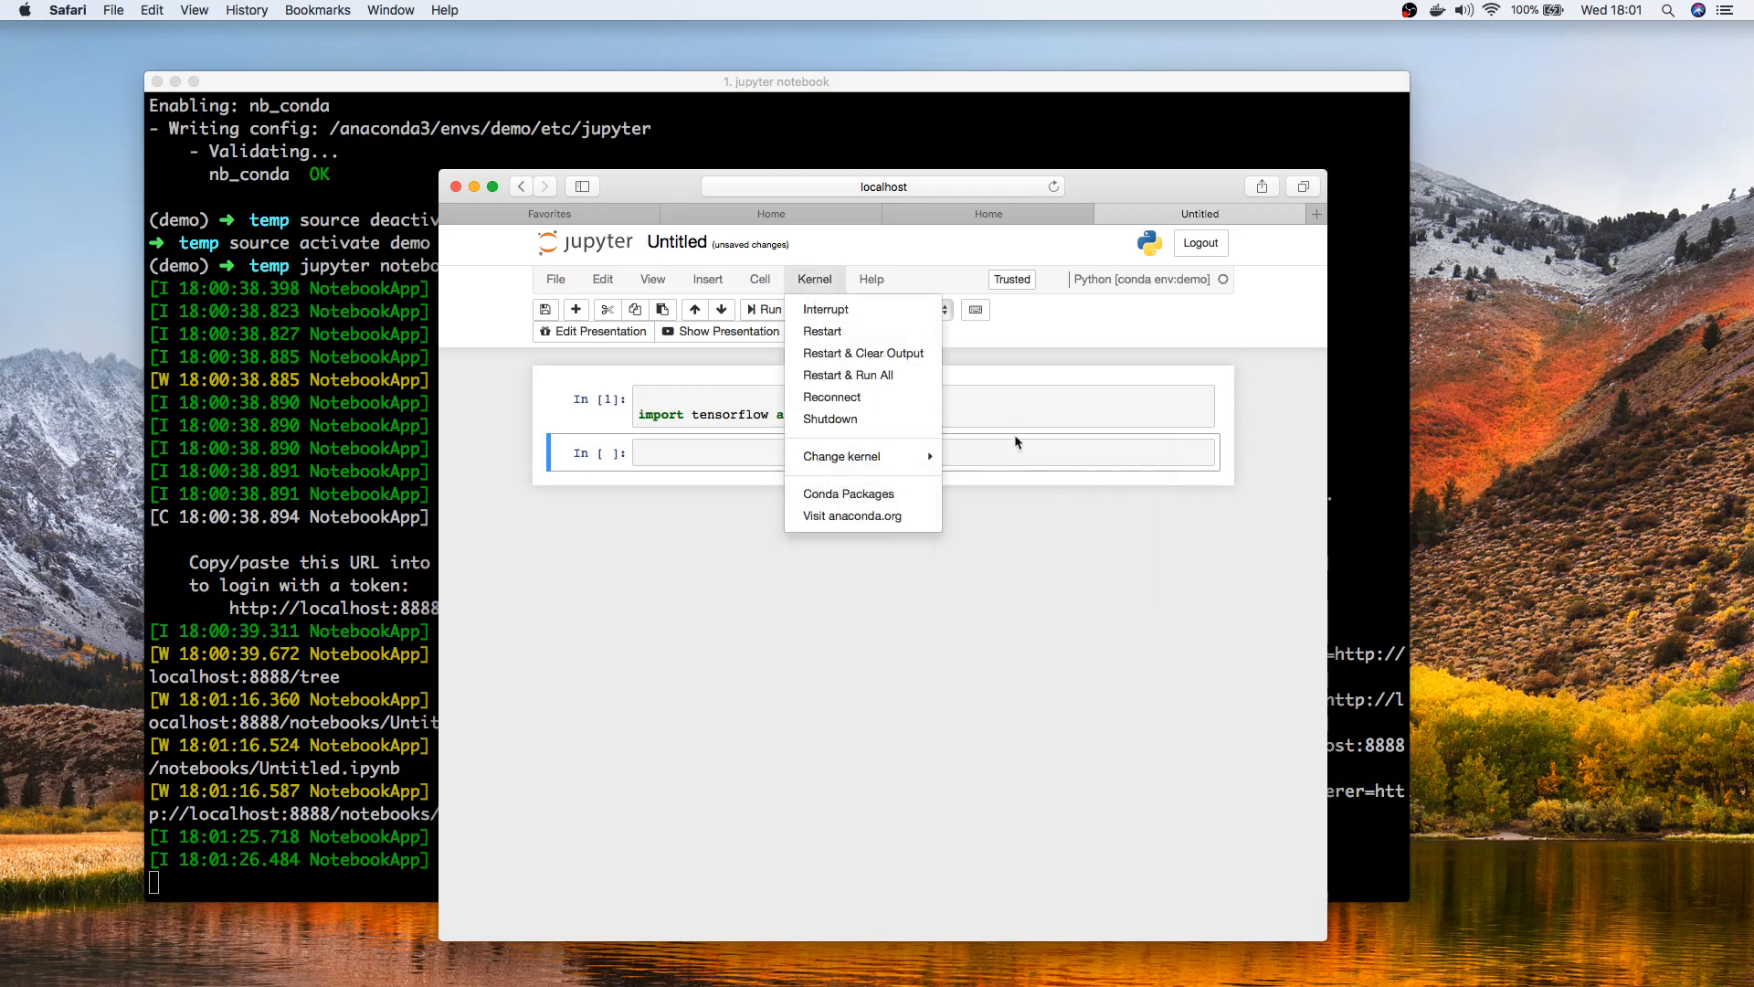
mouse_move(814, 294)
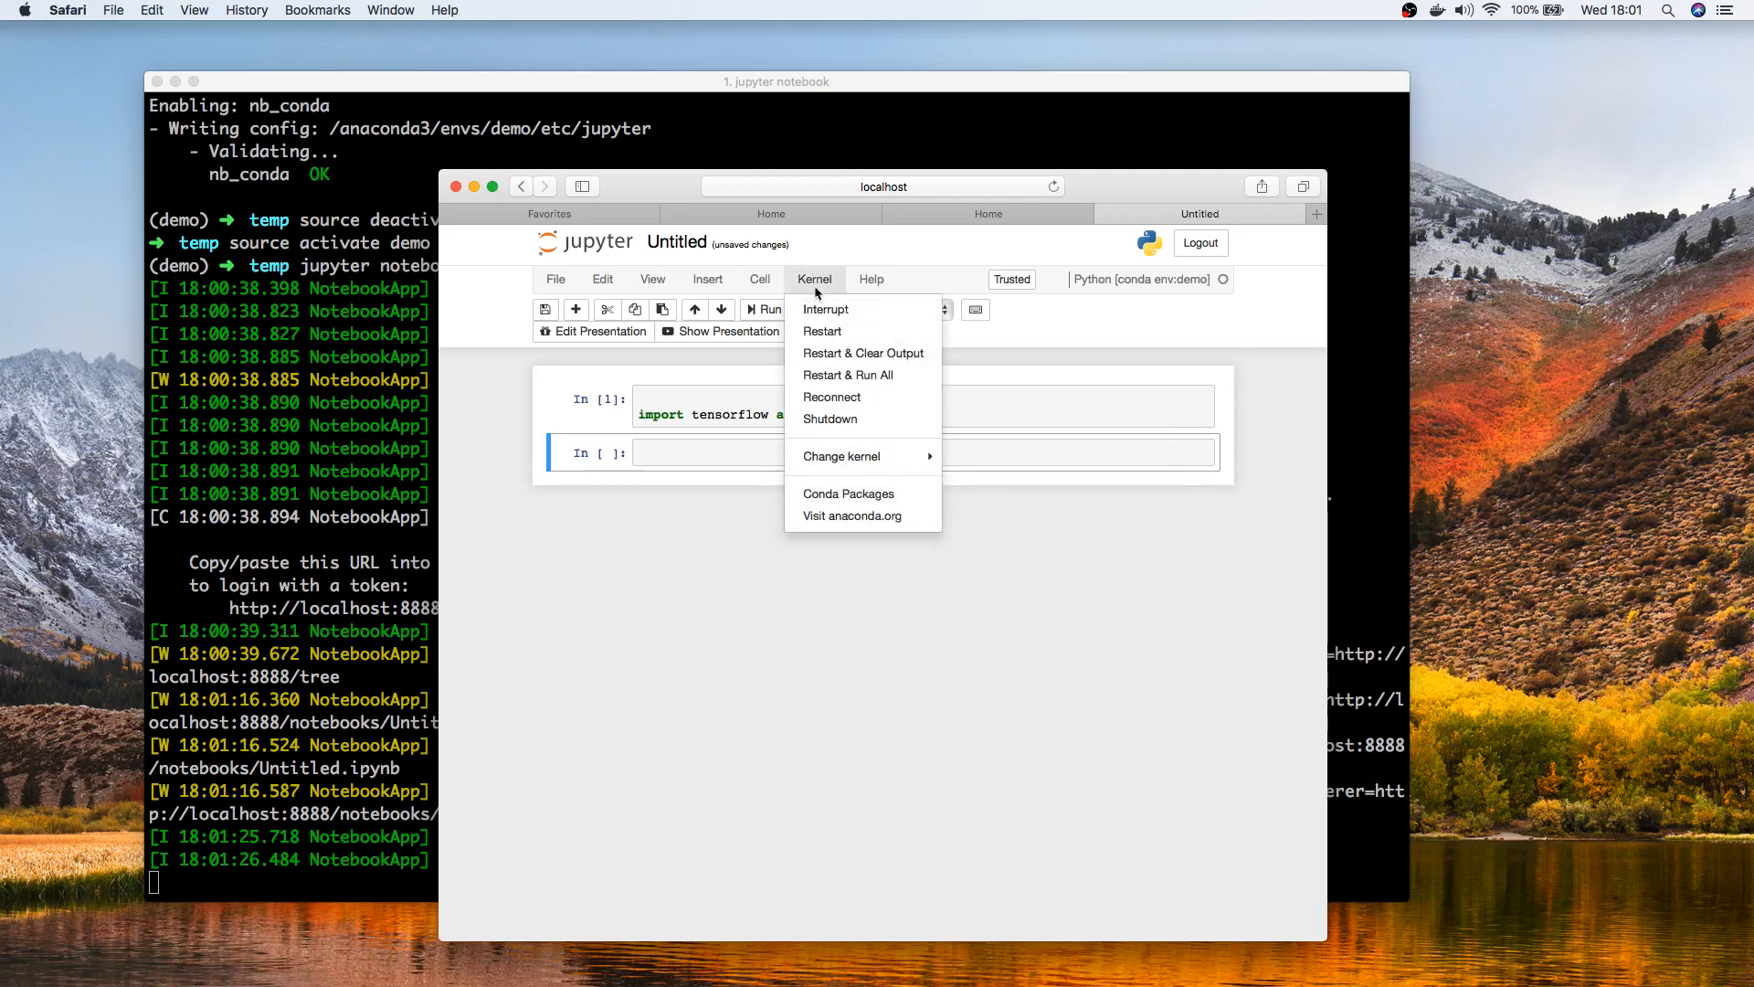